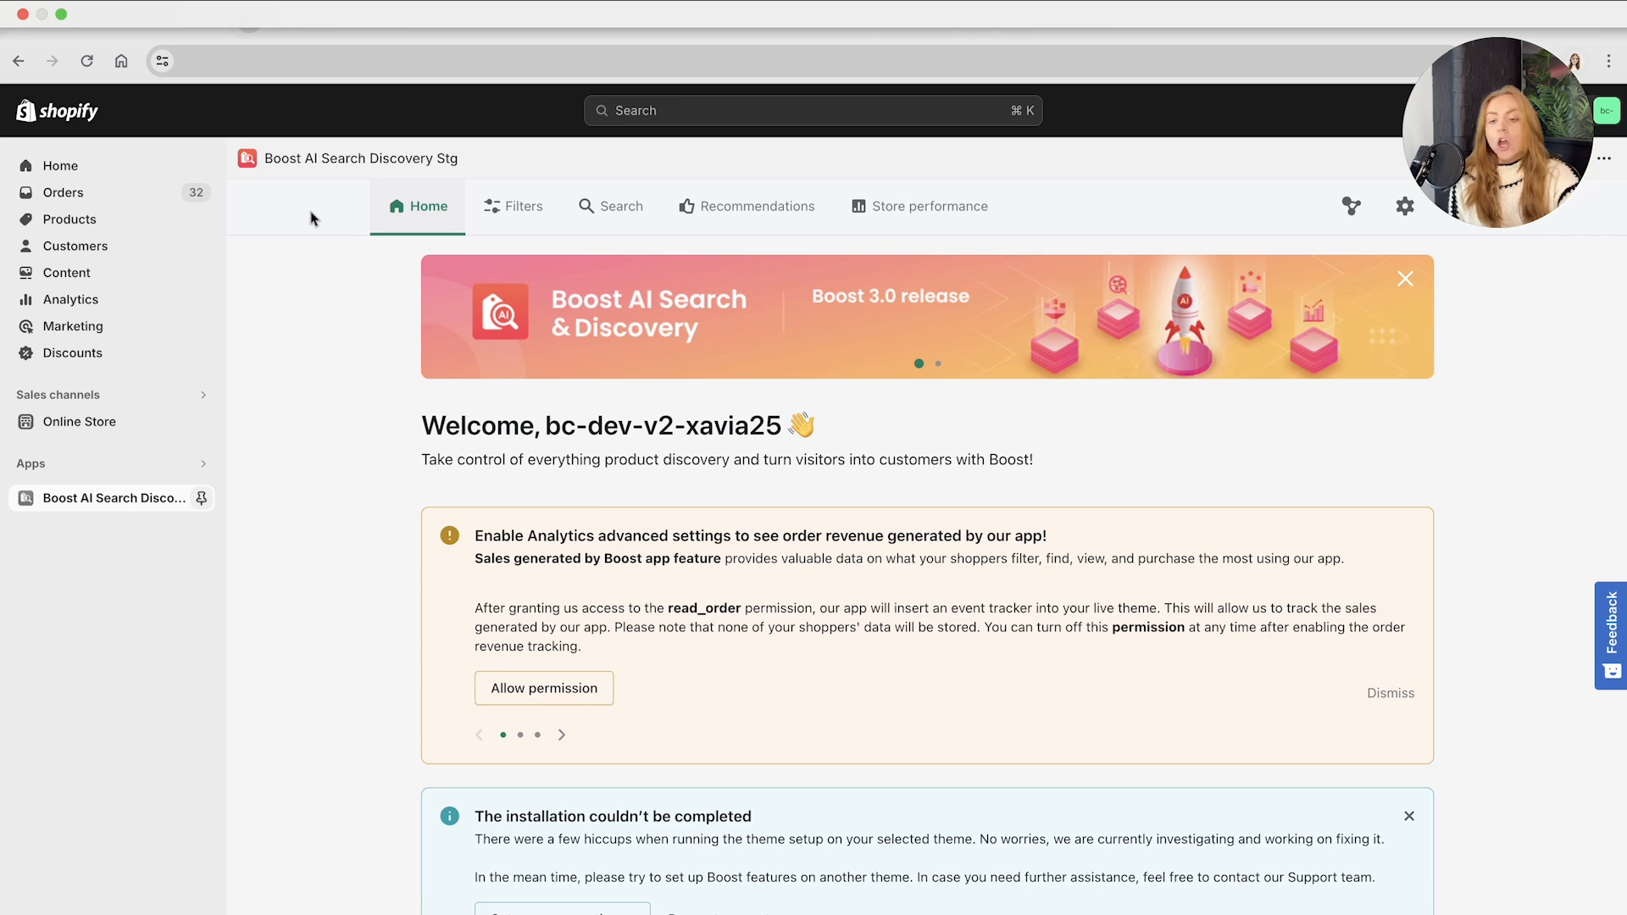
- Open the Recommendations dropdown on the Boost app's home page
click(757, 205)
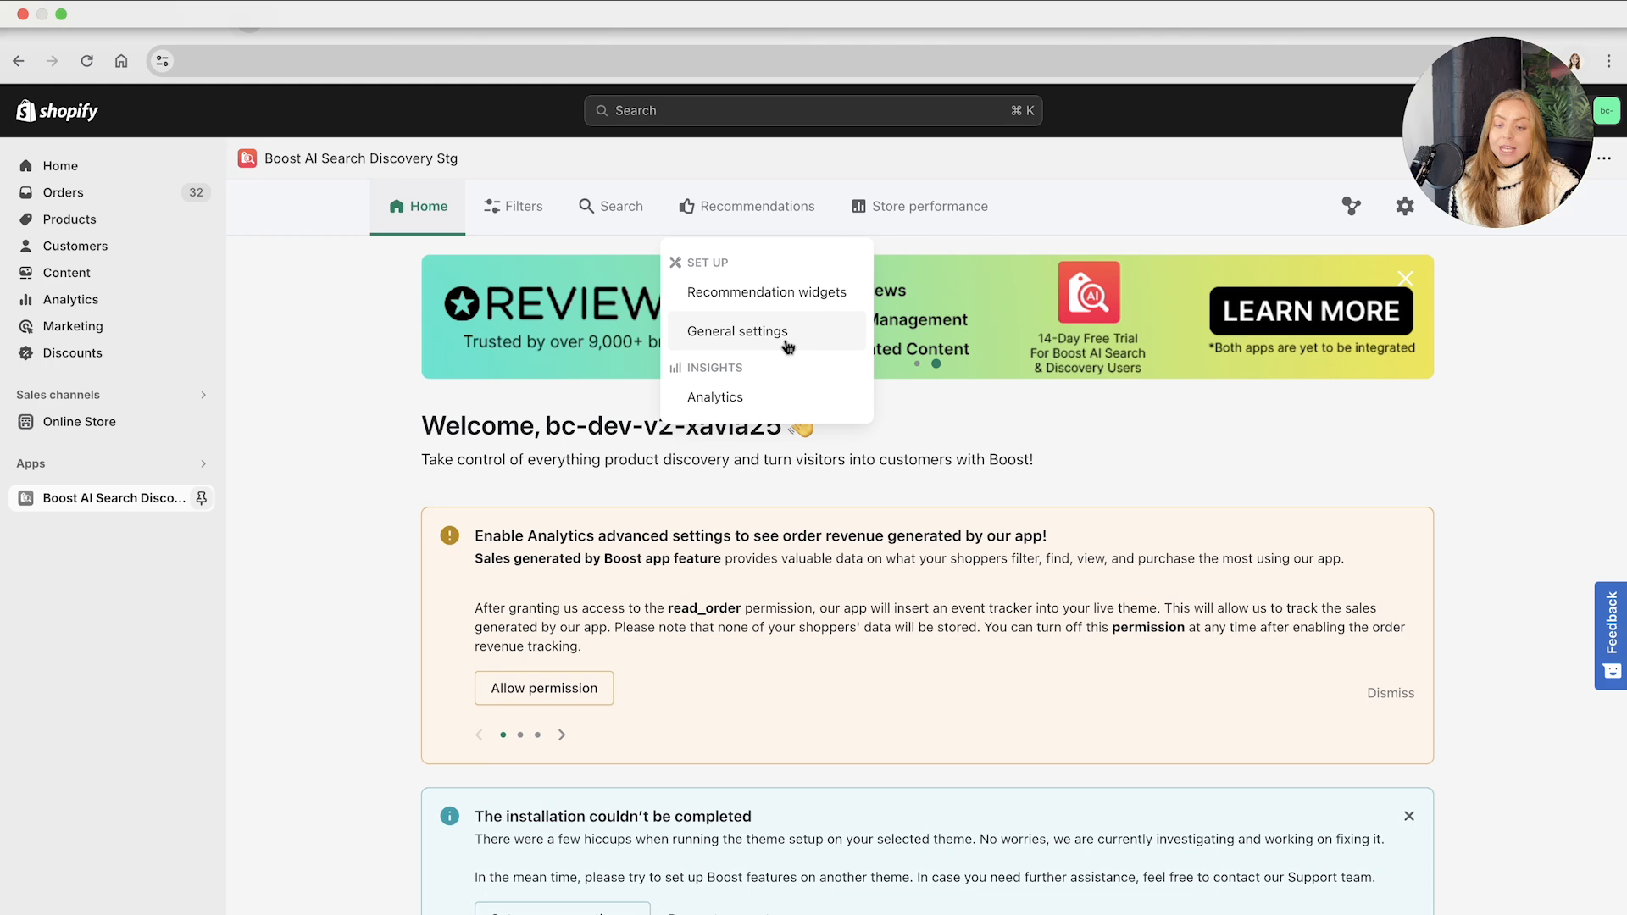
mouse_move(715, 396)
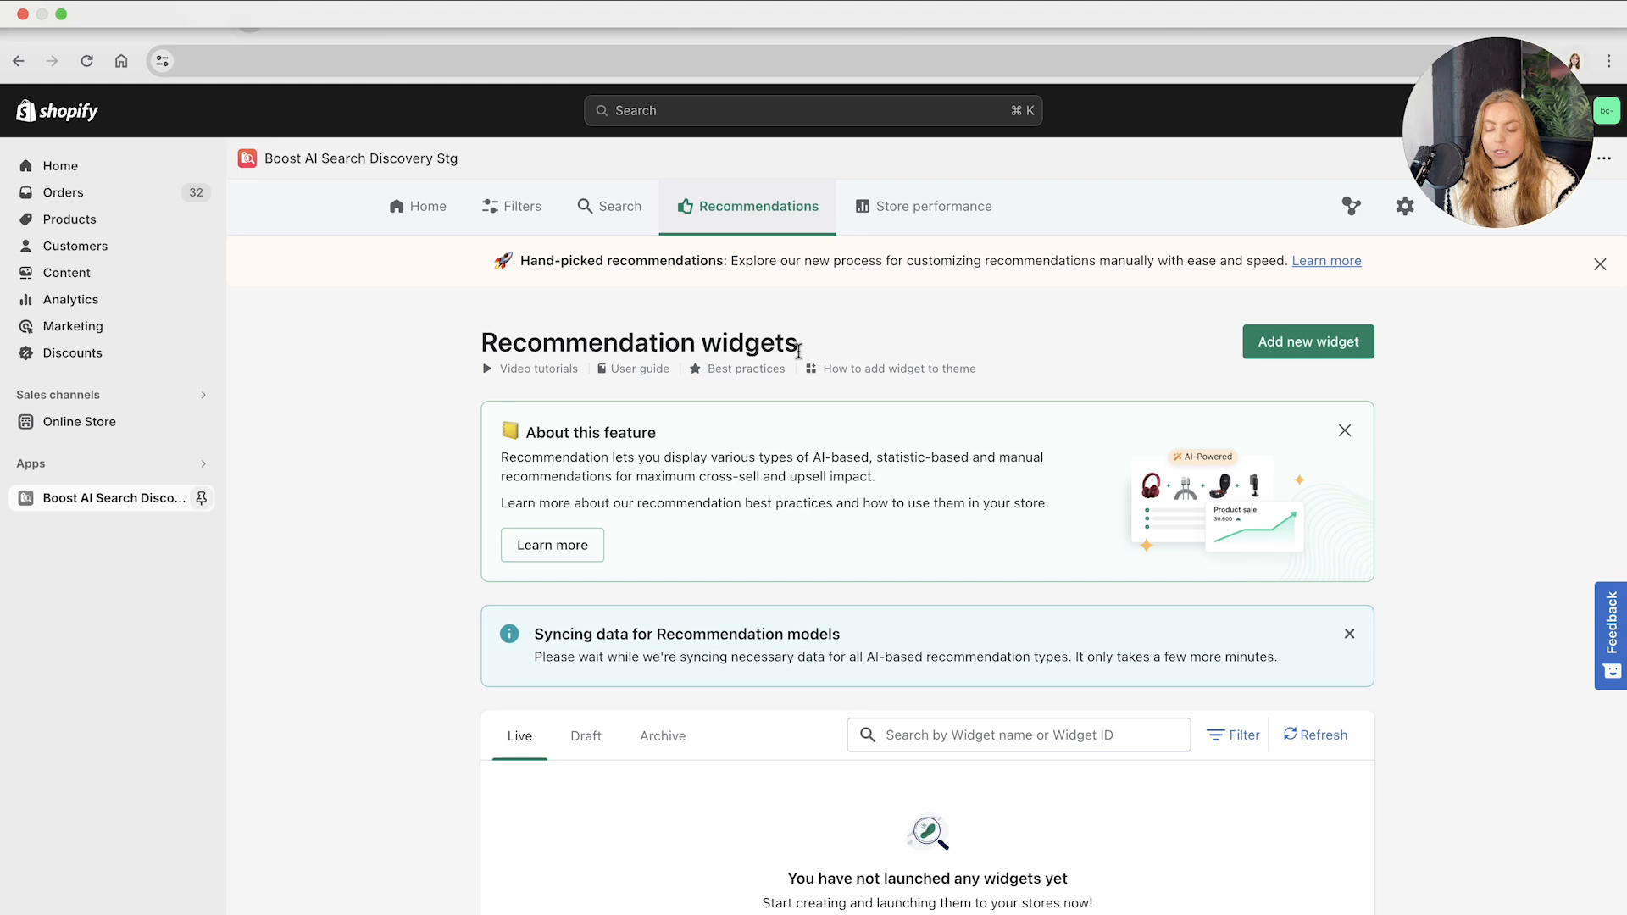
mouse_move(446, 567)
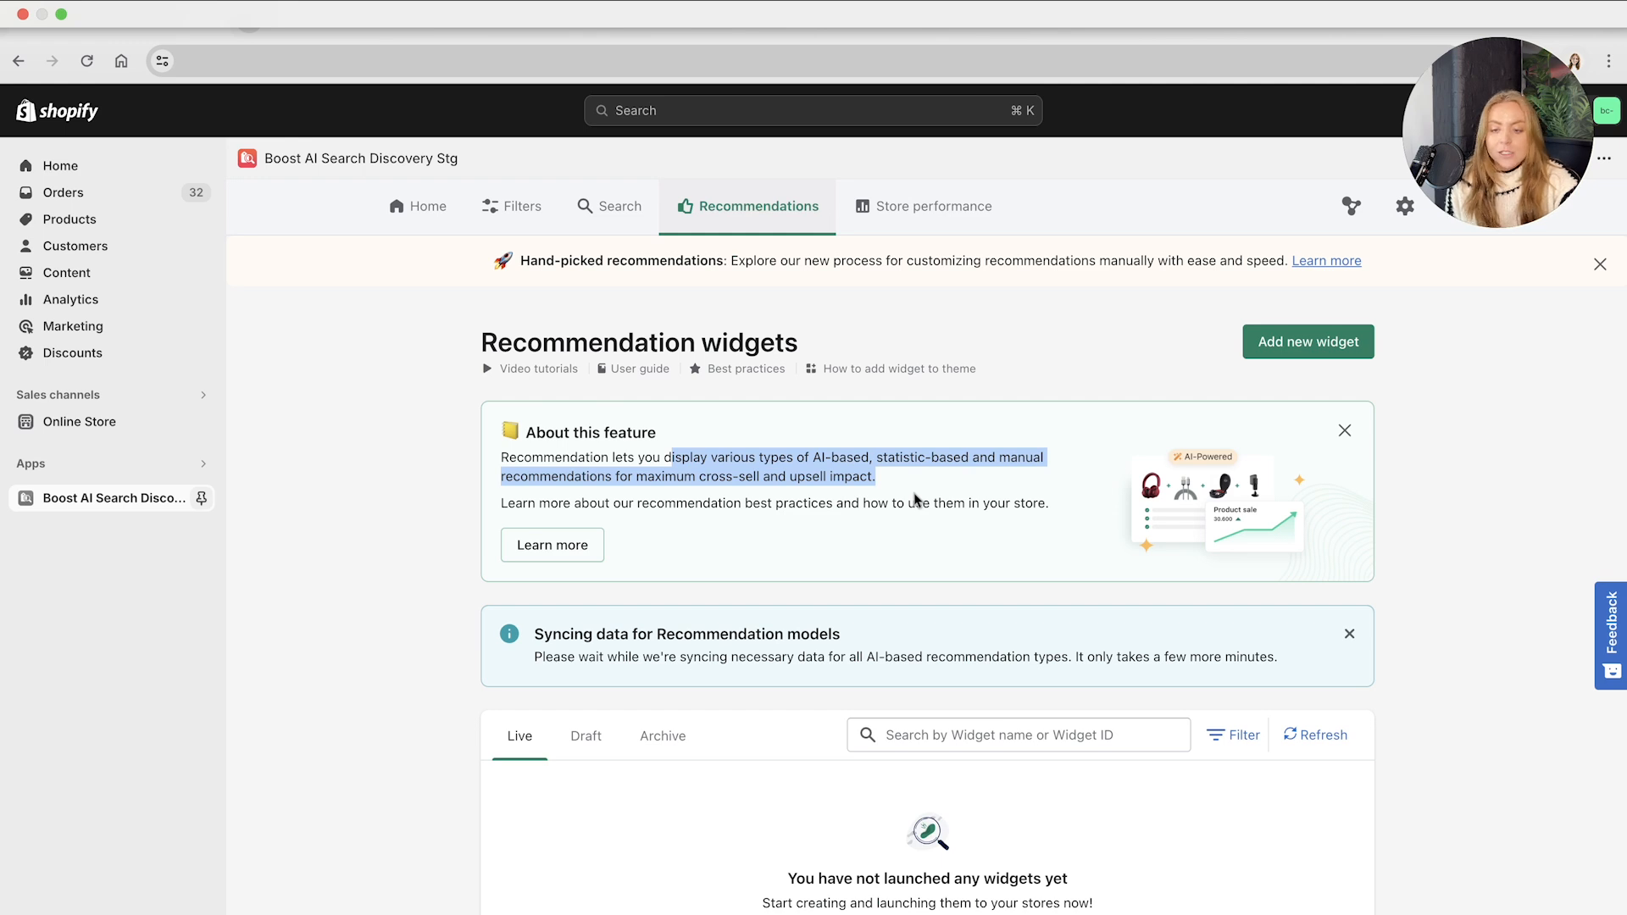
- Go to Recommendation widgets and scroll down to the empty widget list
click(1599, 263)
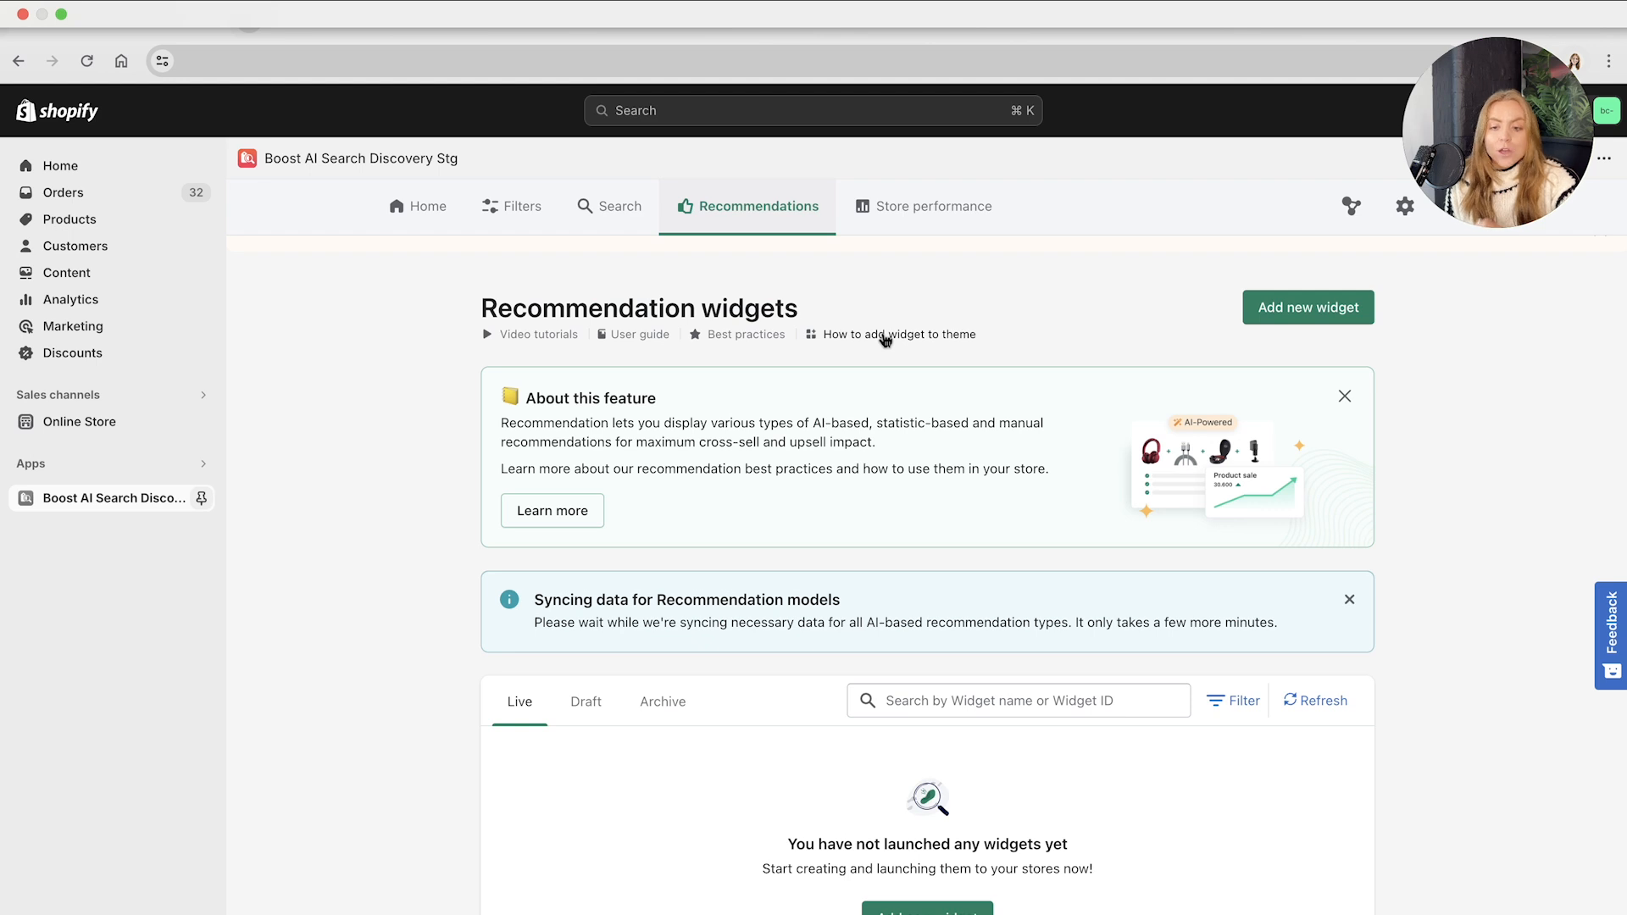
scroll(down, 3)
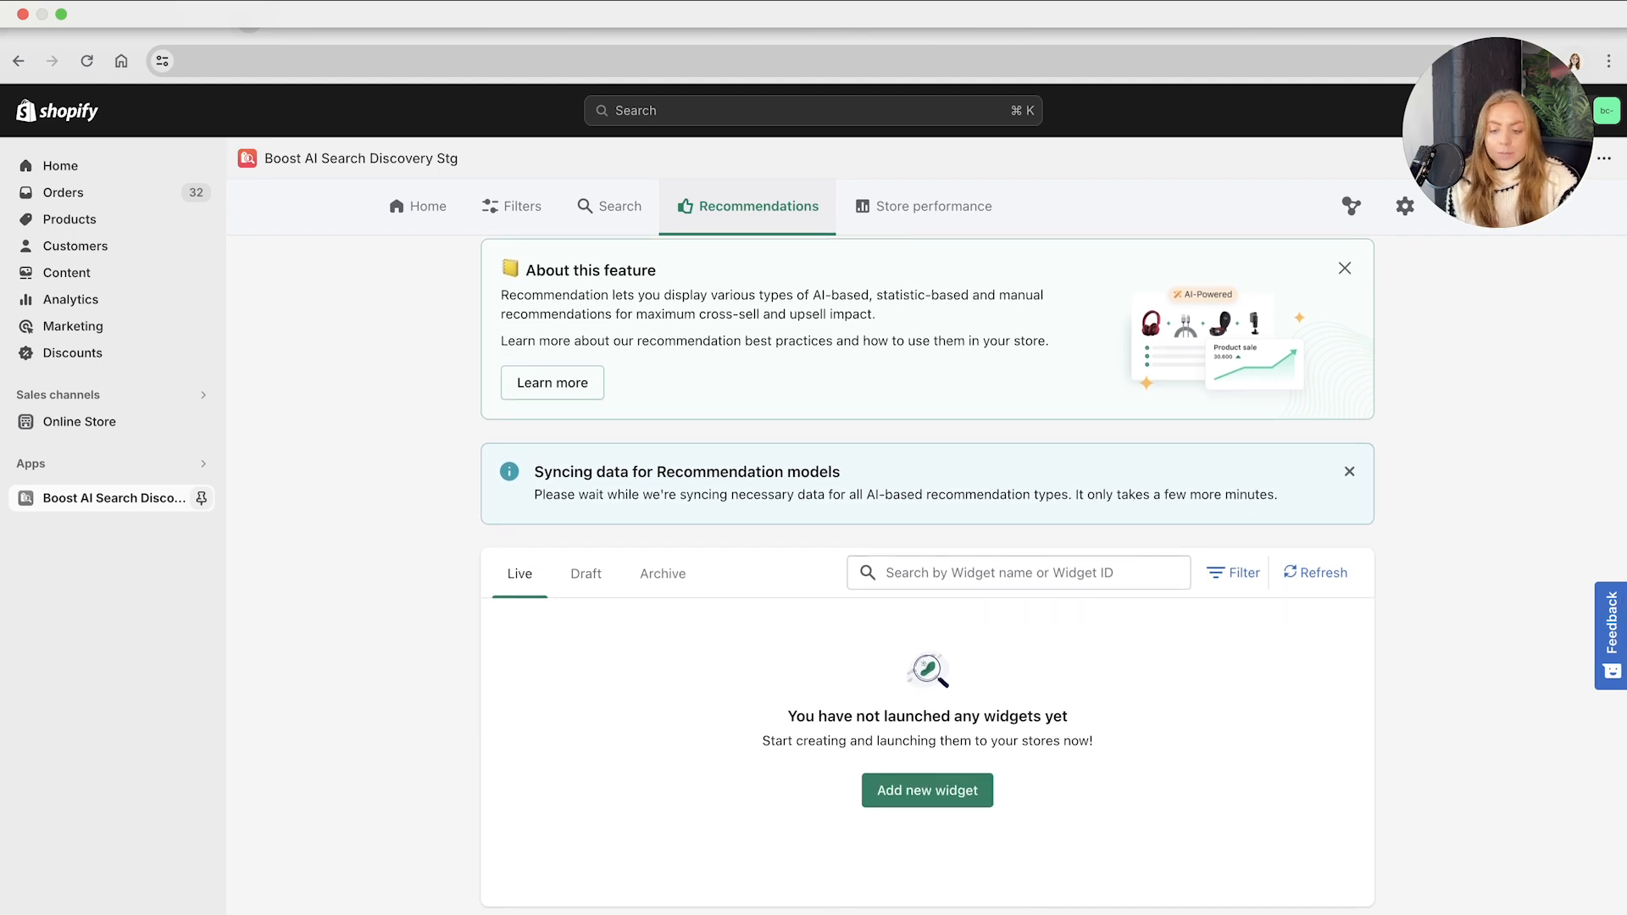
mouse_move(620, 743)
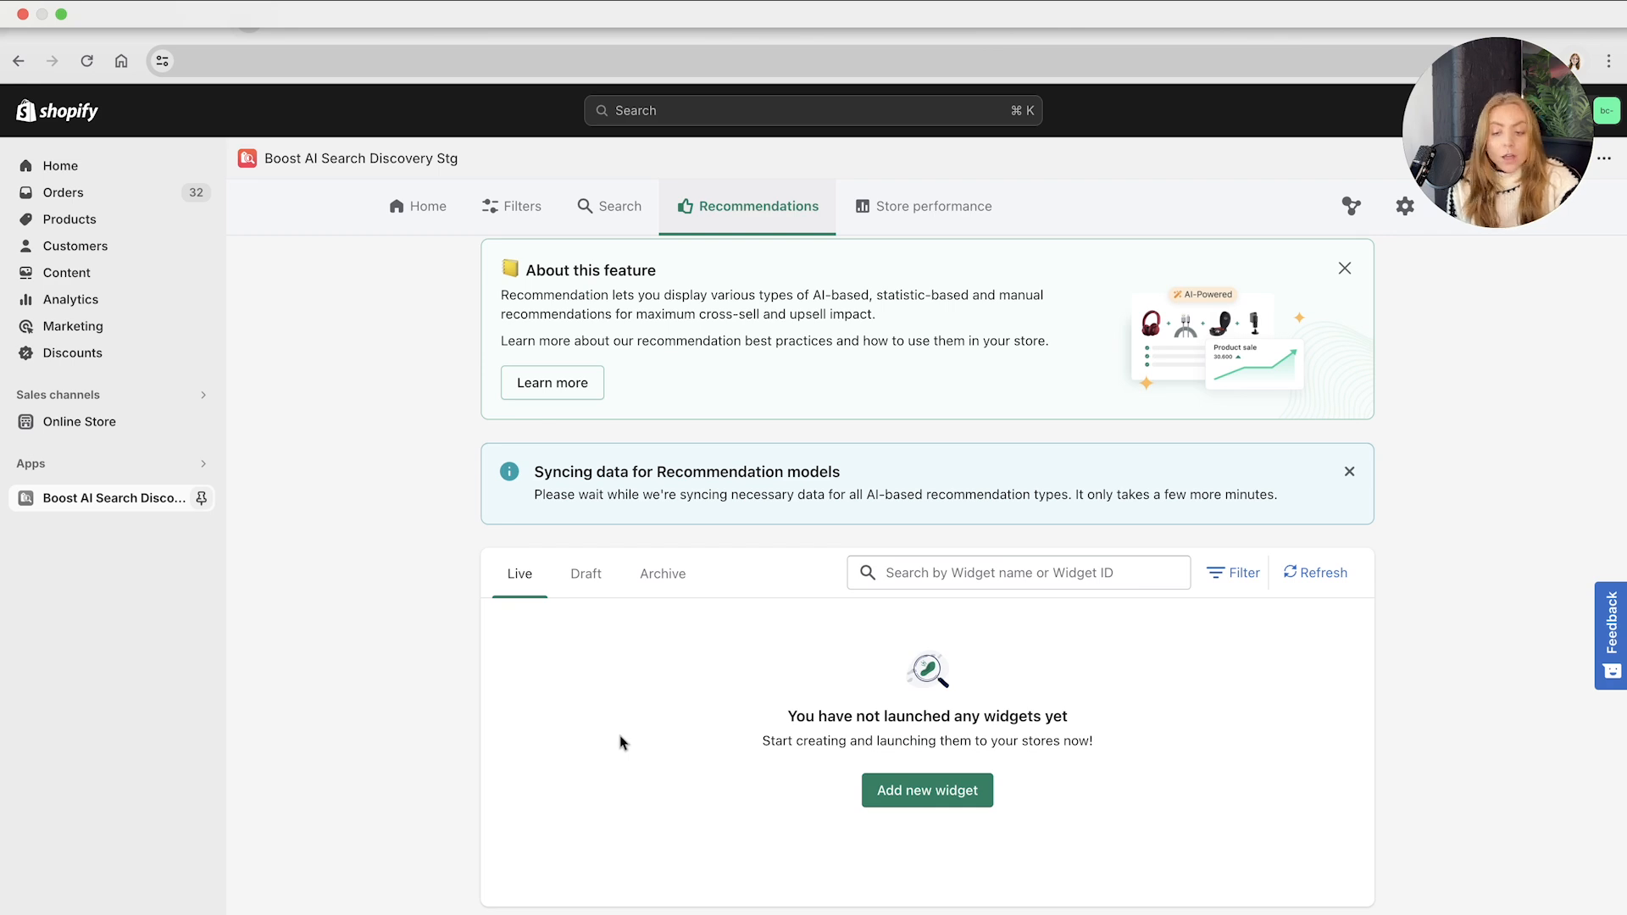
click(662, 573)
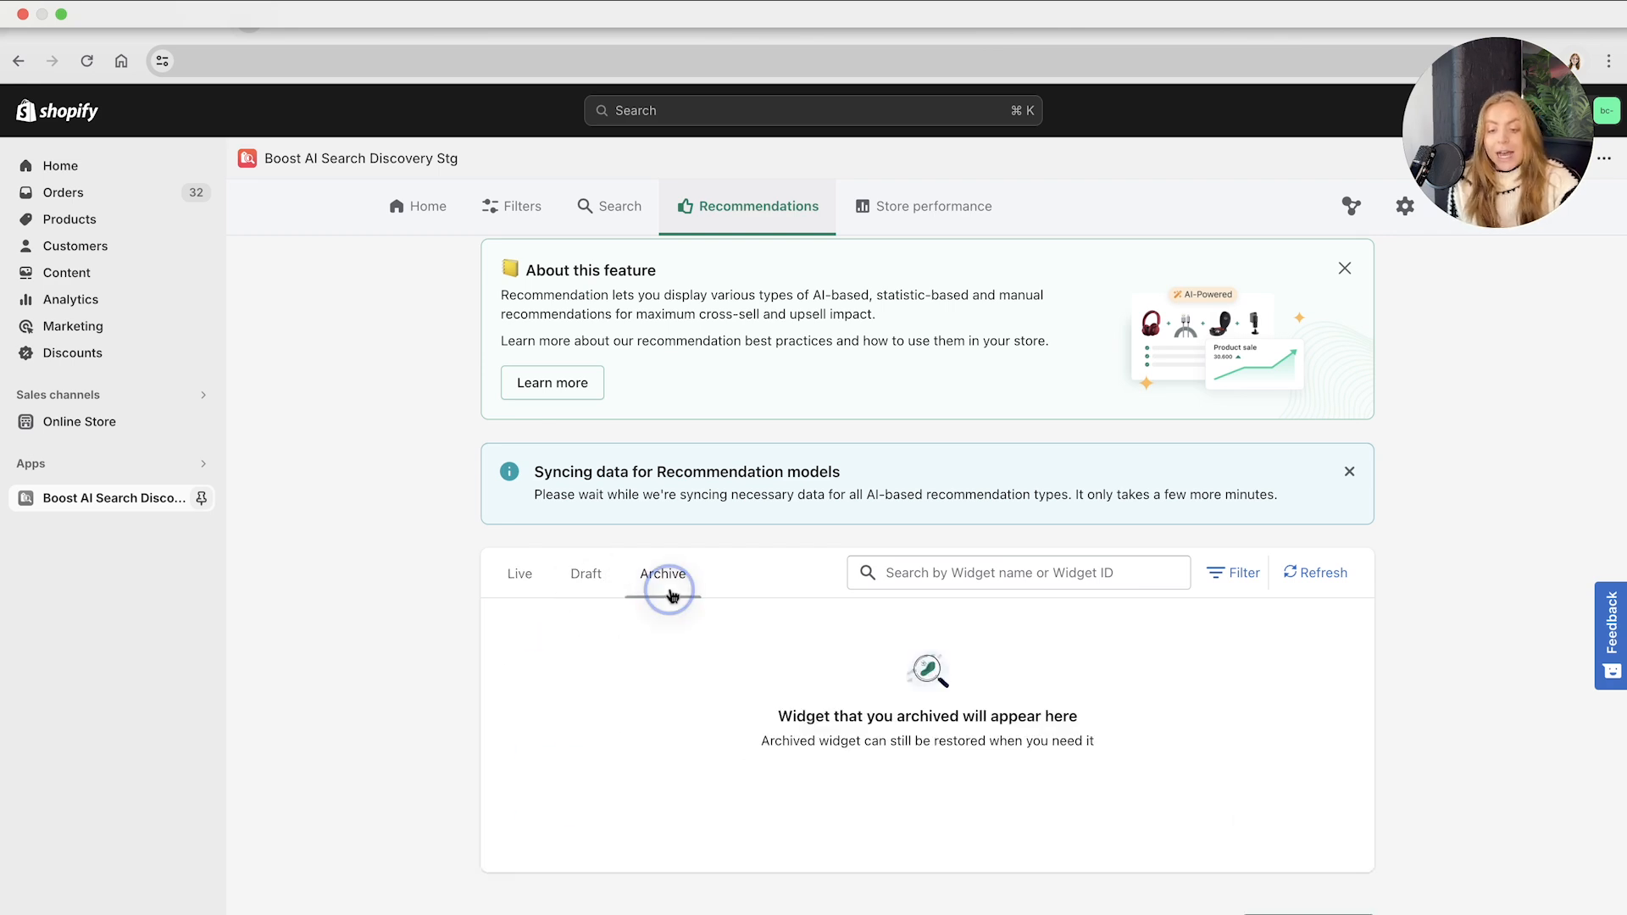
click(662, 573)
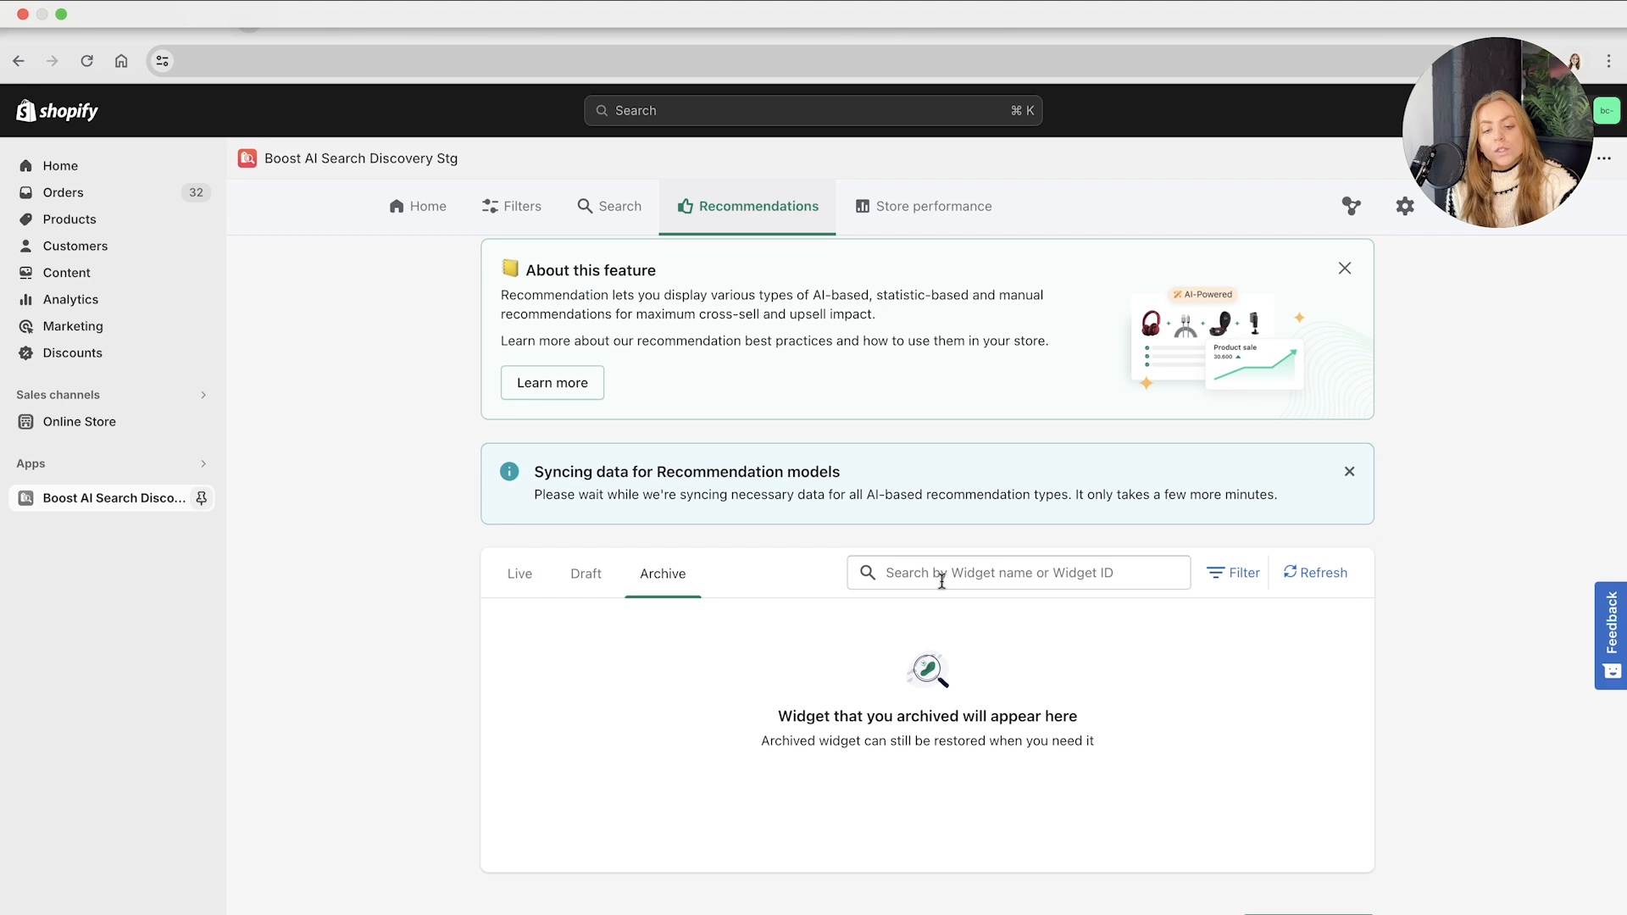
click(1018, 572)
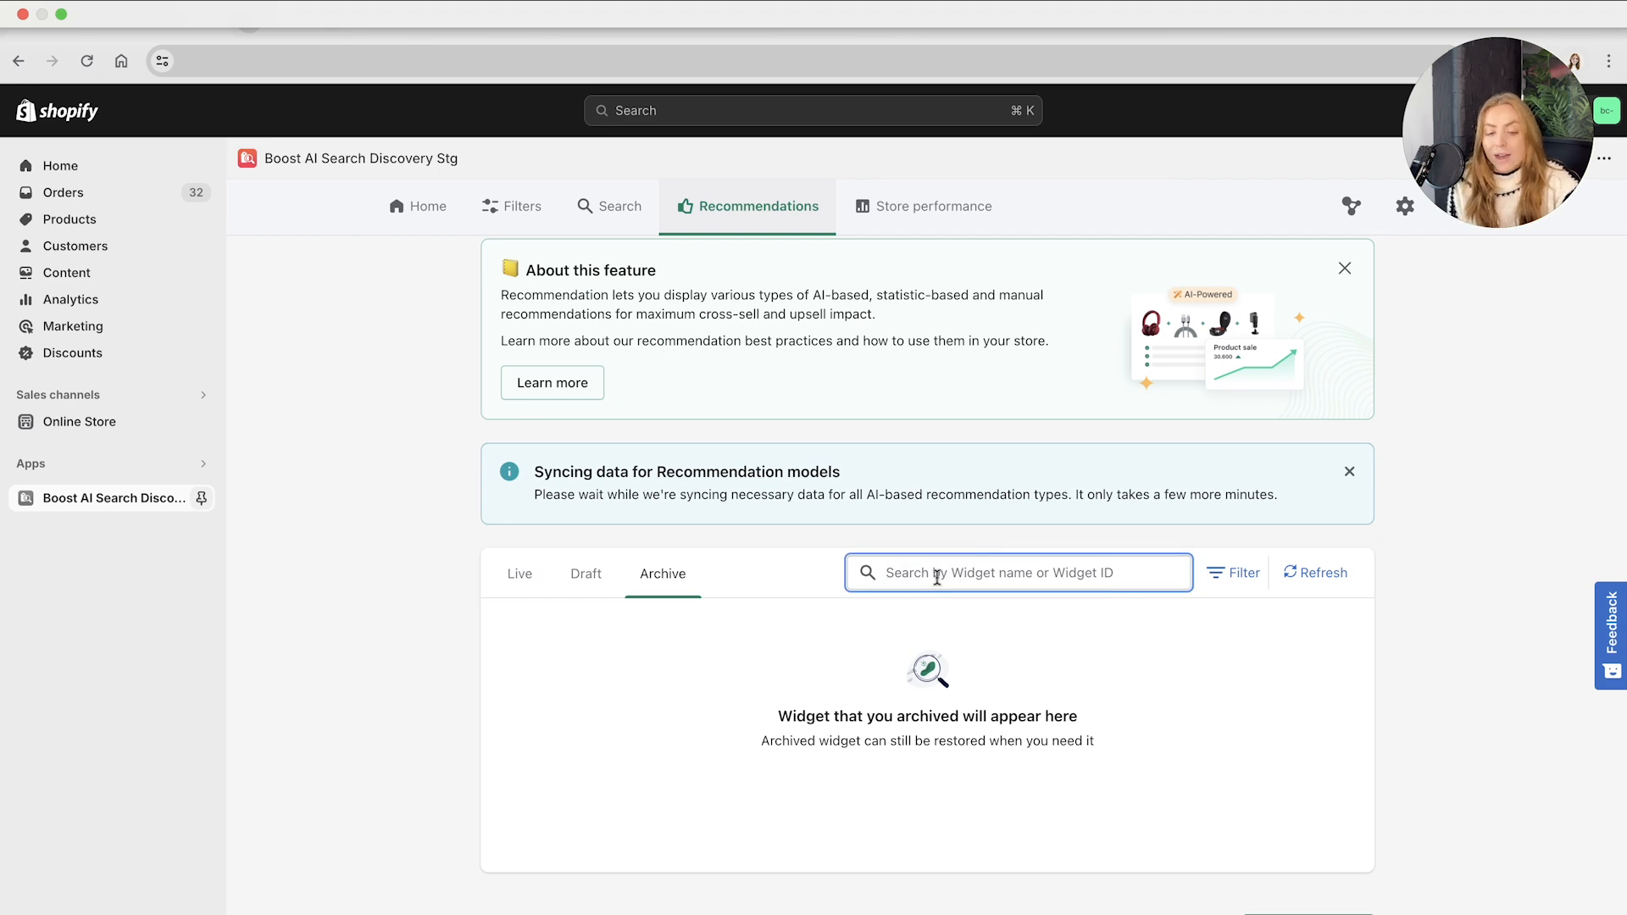
click(1241, 572)
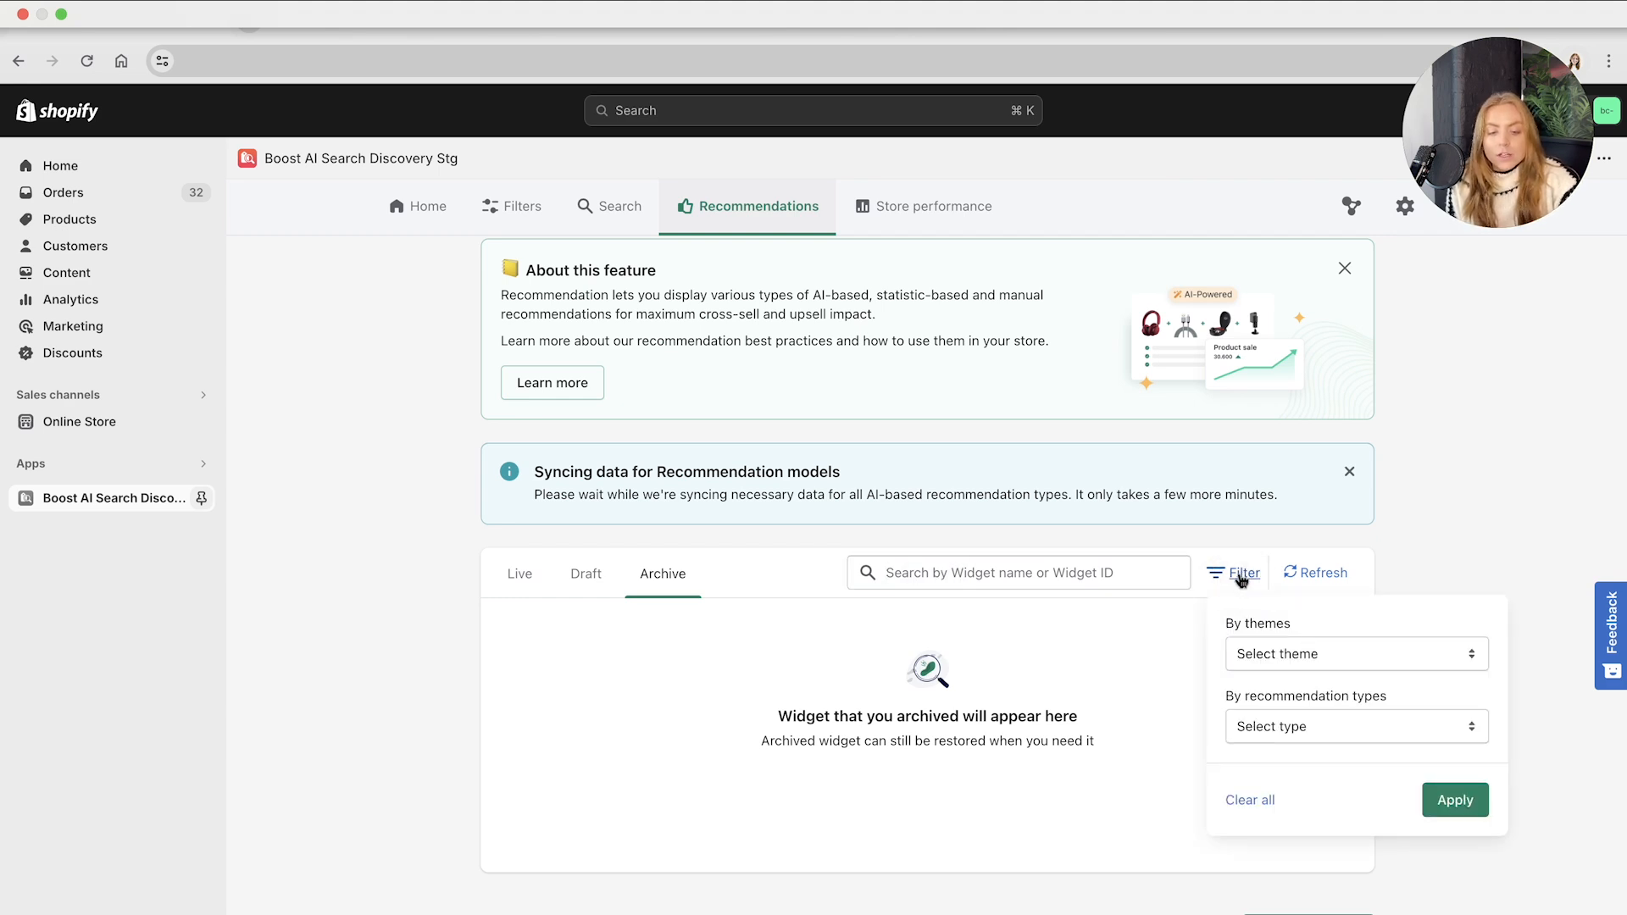
click(1353, 726)
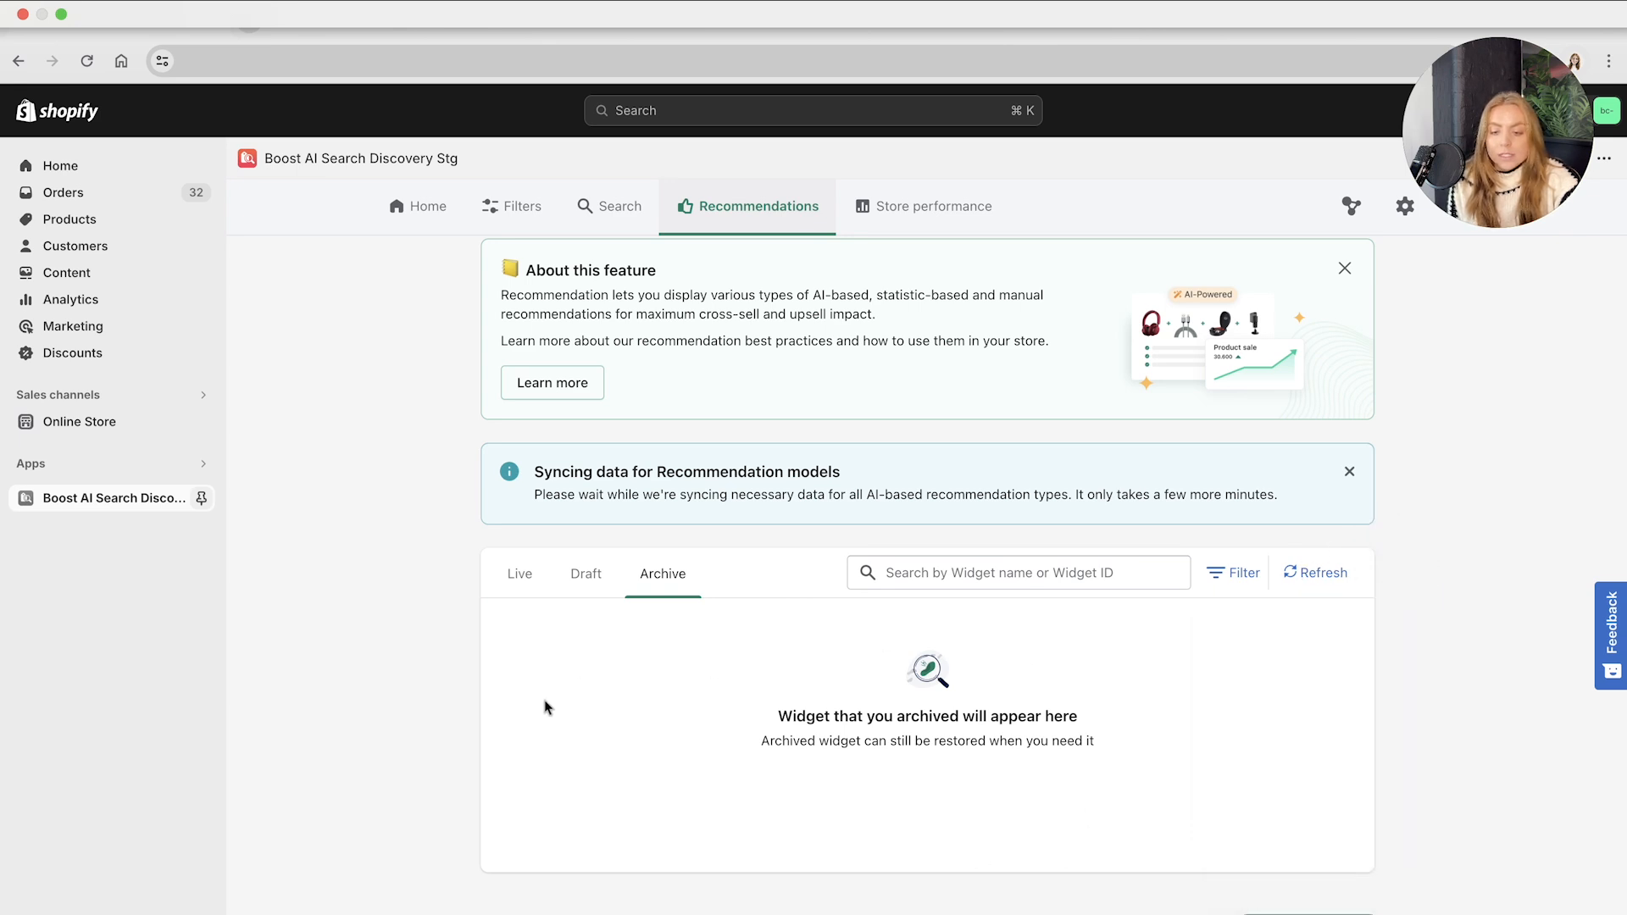
click(585, 574)
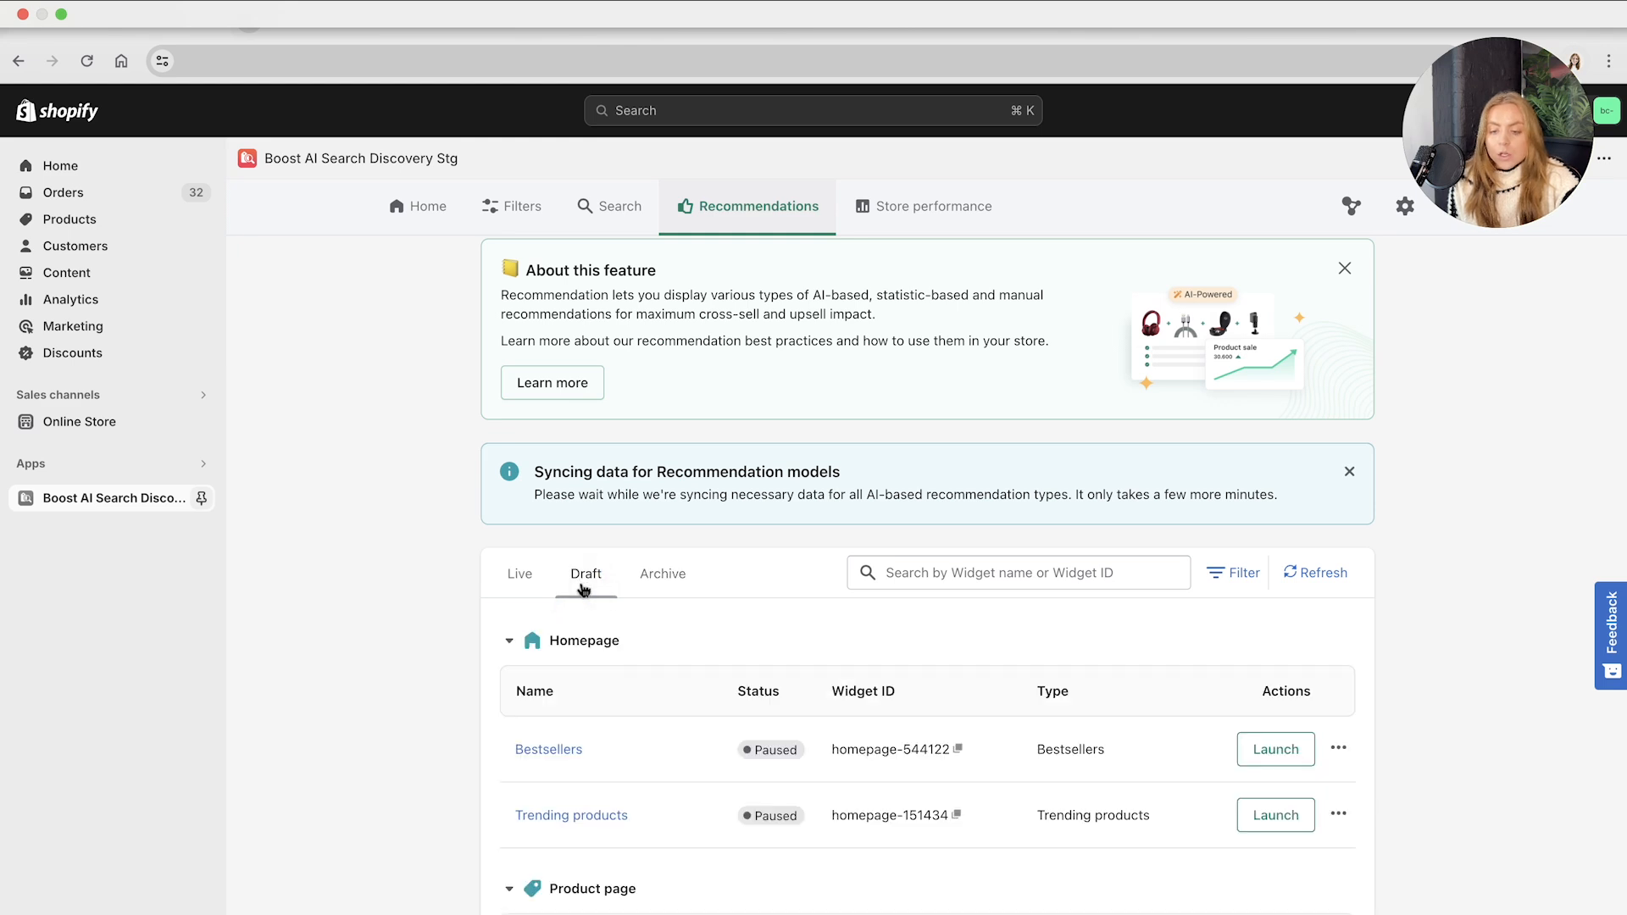
scroll(down, 3)
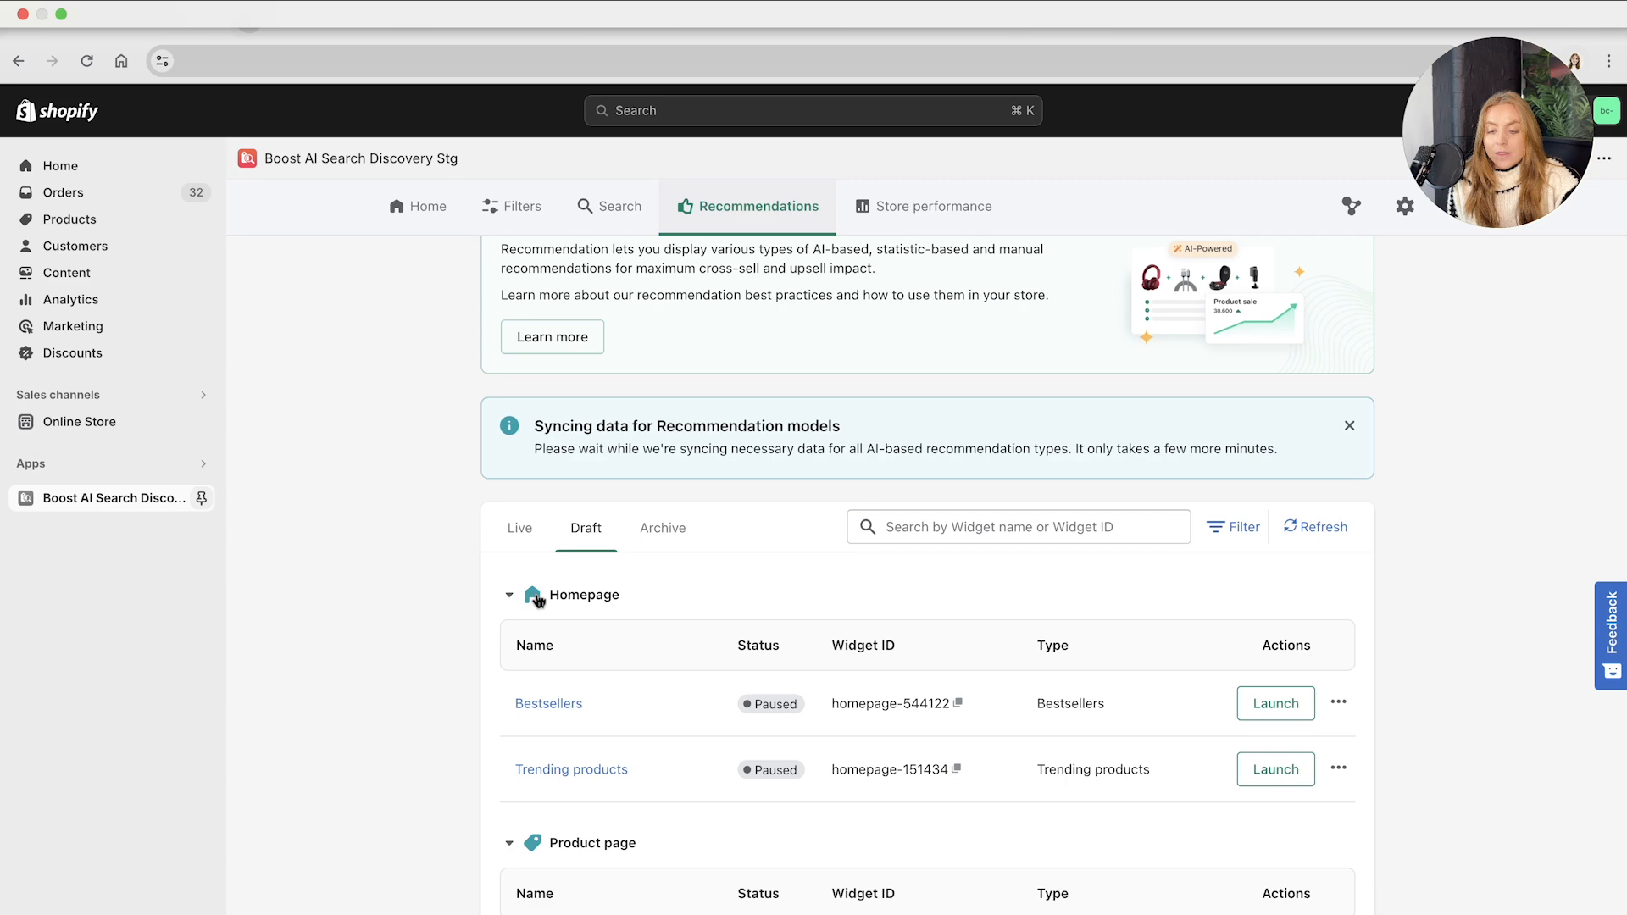
scroll(down, 3)
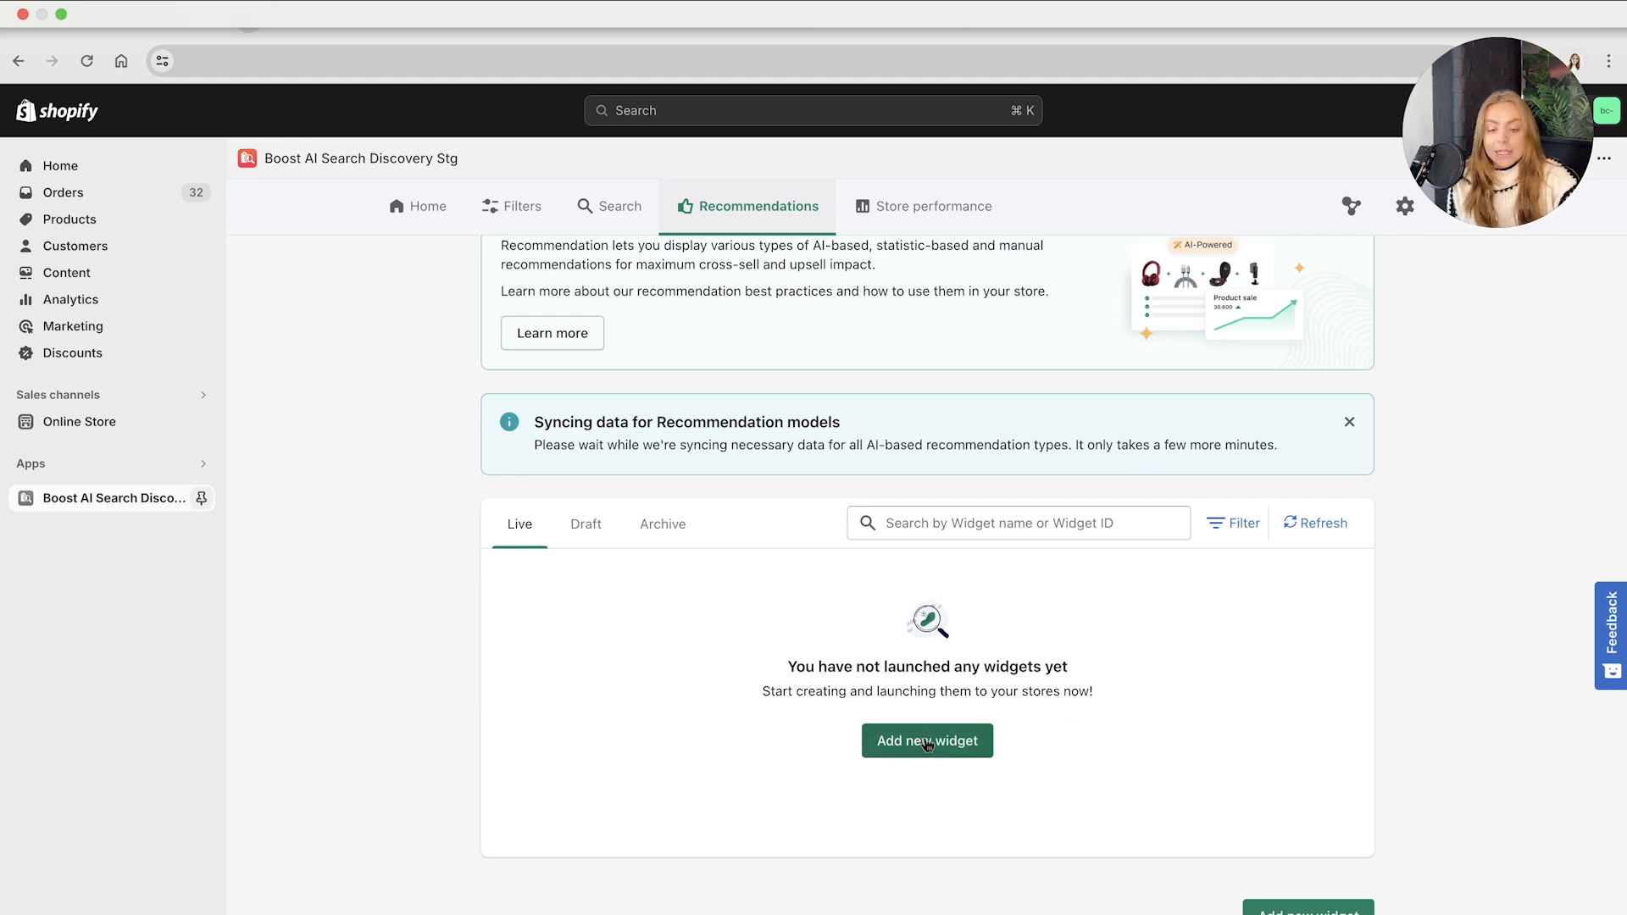
- Start a new widget, compare page type cards, and settle on Product page
click(926, 740)
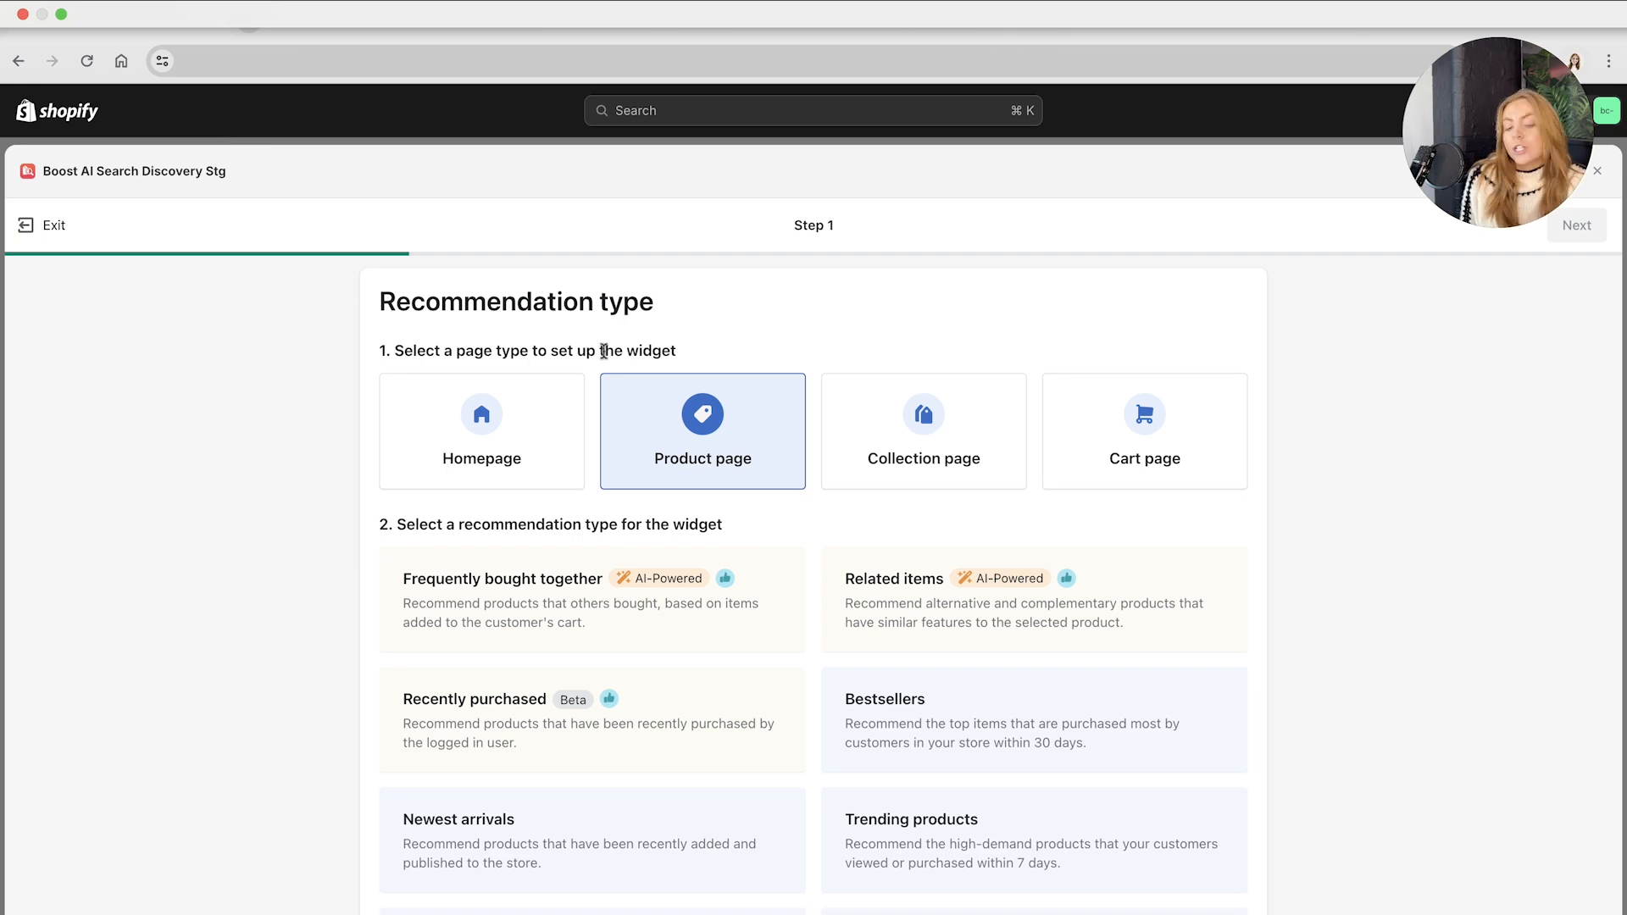
click(480, 431)
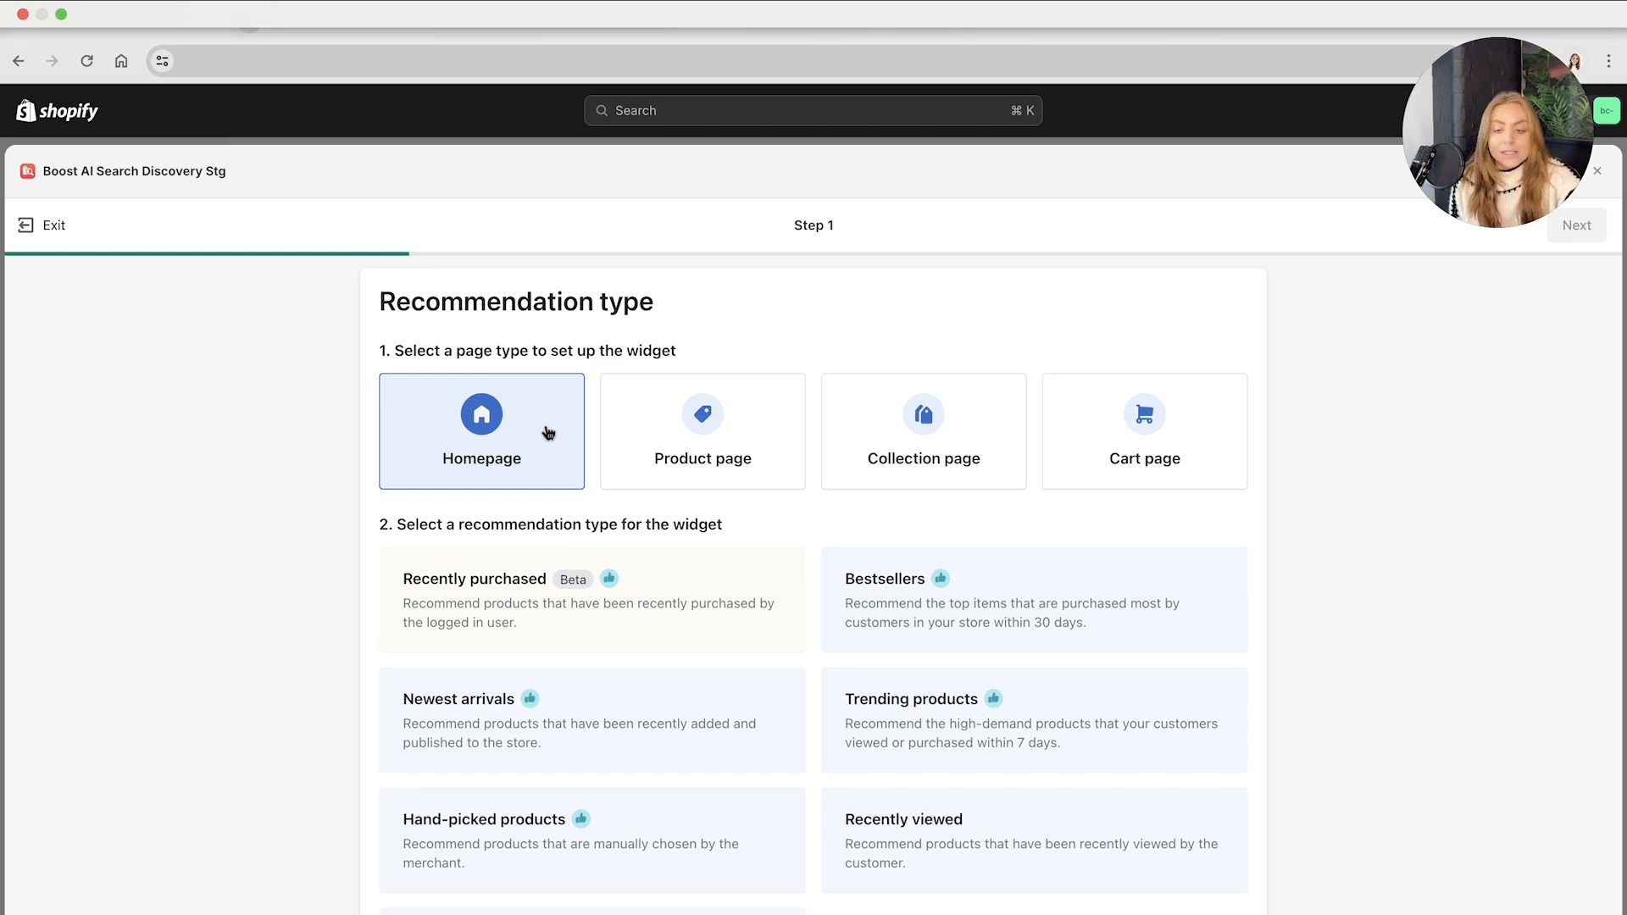
click(701, 413)
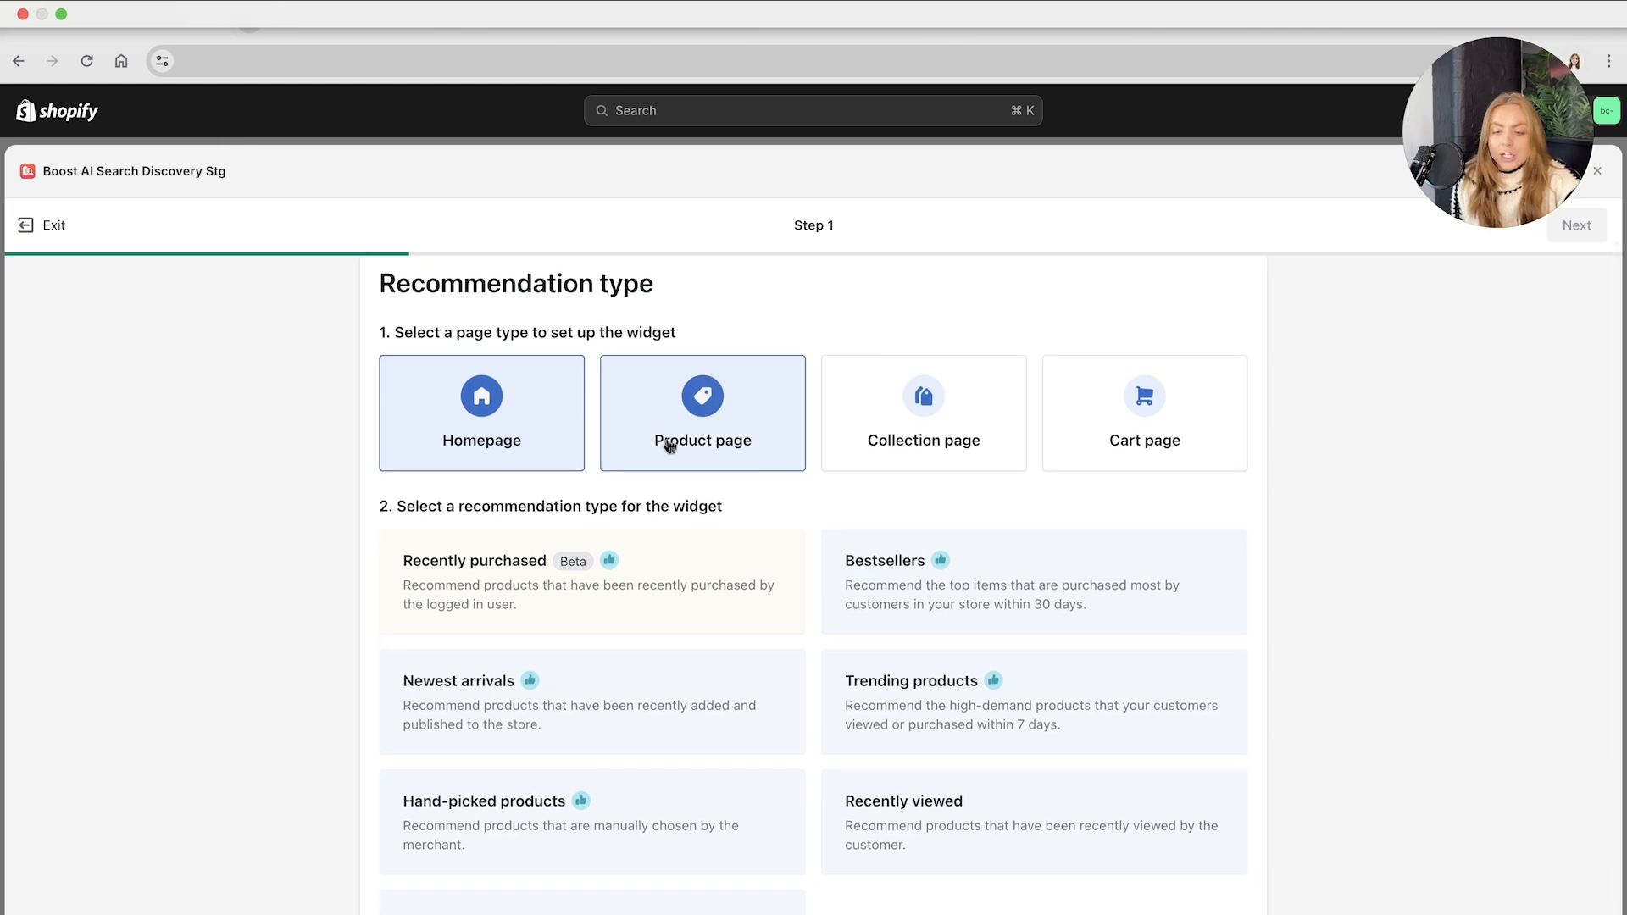
click(701, 412)
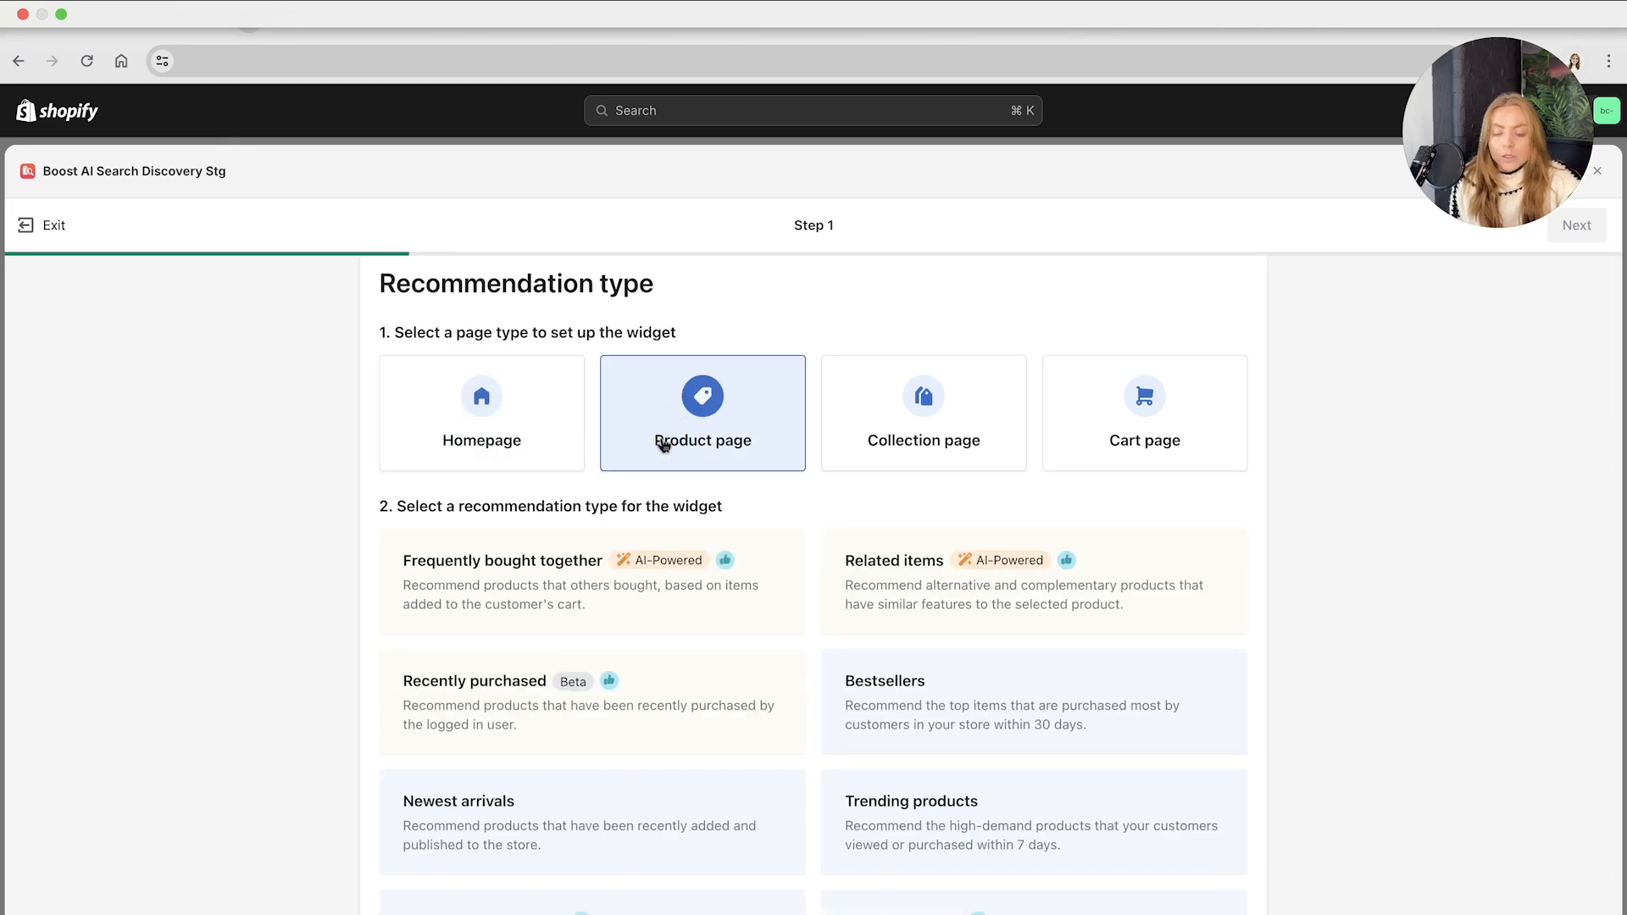
click(1143, 412)
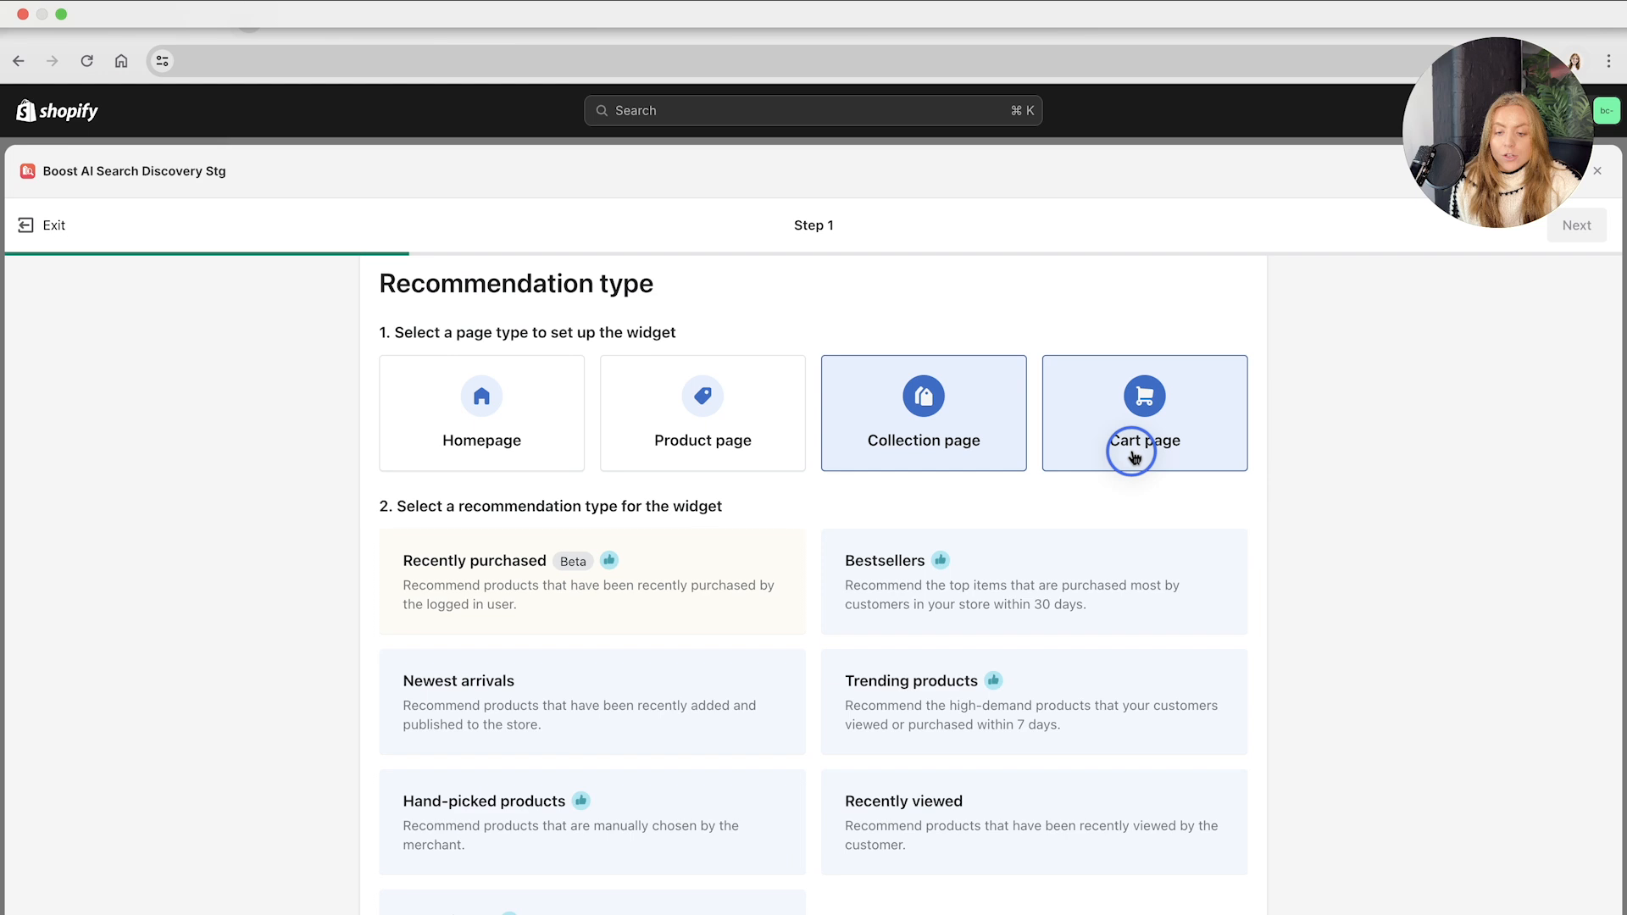
click(480, 413)
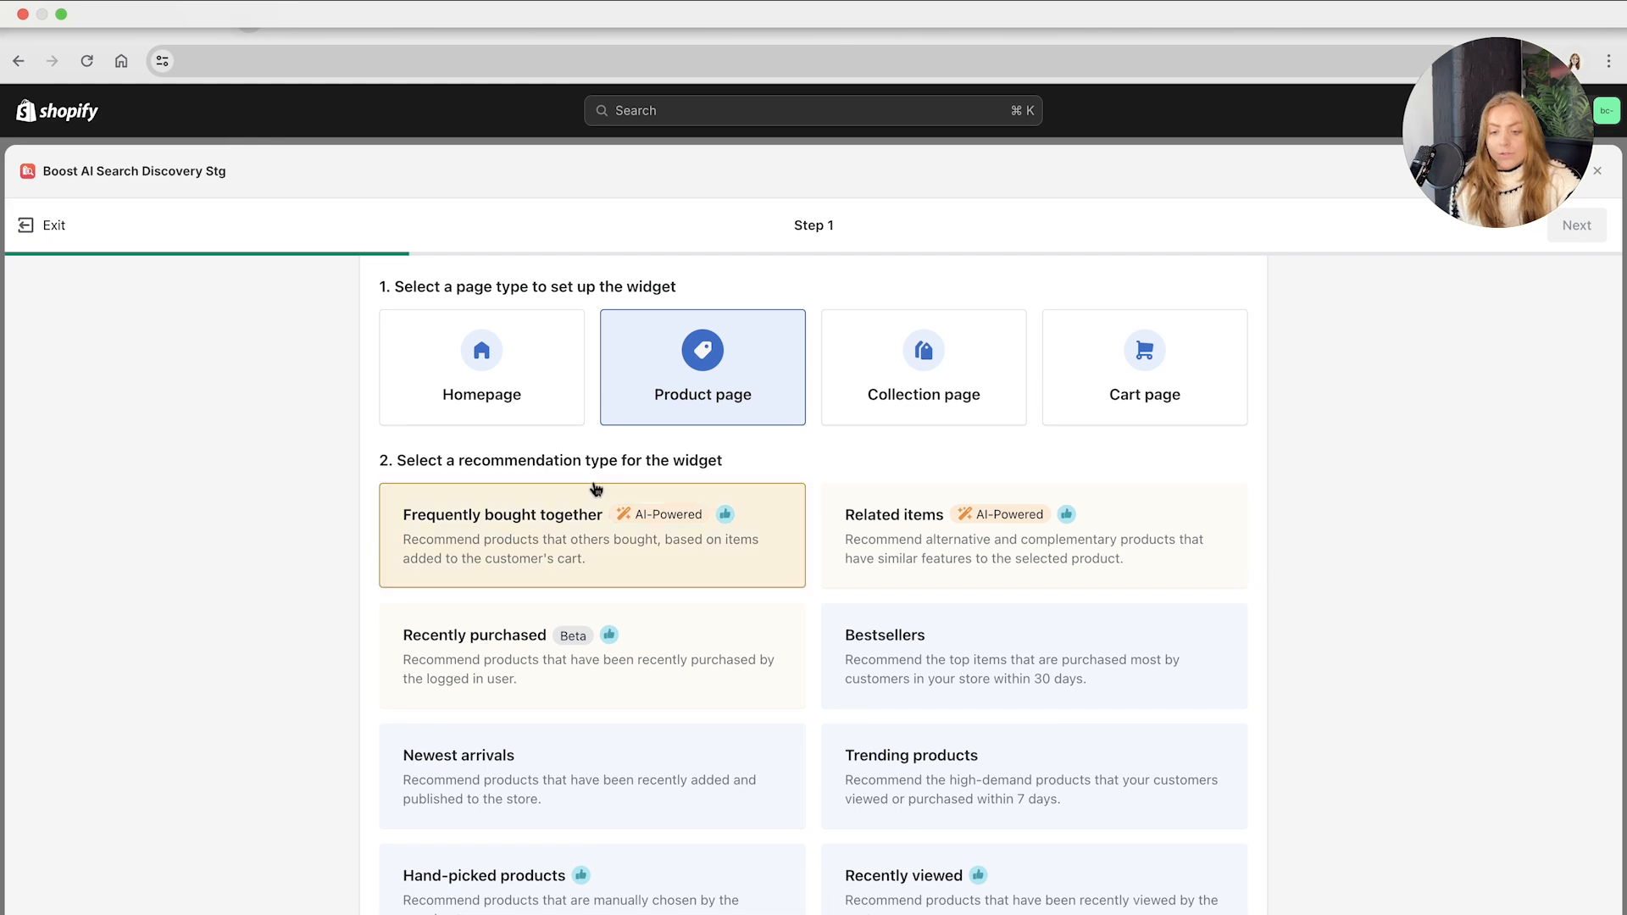
scroll(down, 3)
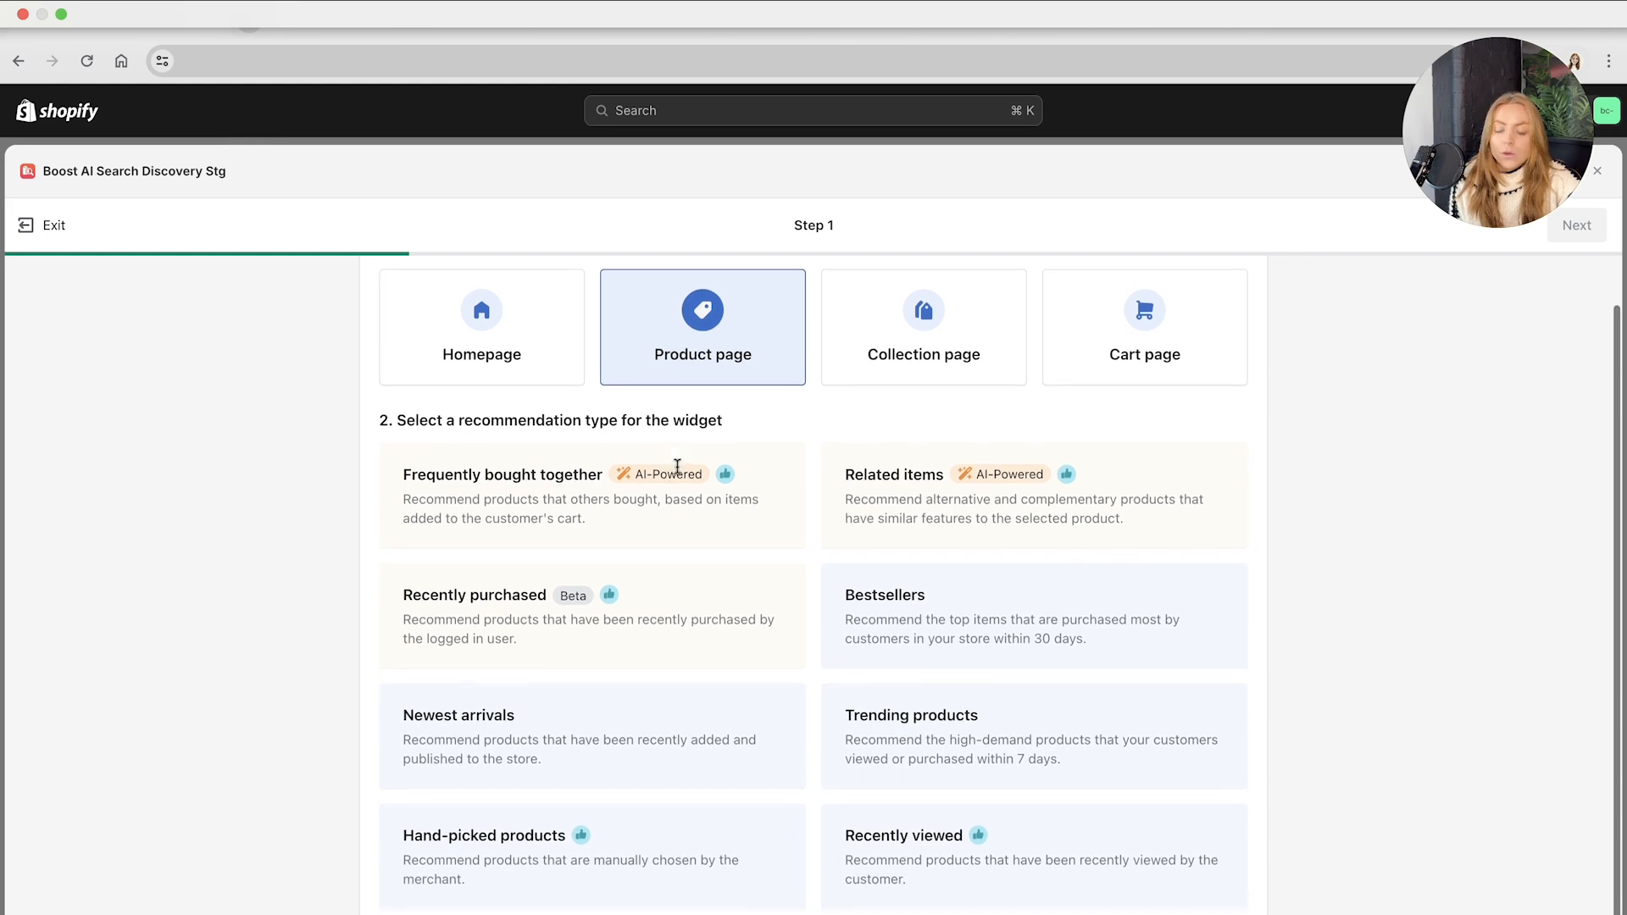
- Pick Bestsellers as the product-page widget's recommendation type
click(591, 488)
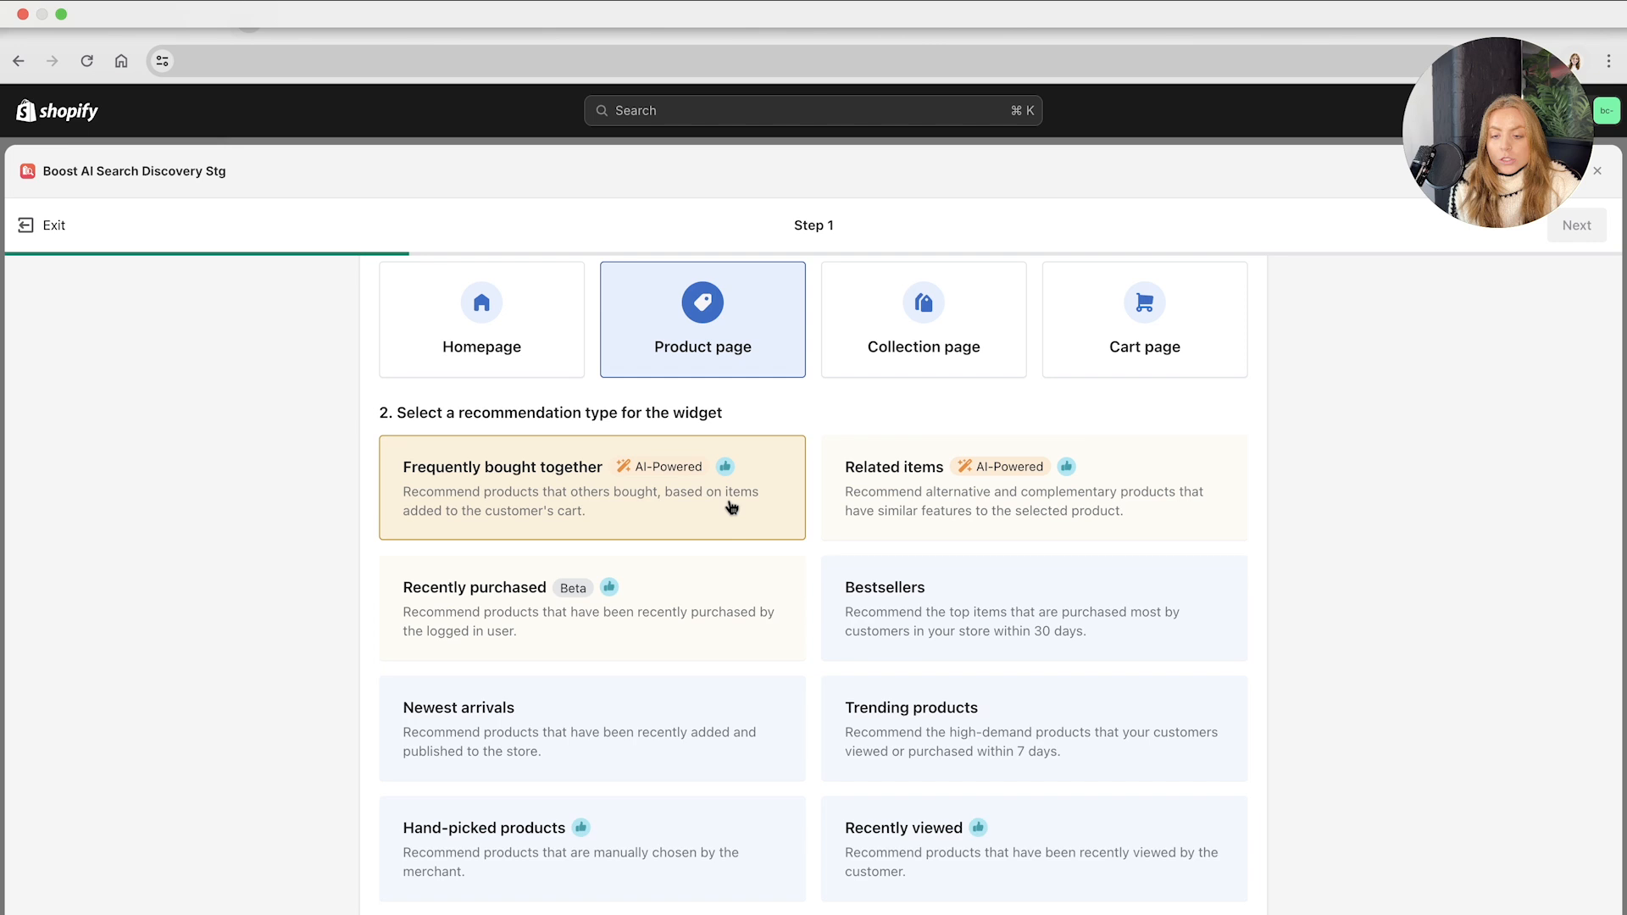
mouse_move(707, 523)
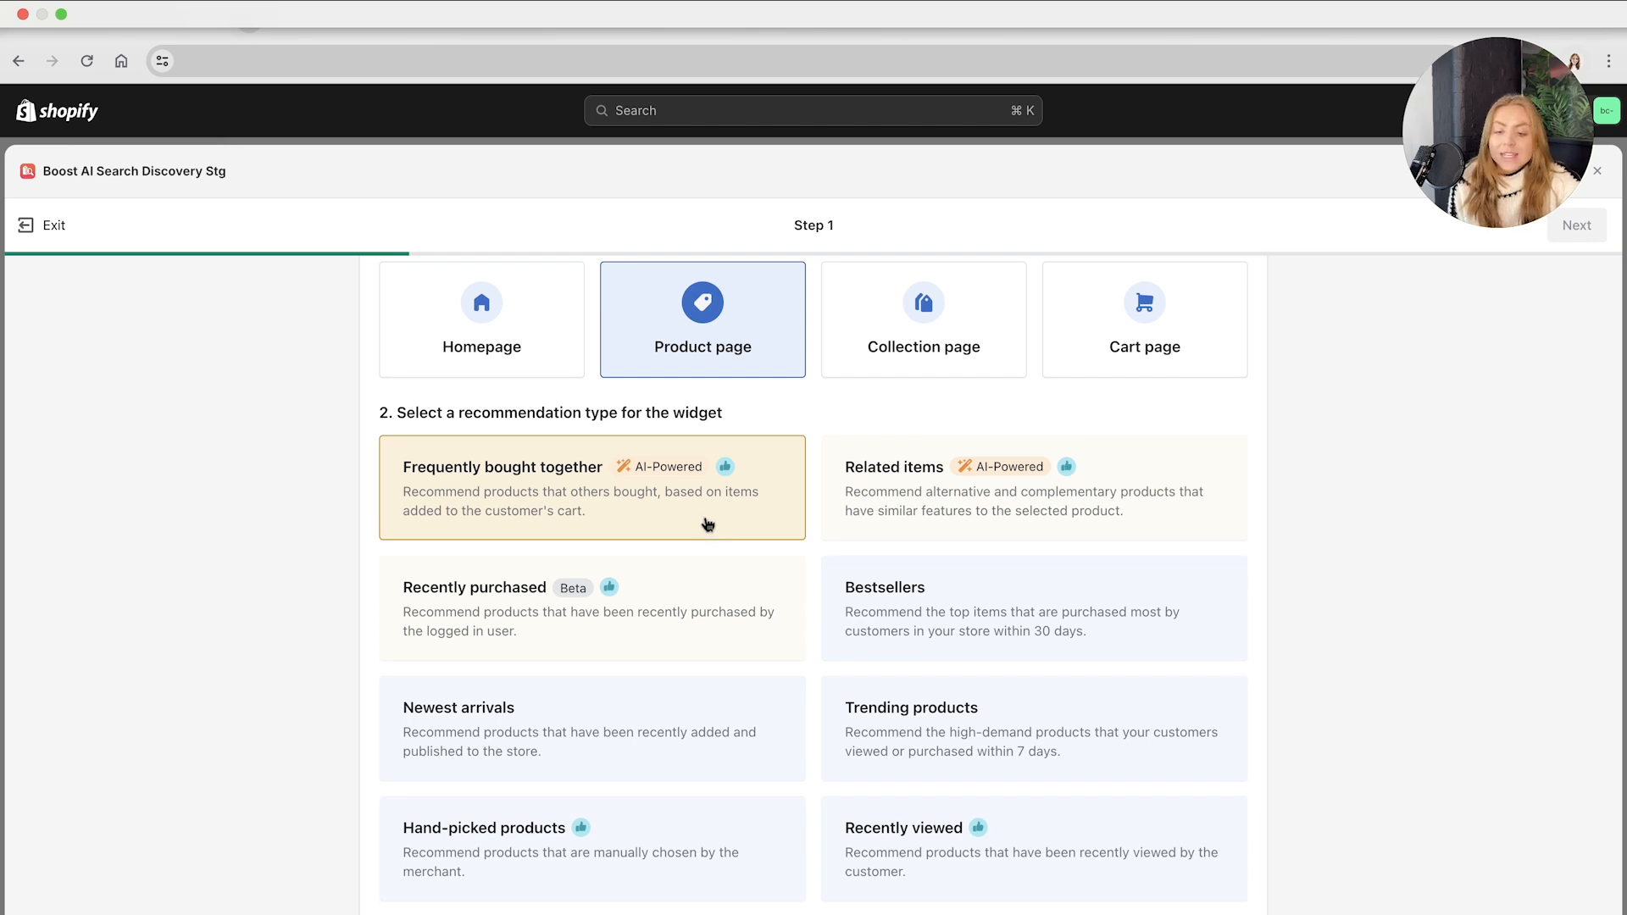
mouse_move(735, 513)
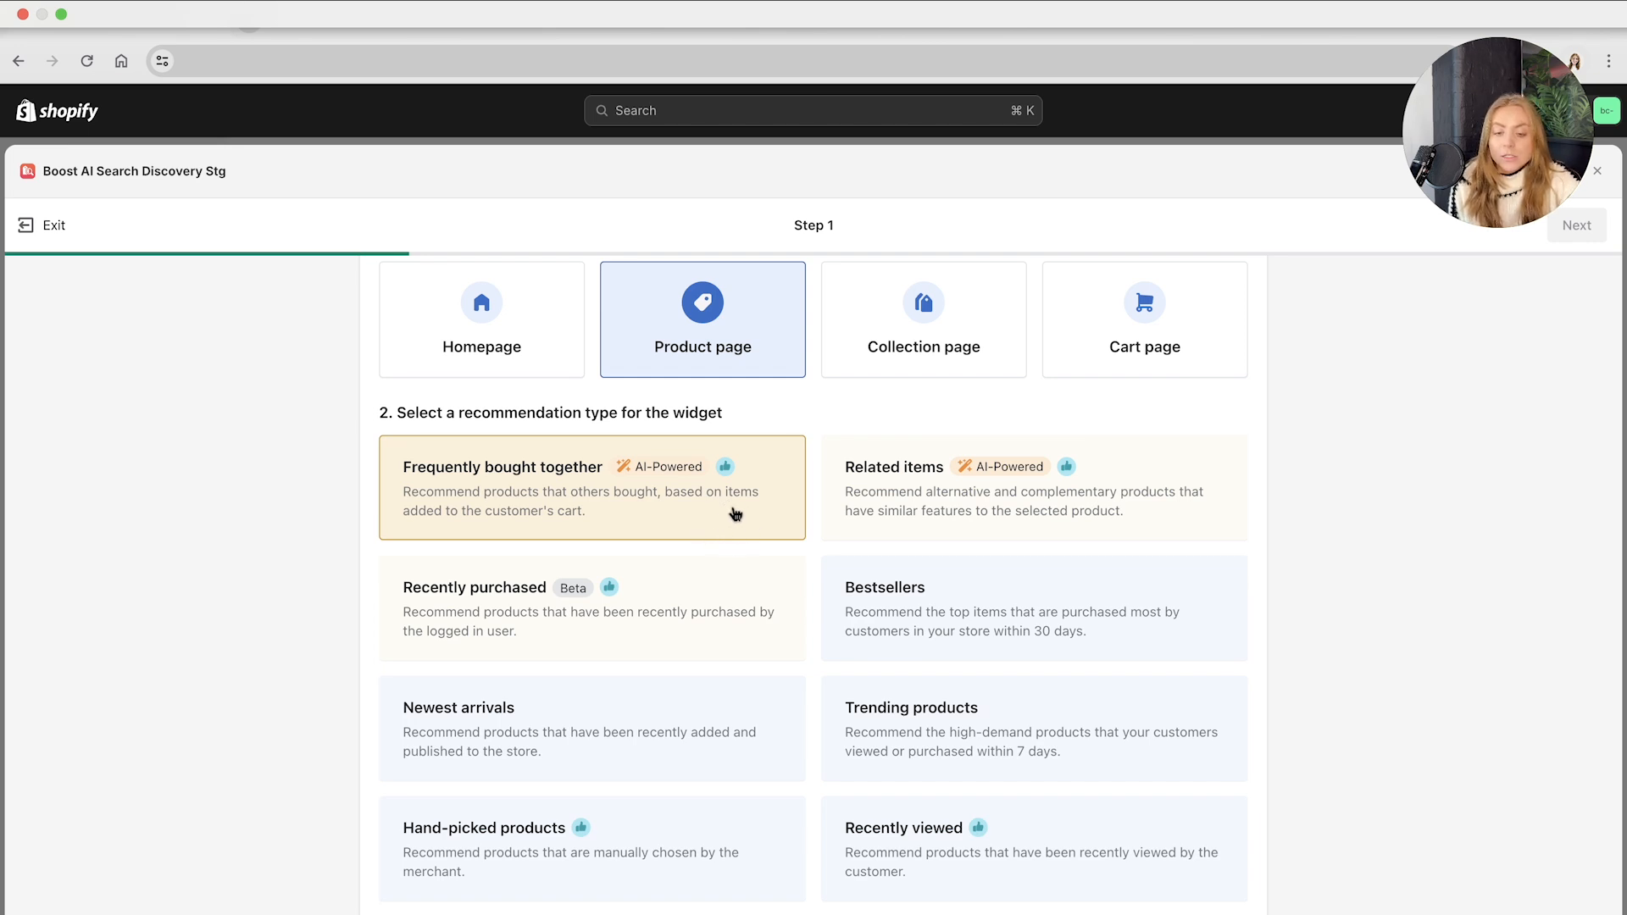
click(1032, 488)
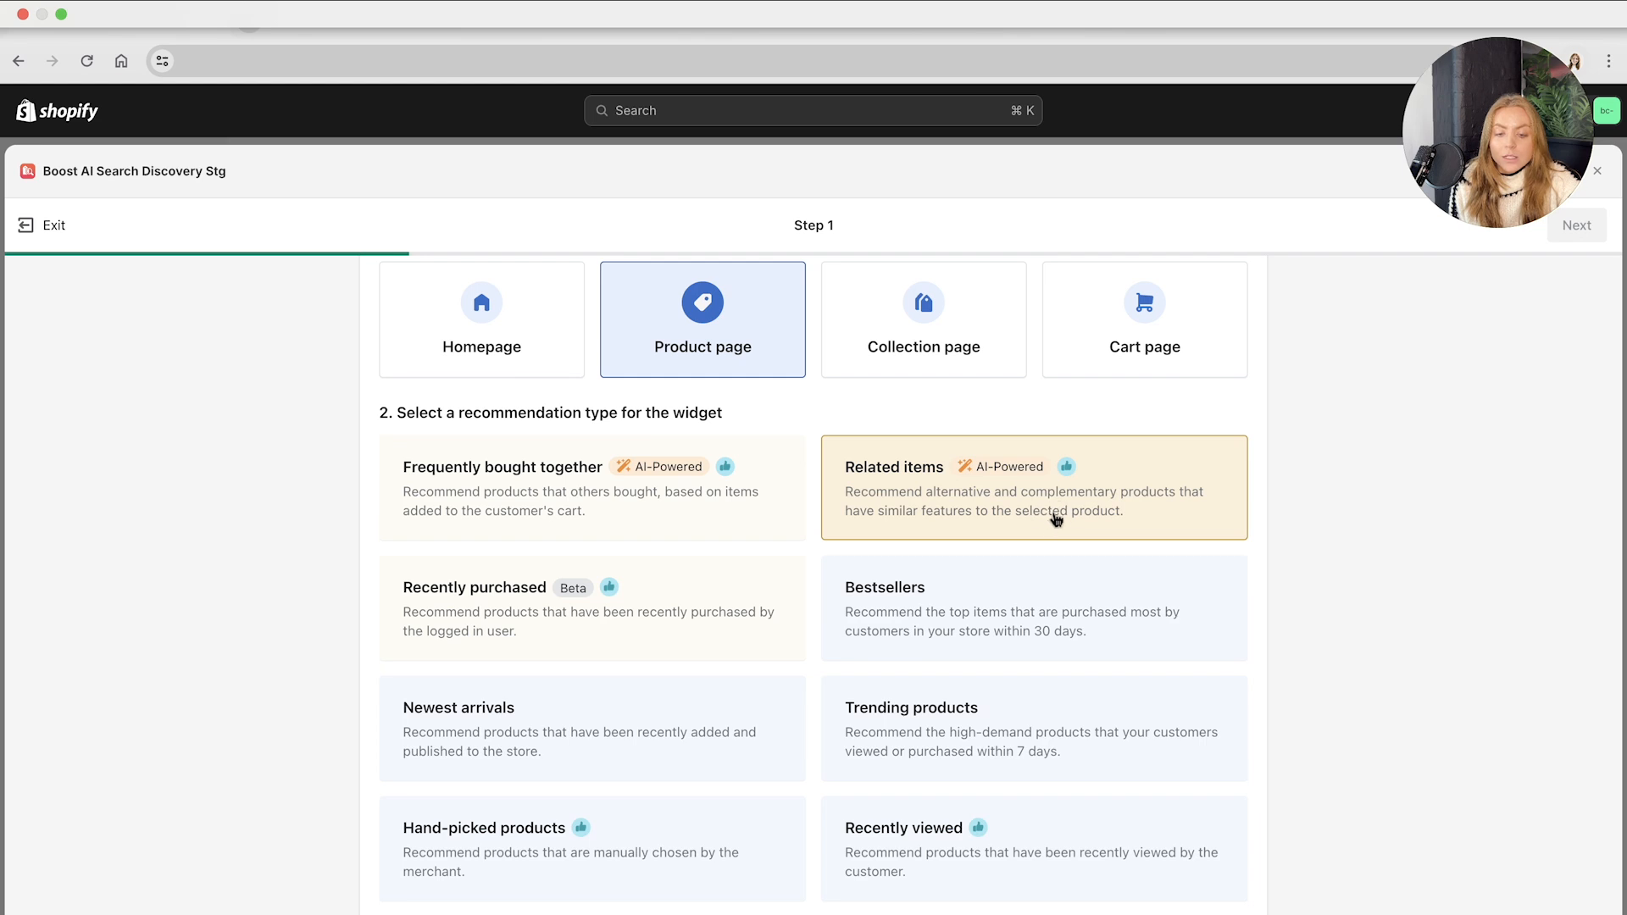
mouse_move(1161, 526)
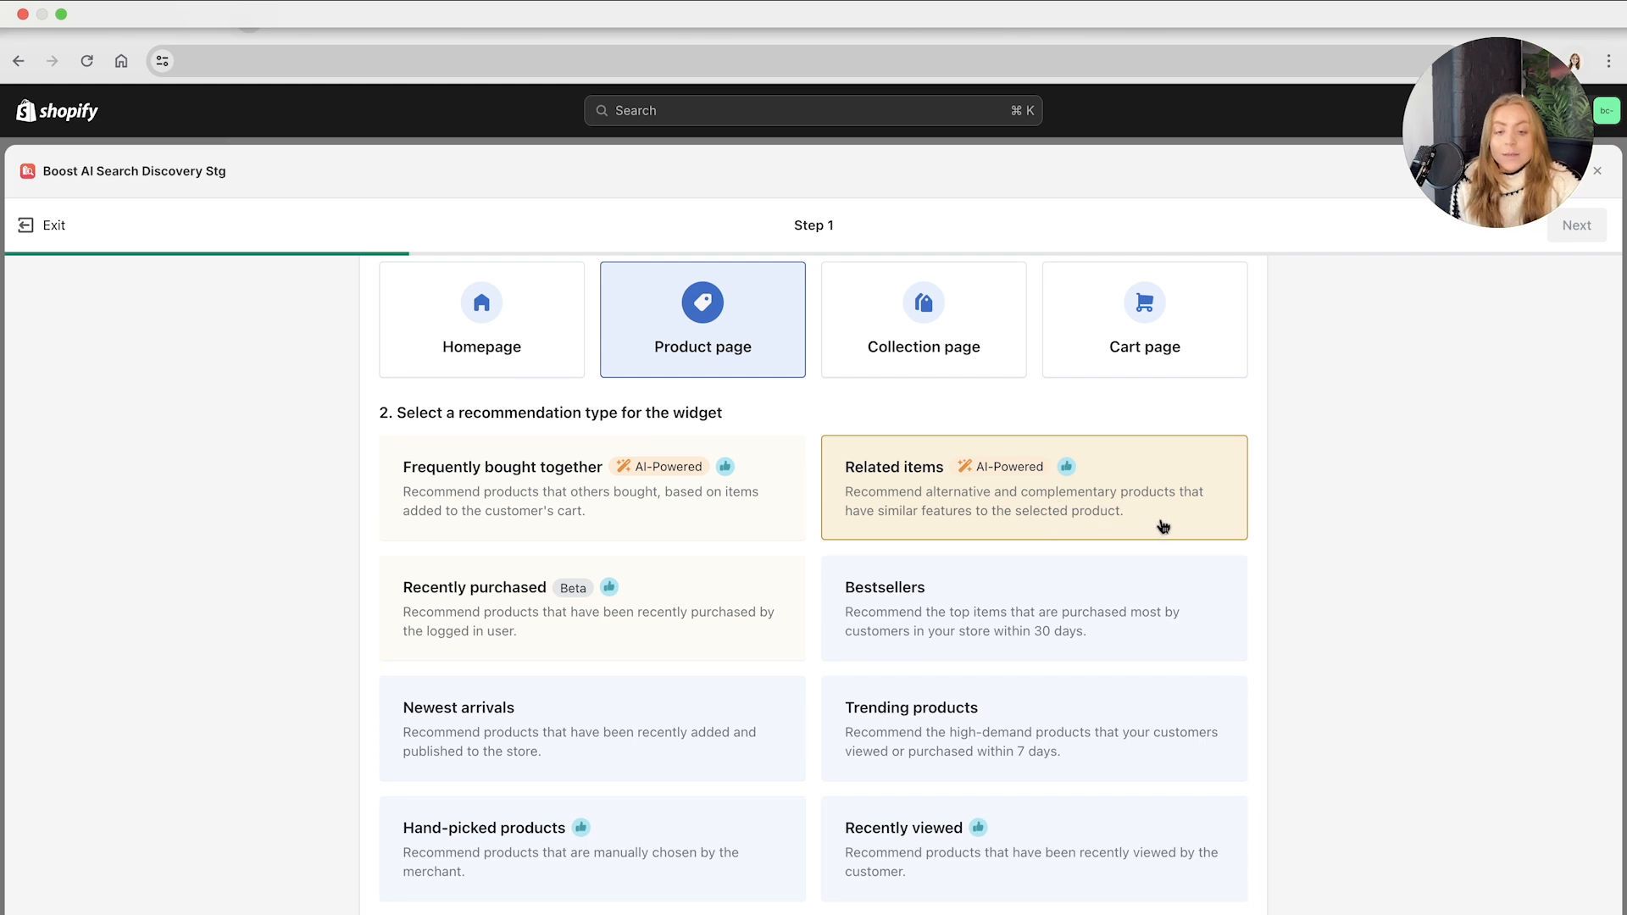
mouse_move(1154, 539)
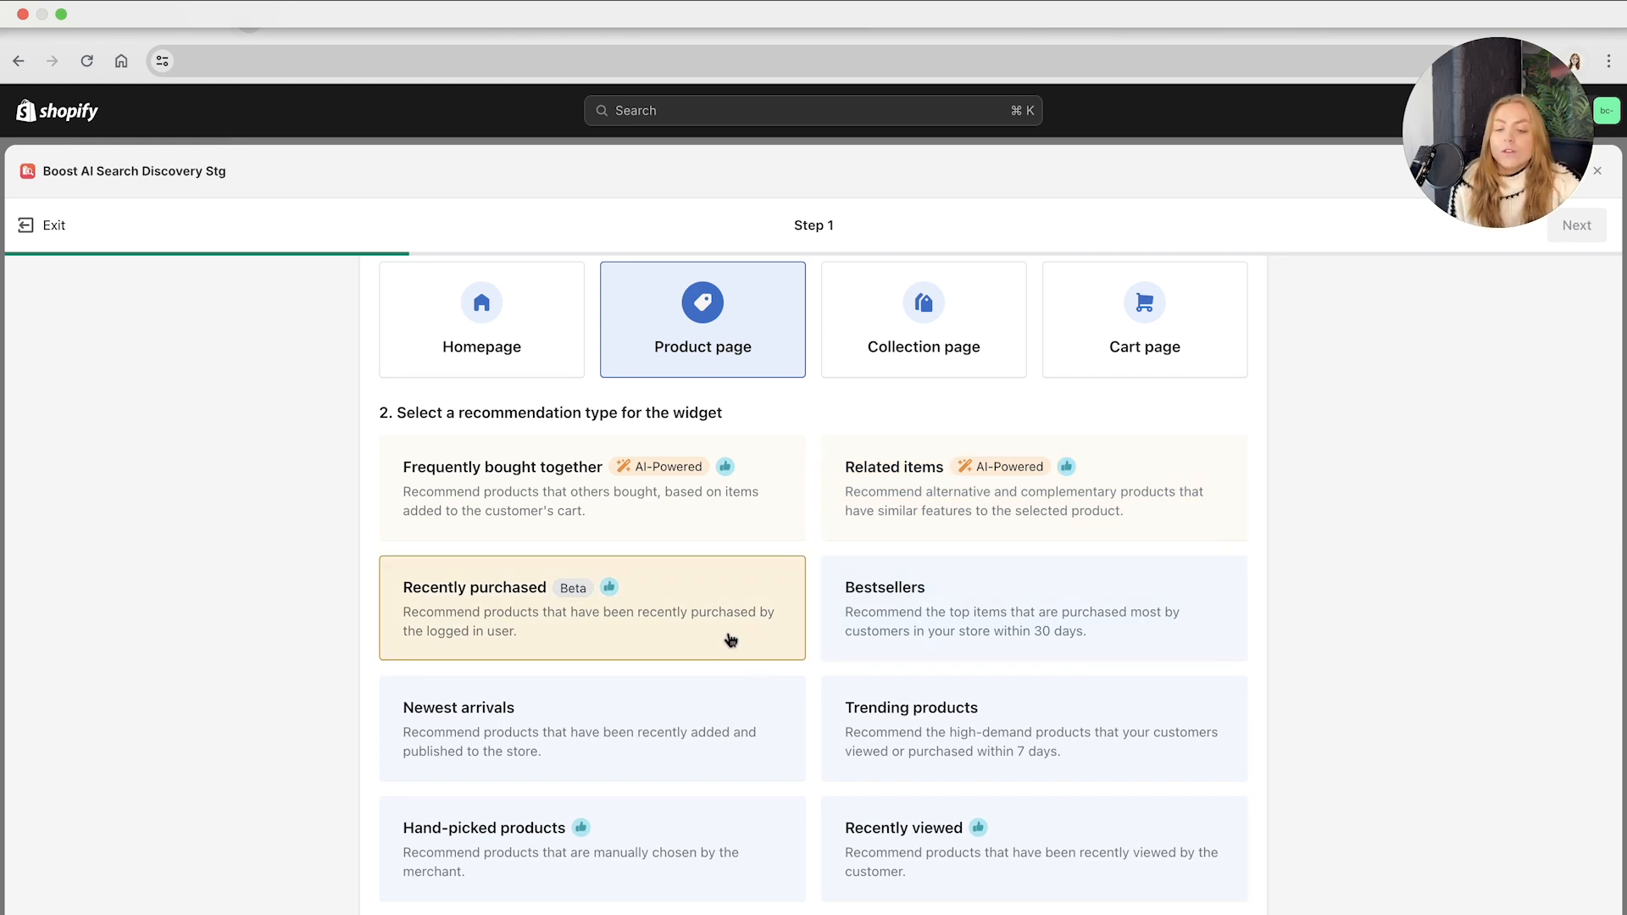
mouse_move(670, 602)
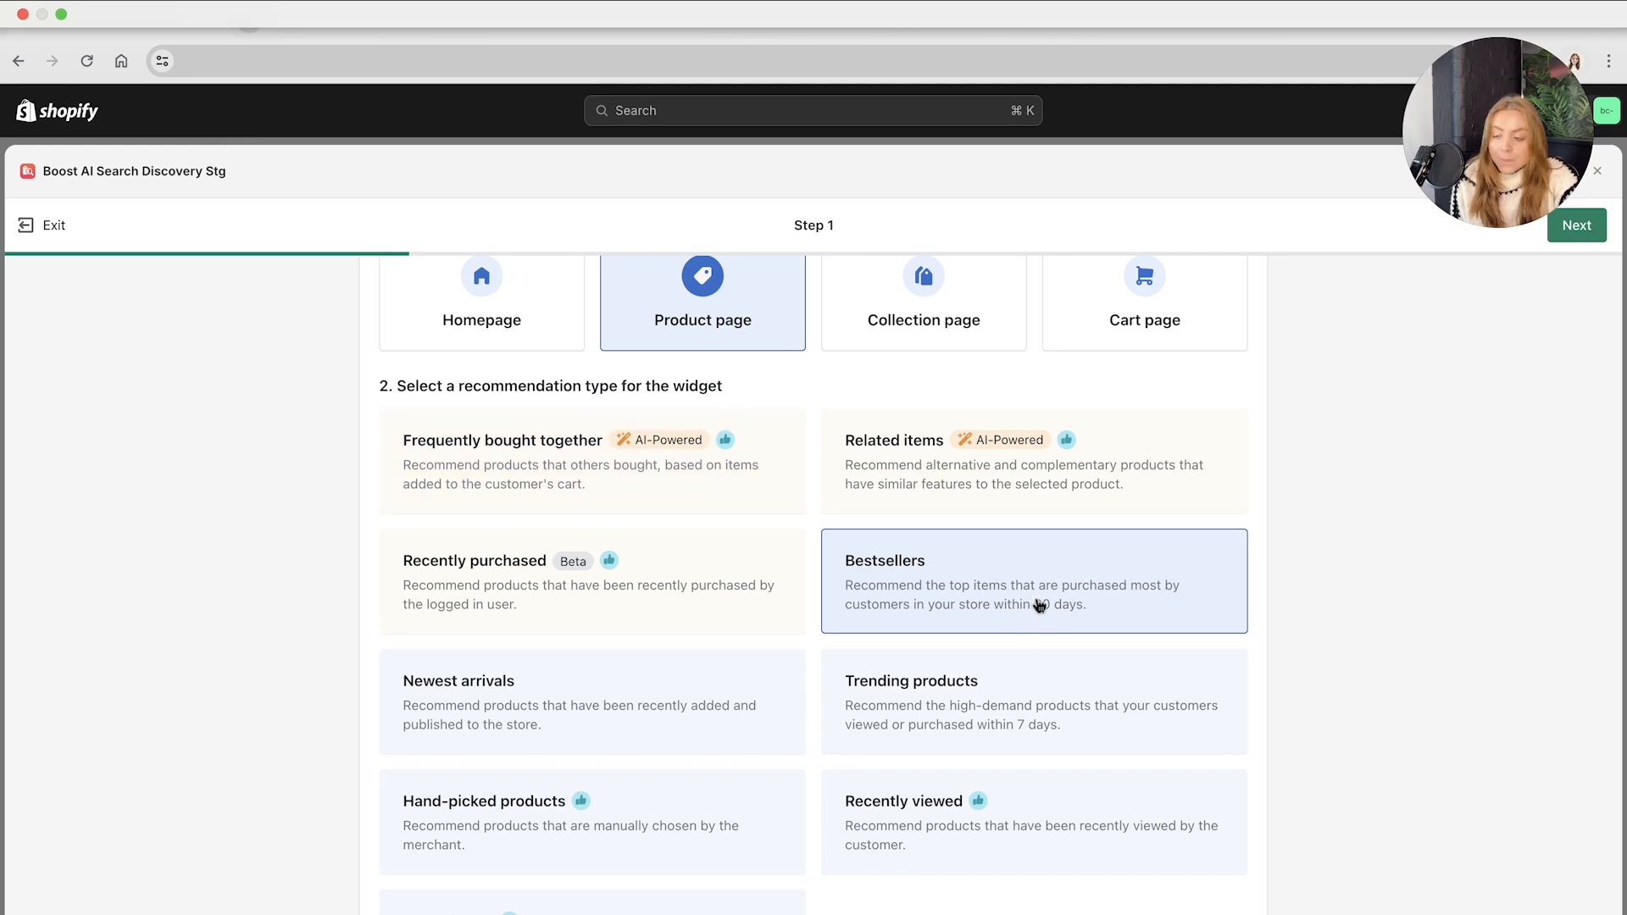
scroll(down, 3)
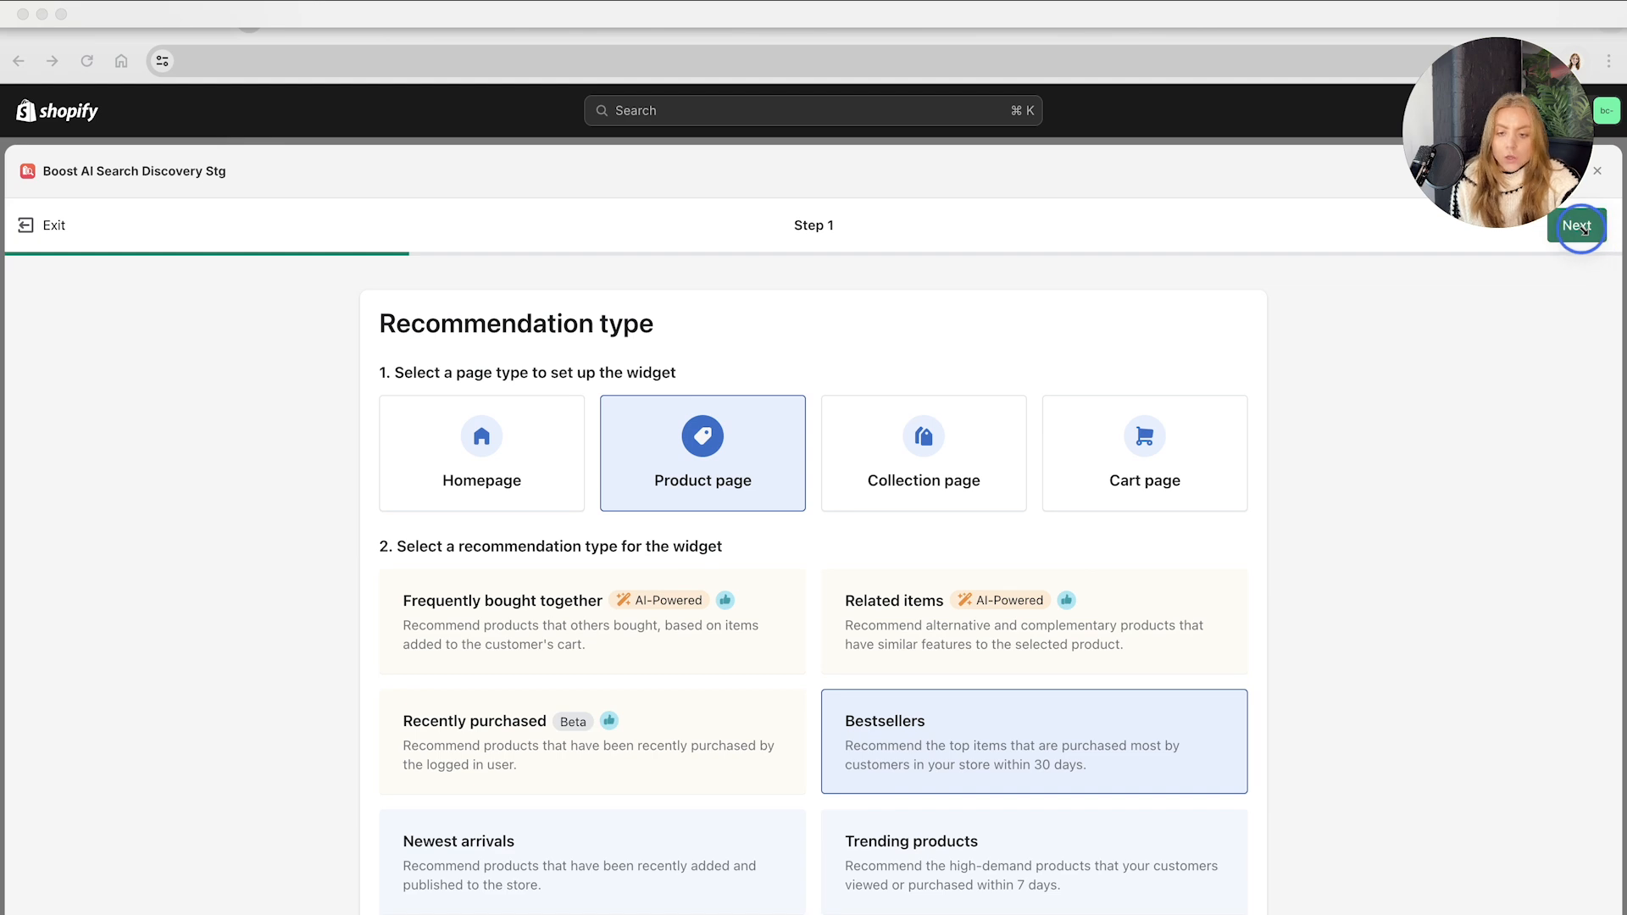
- Move to widget design, show 6 products per row, and page through the preview
click(1576, 226)
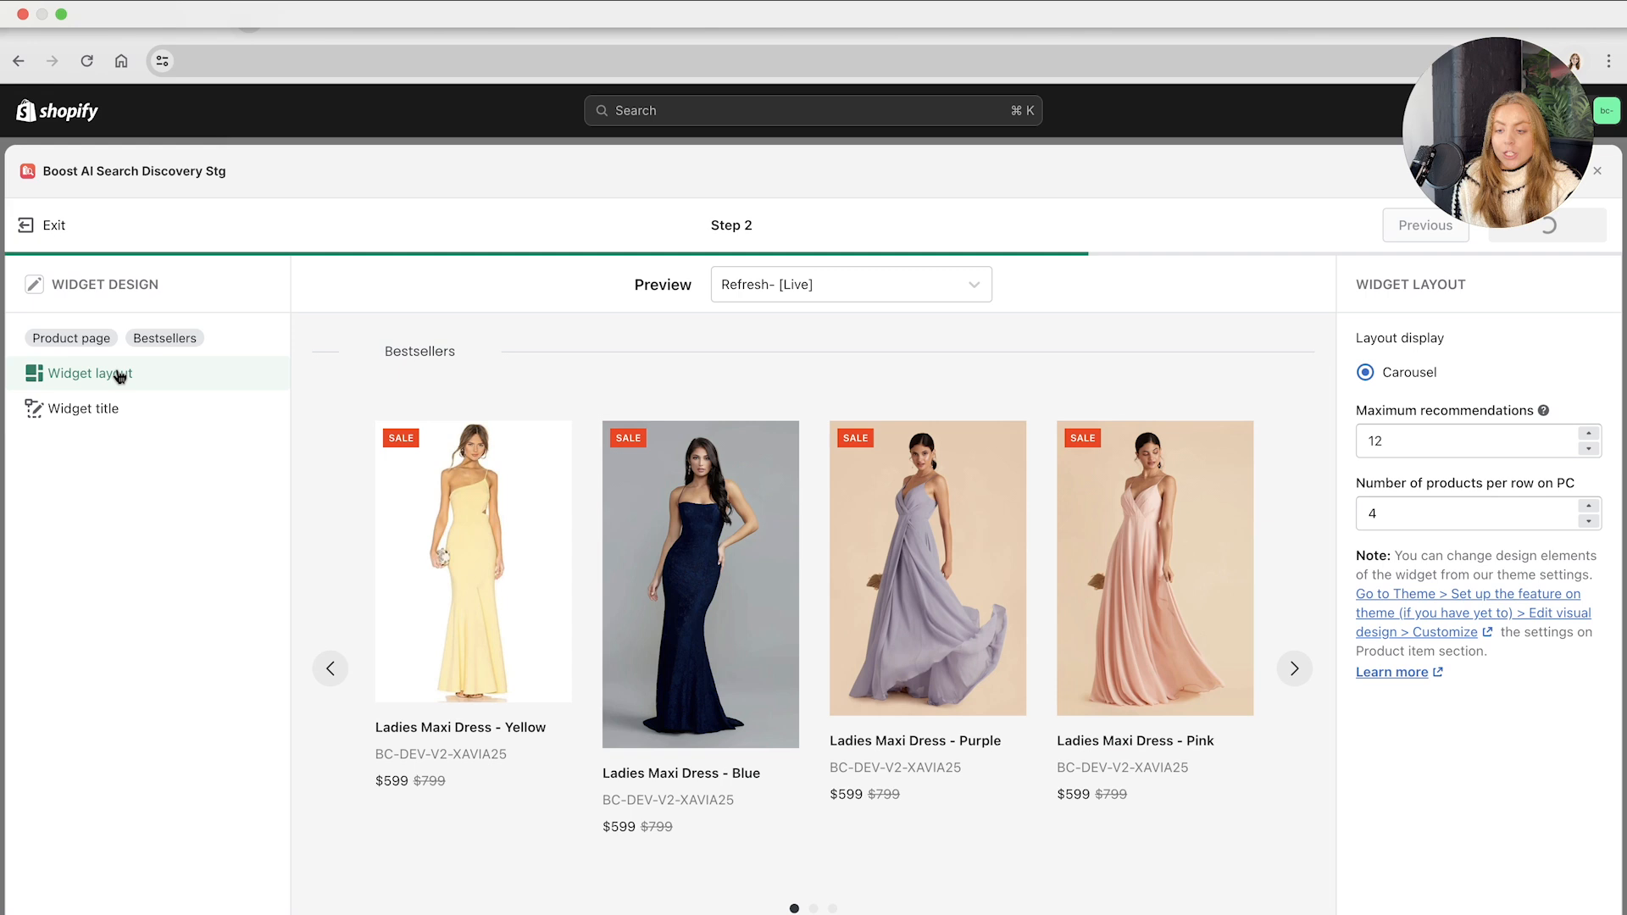
mouse_move(91, 322)
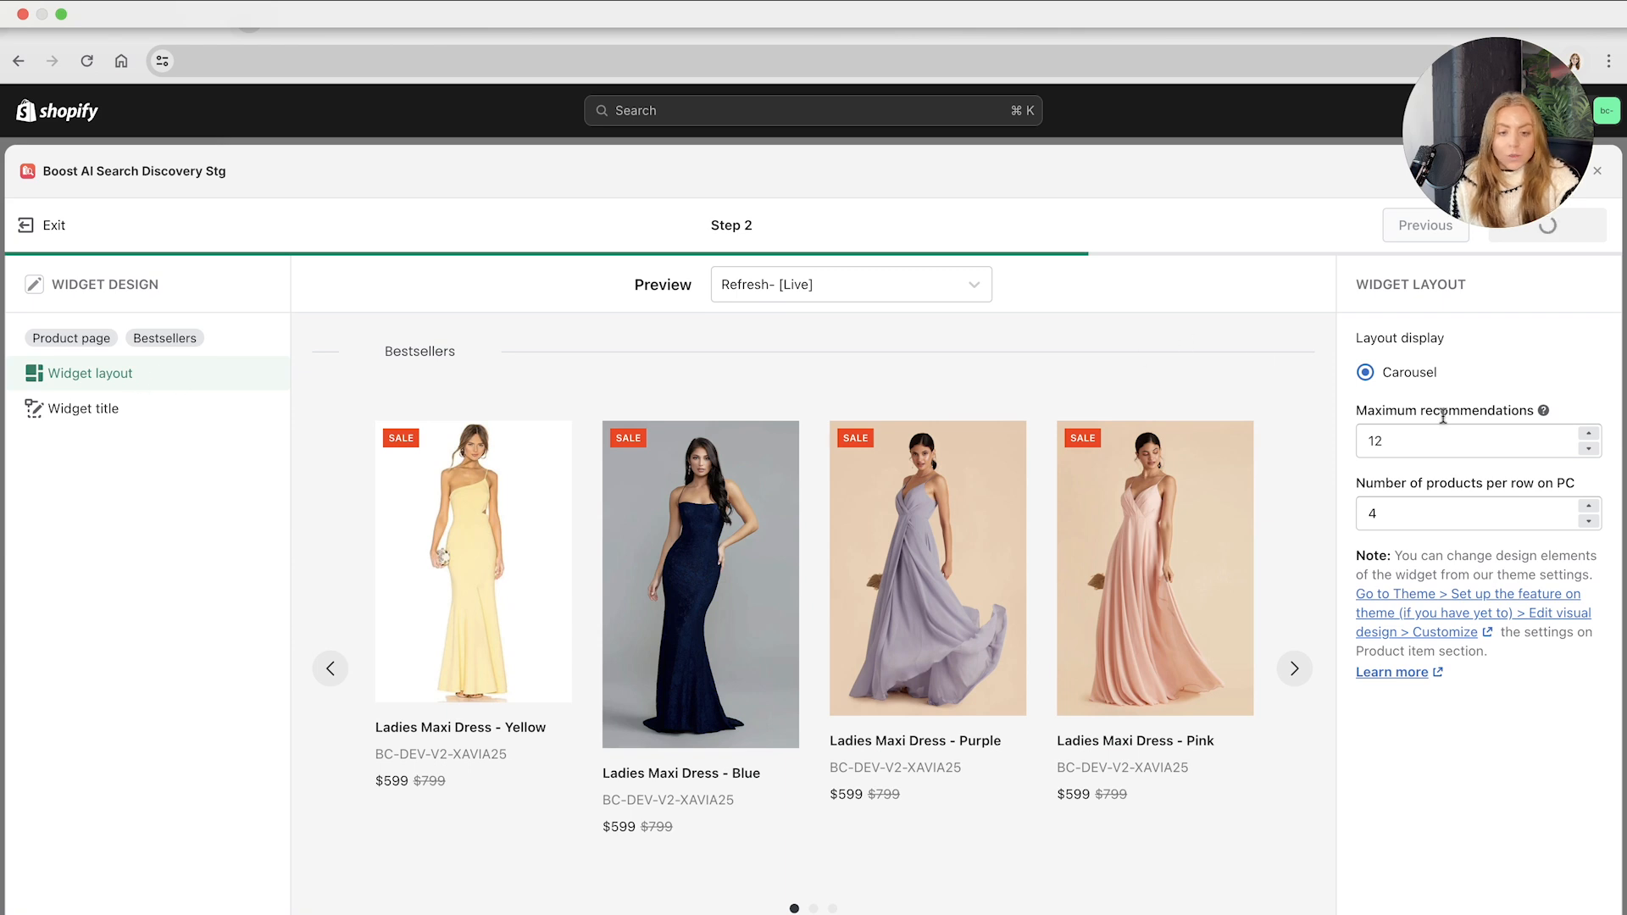
mouse_move(1408, 471)
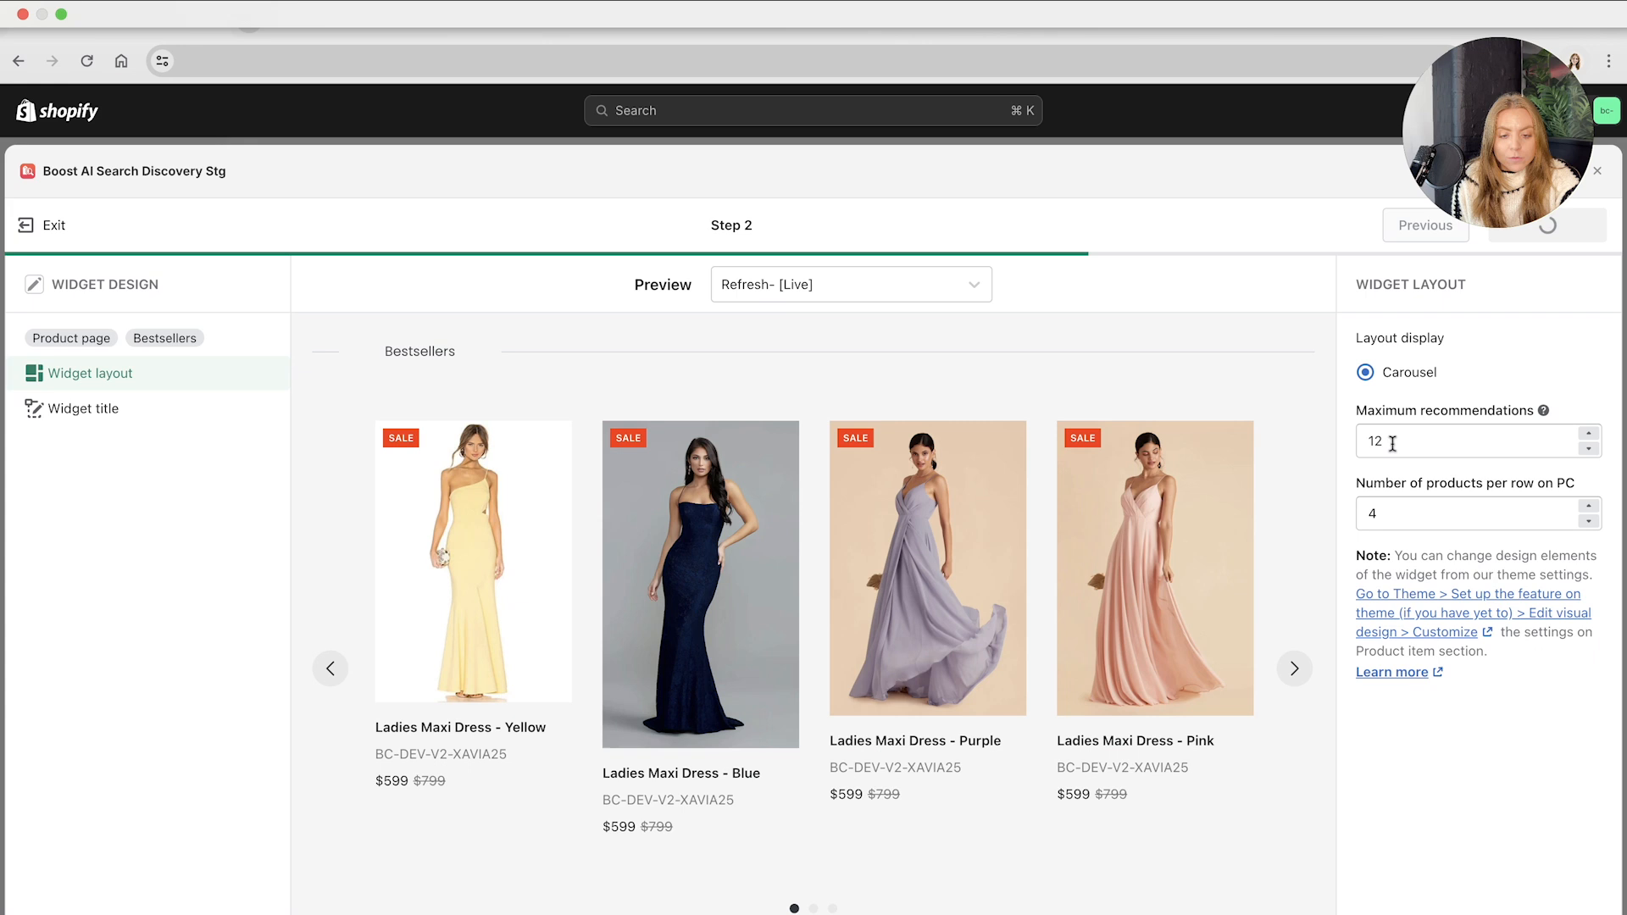
click(1463, 513)
text(6)
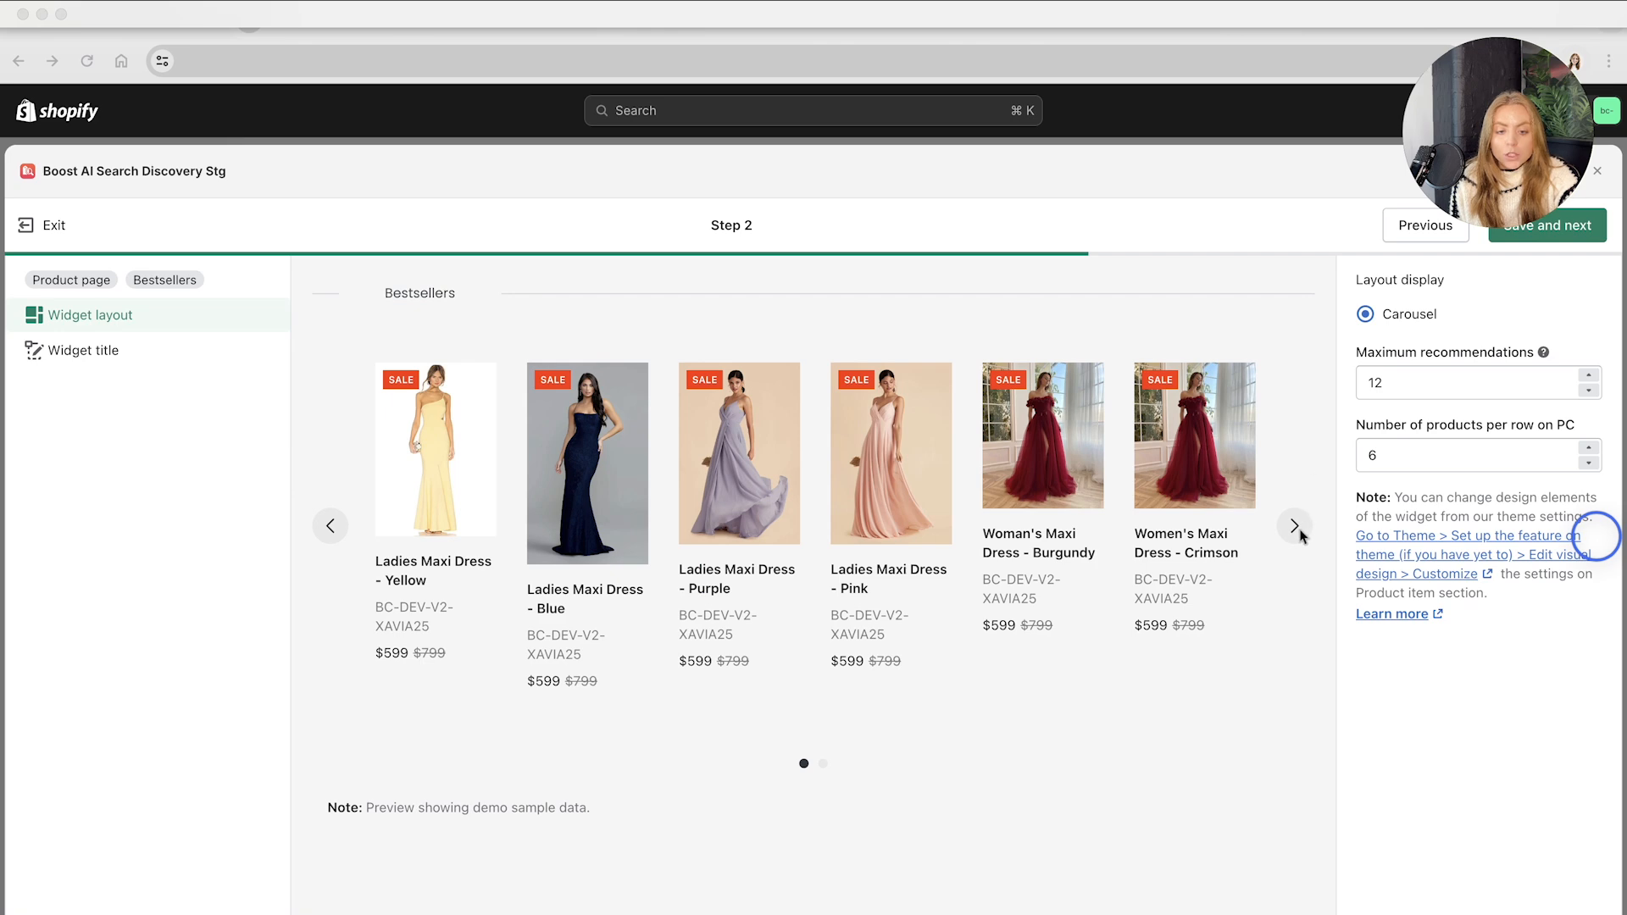
click(1294, 526)
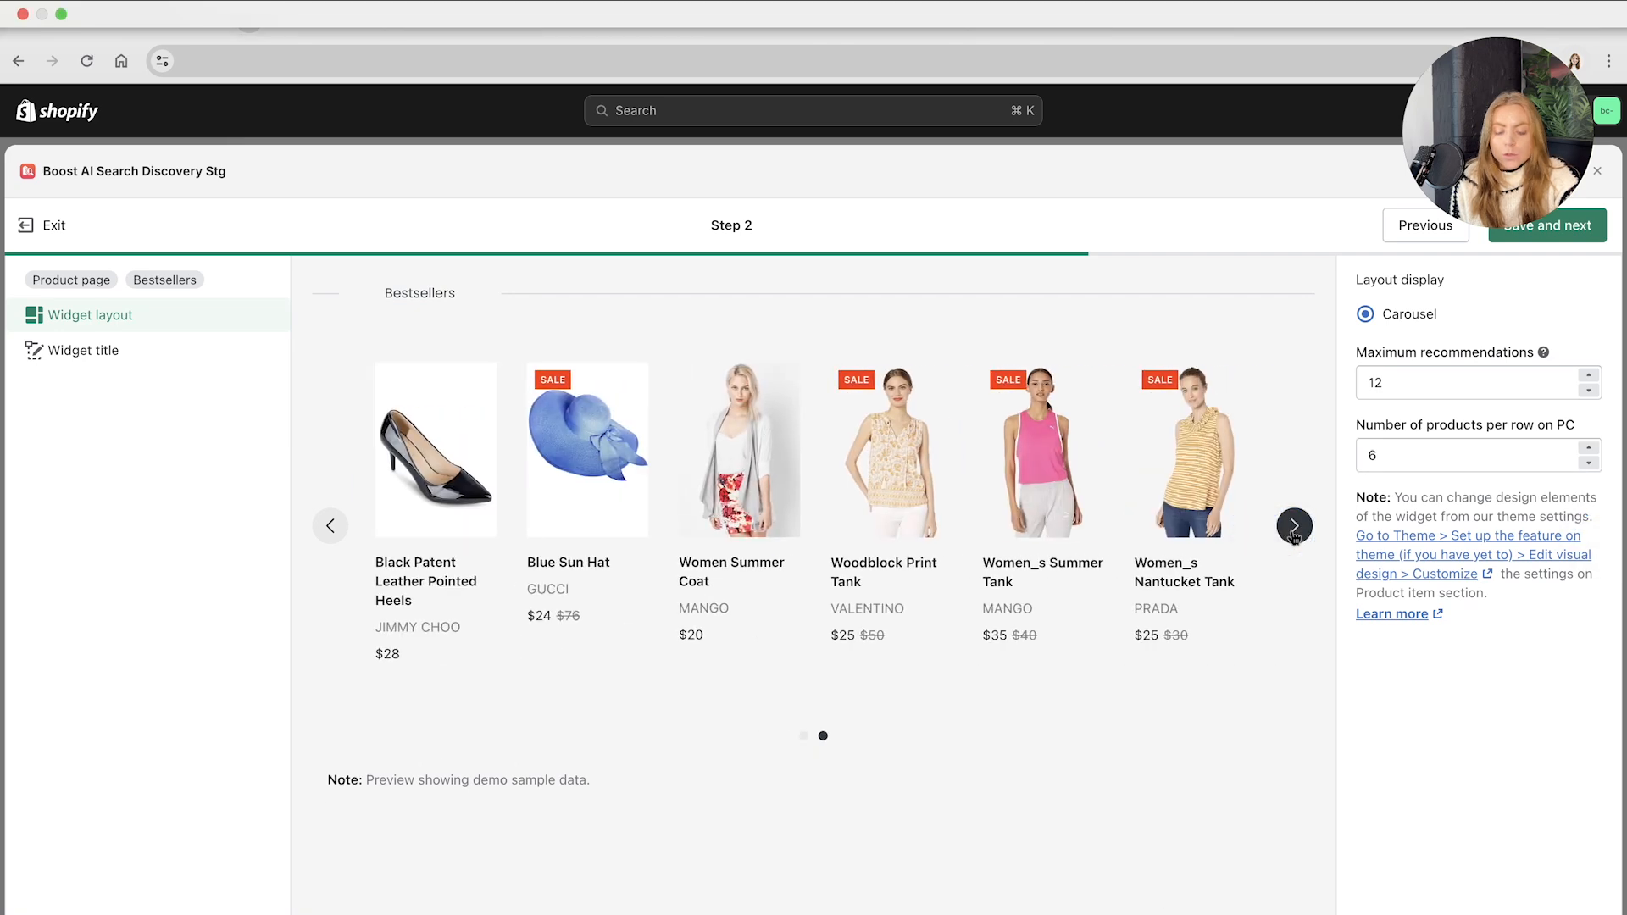
click(1294, 524)
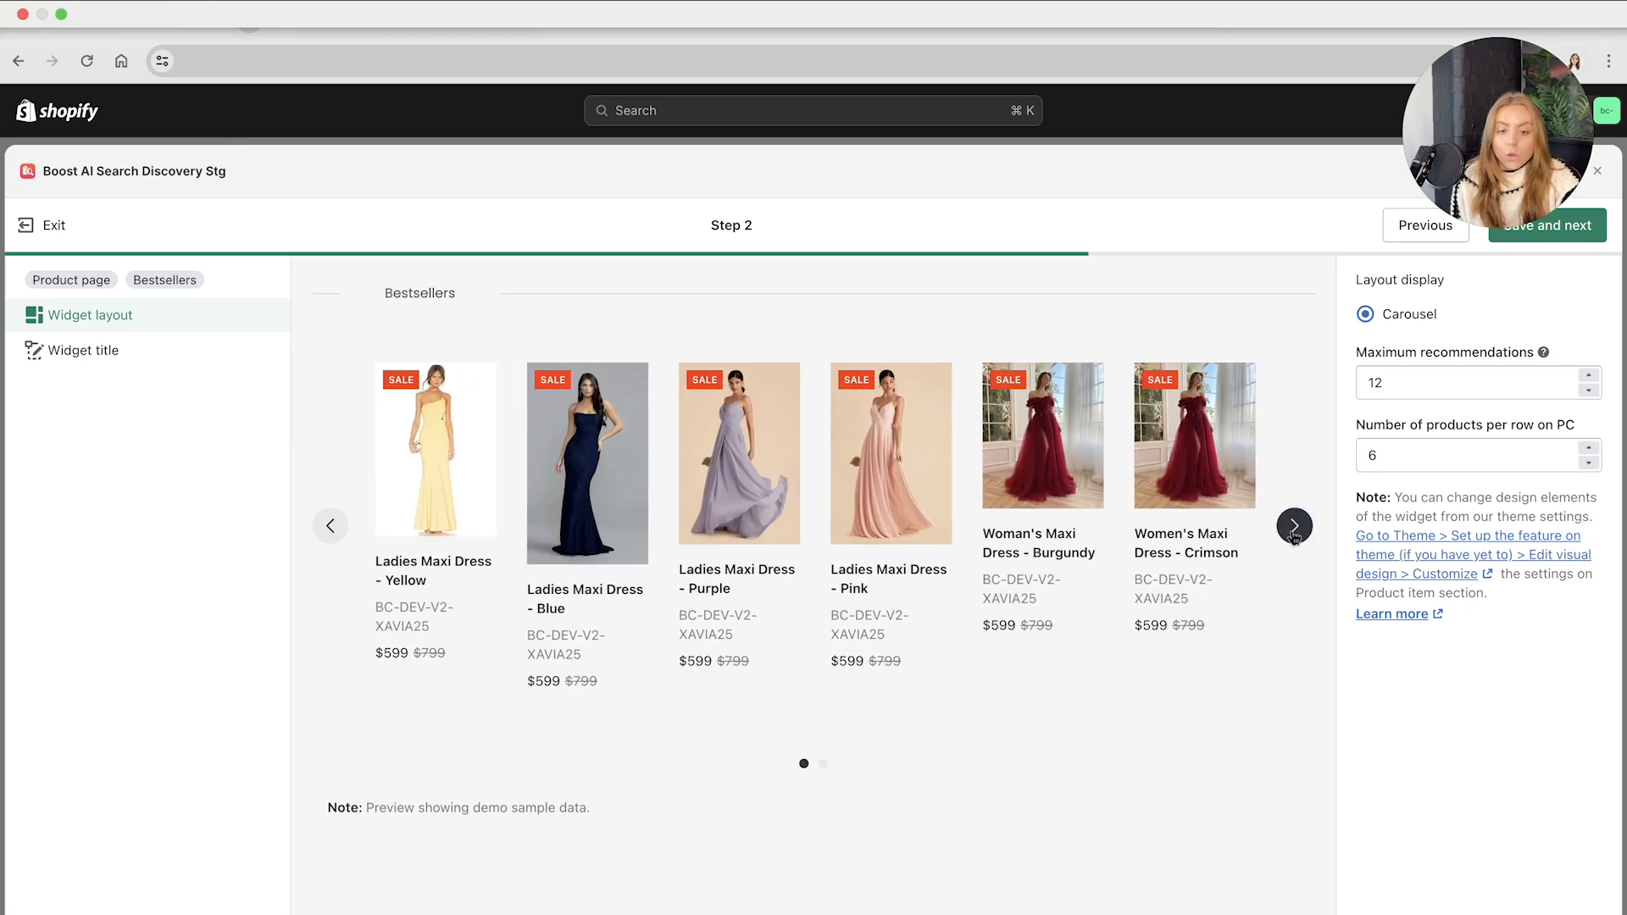
click(1294, 526)
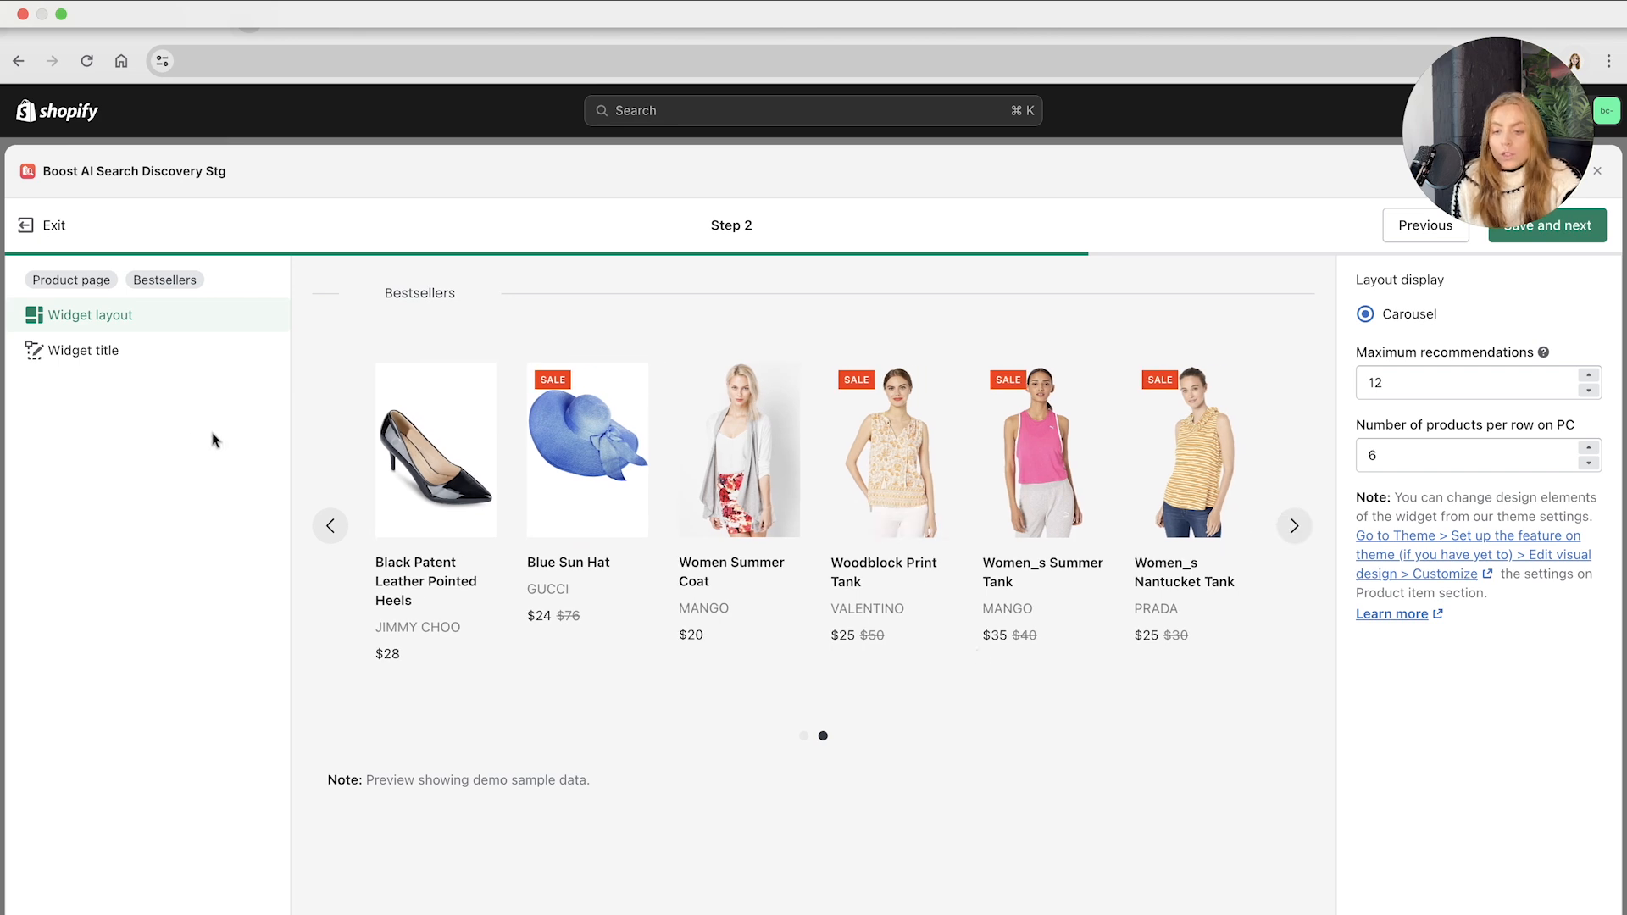
- Style the widget title centered, #3995DE blue, Poor Story font, and save
click(83, 350)
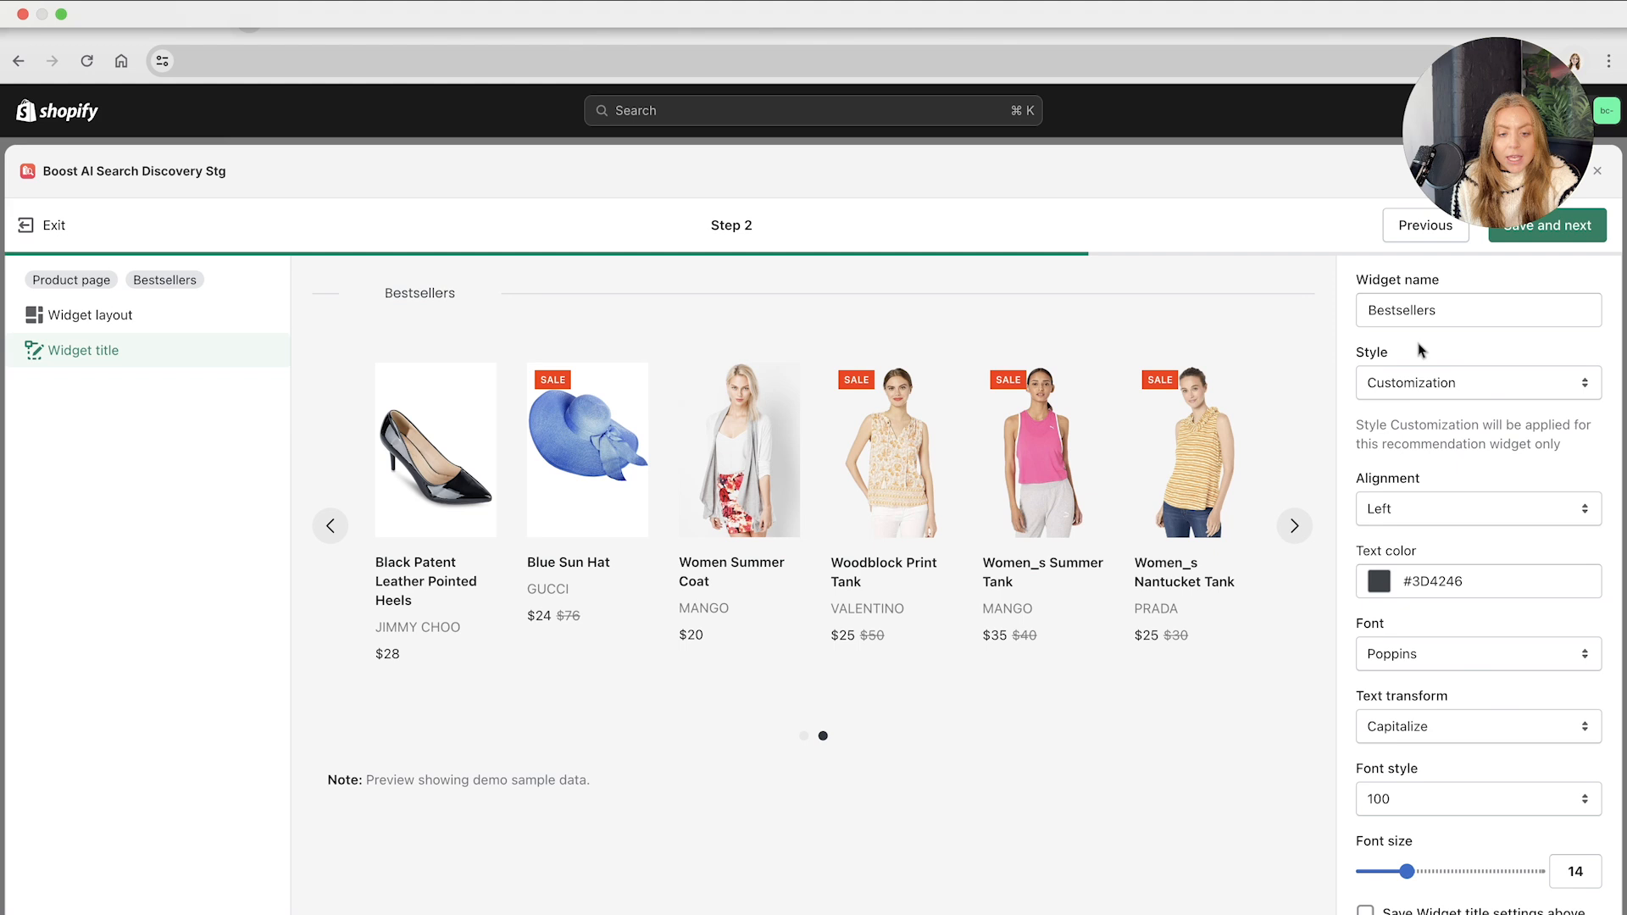
click(1476, 508)
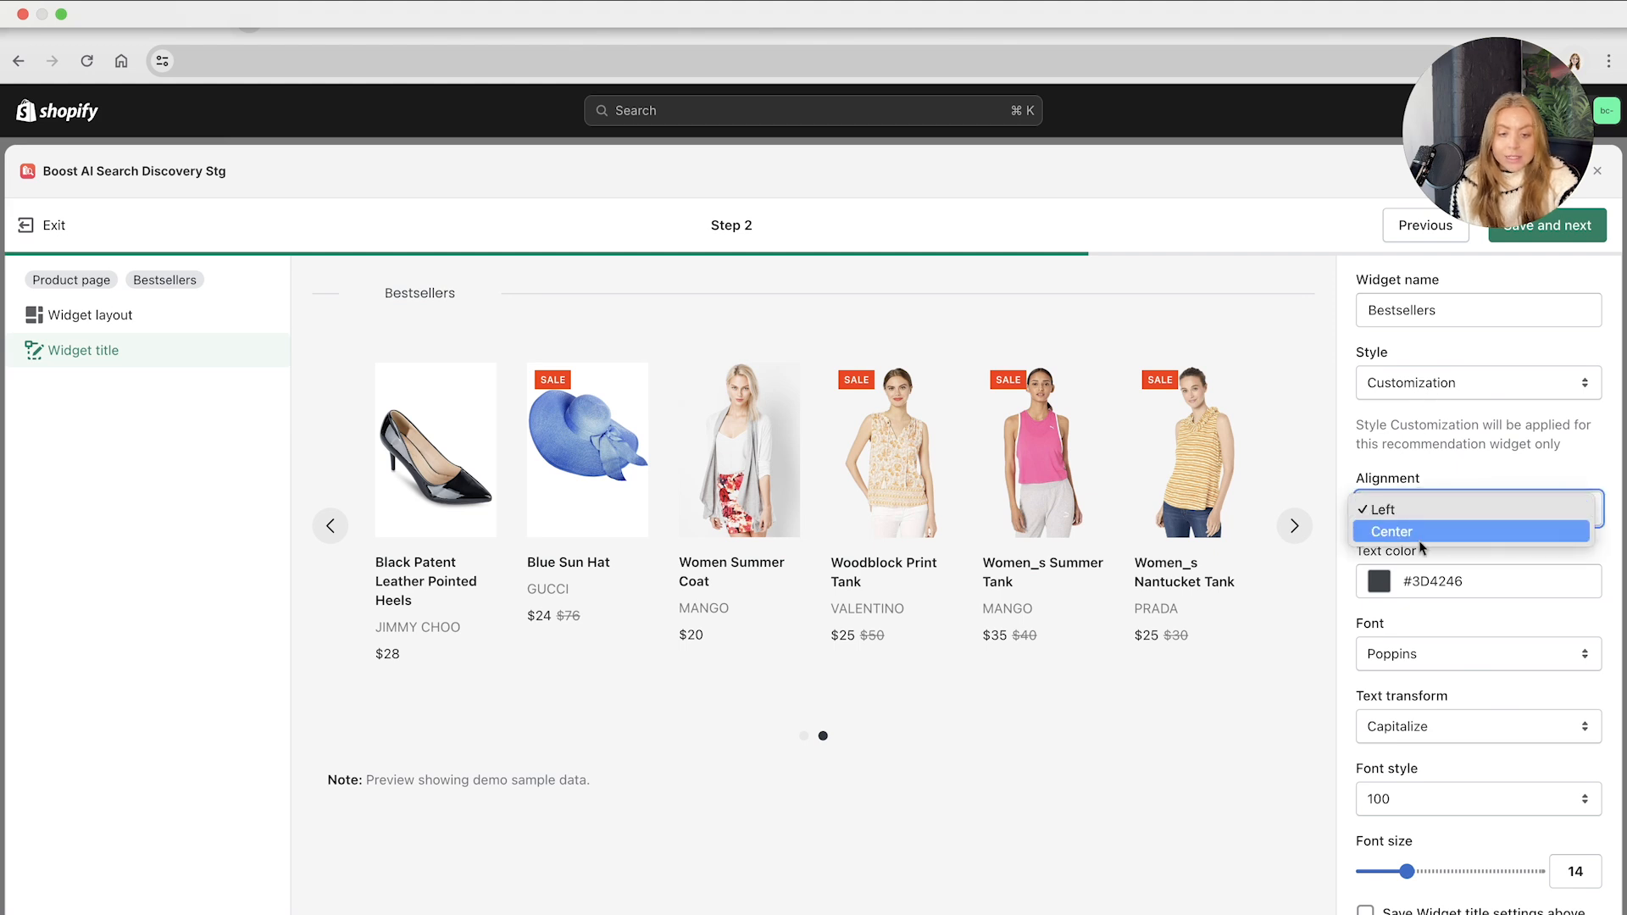
click(1392, 531)
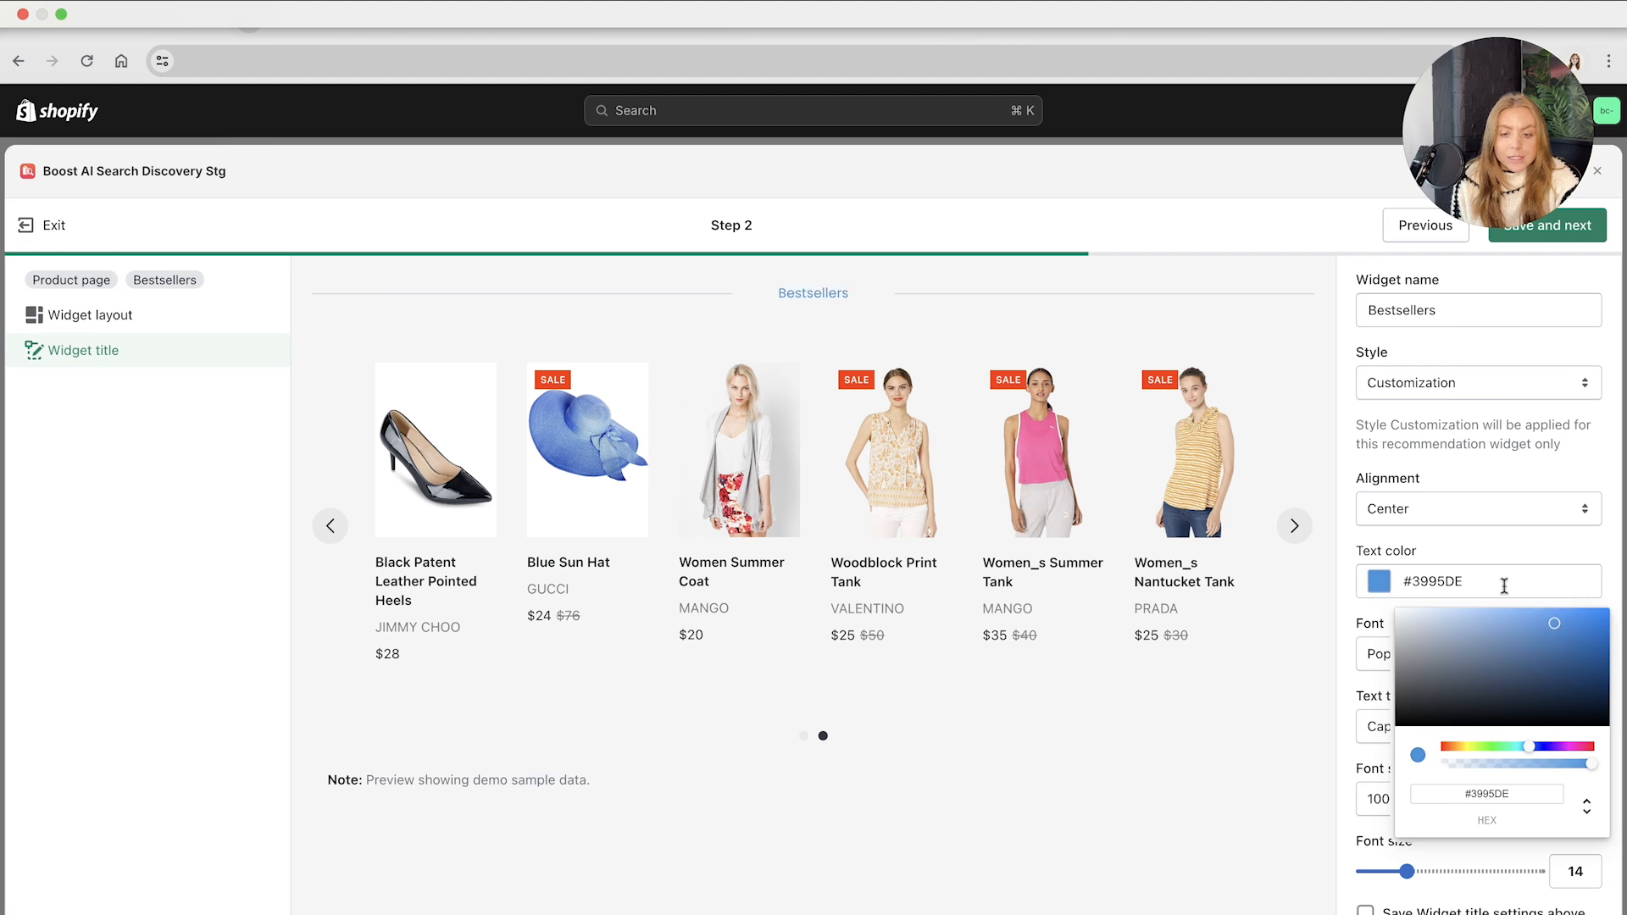
mouse_move(1362, 654)
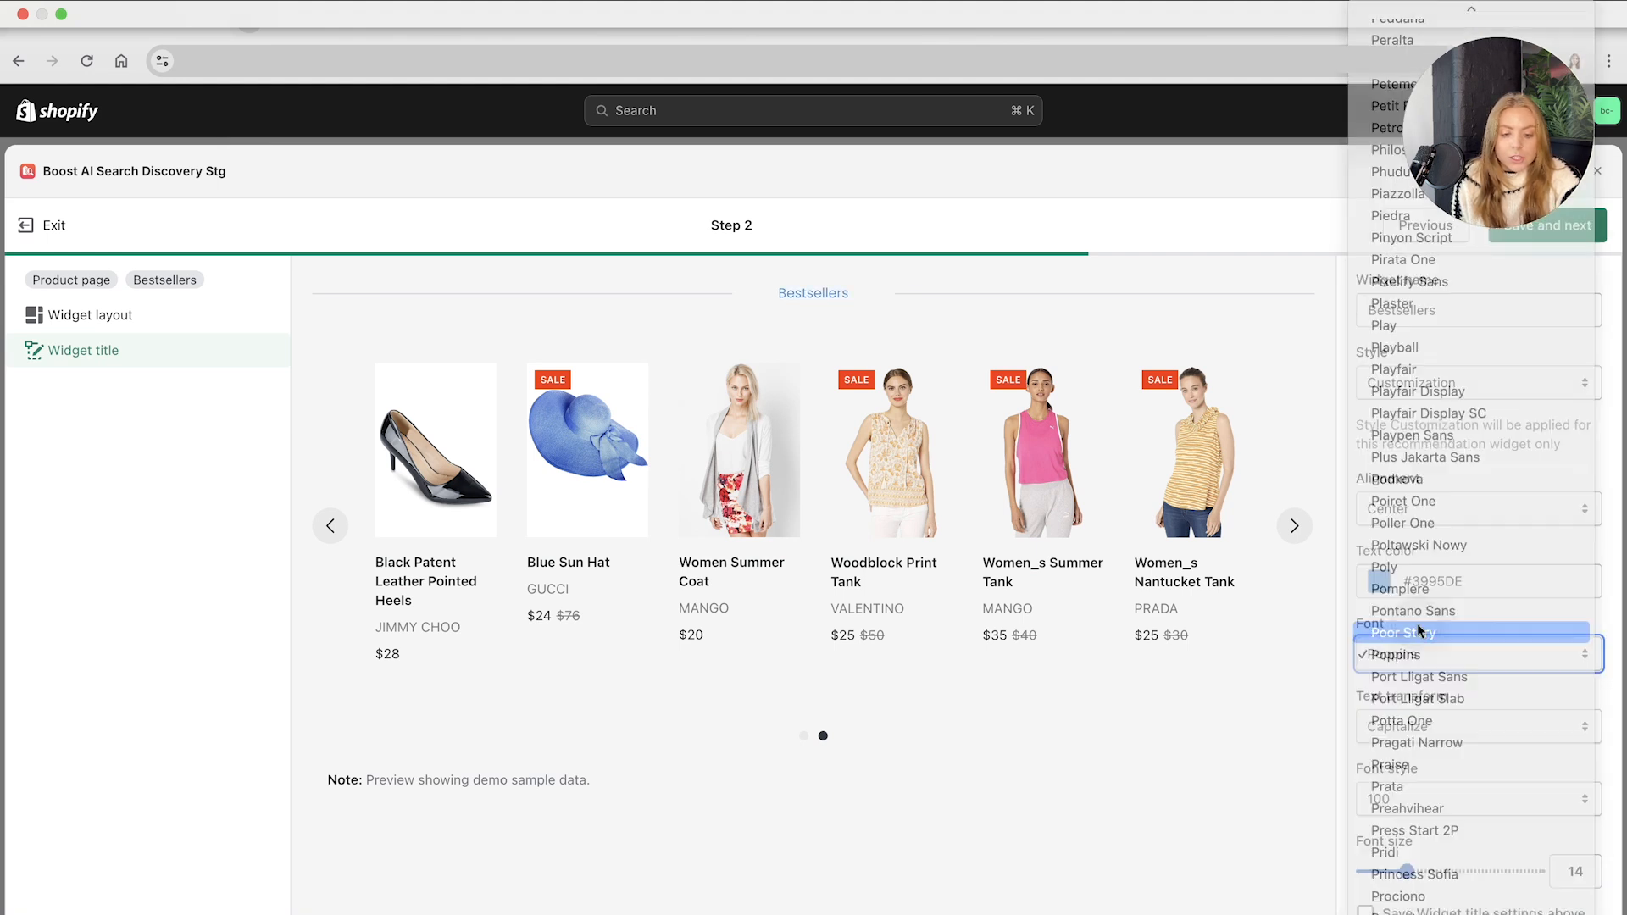
click(1402, 634)
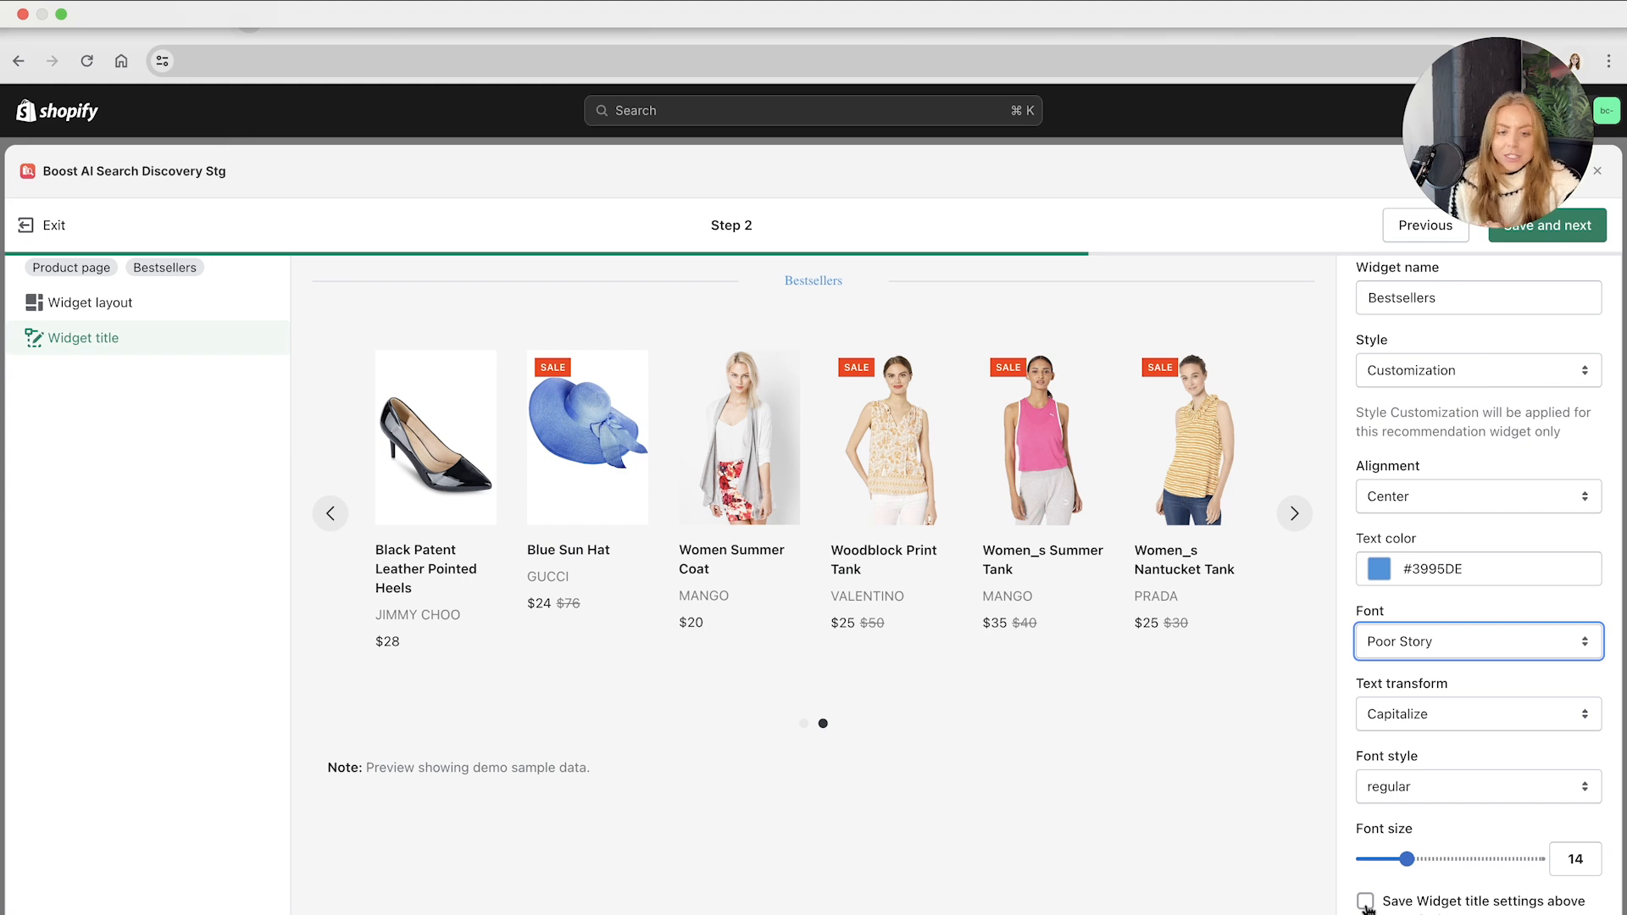
click(1545, 226)
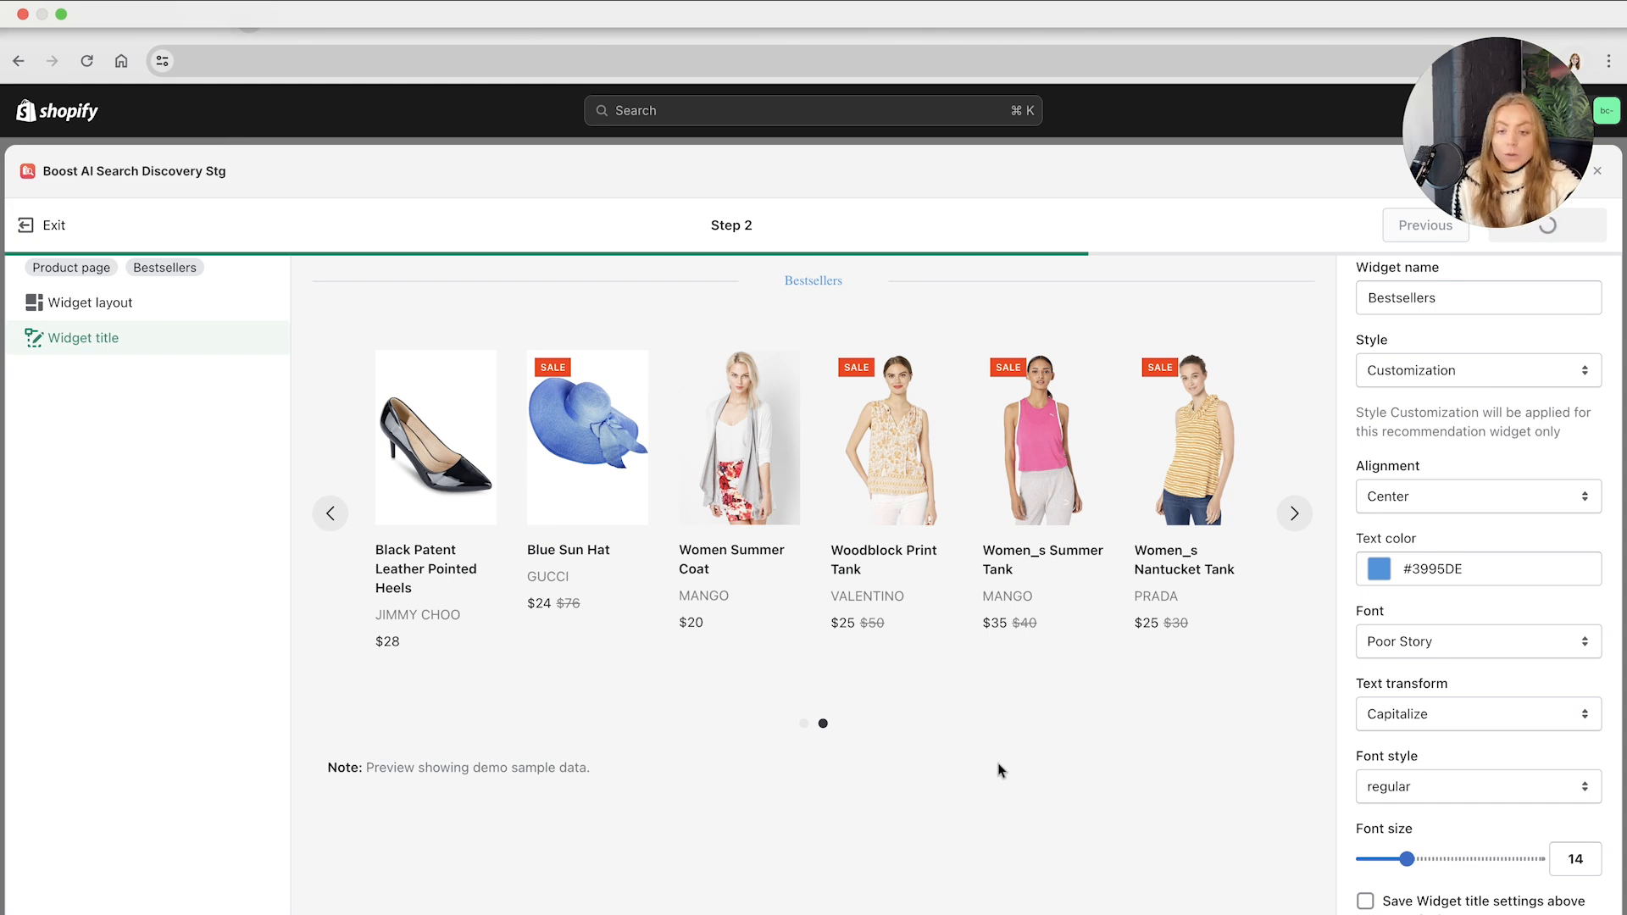
- Save the Bestsellers widget and enable the Boost Core app embed in the theme
click(1545, 225)
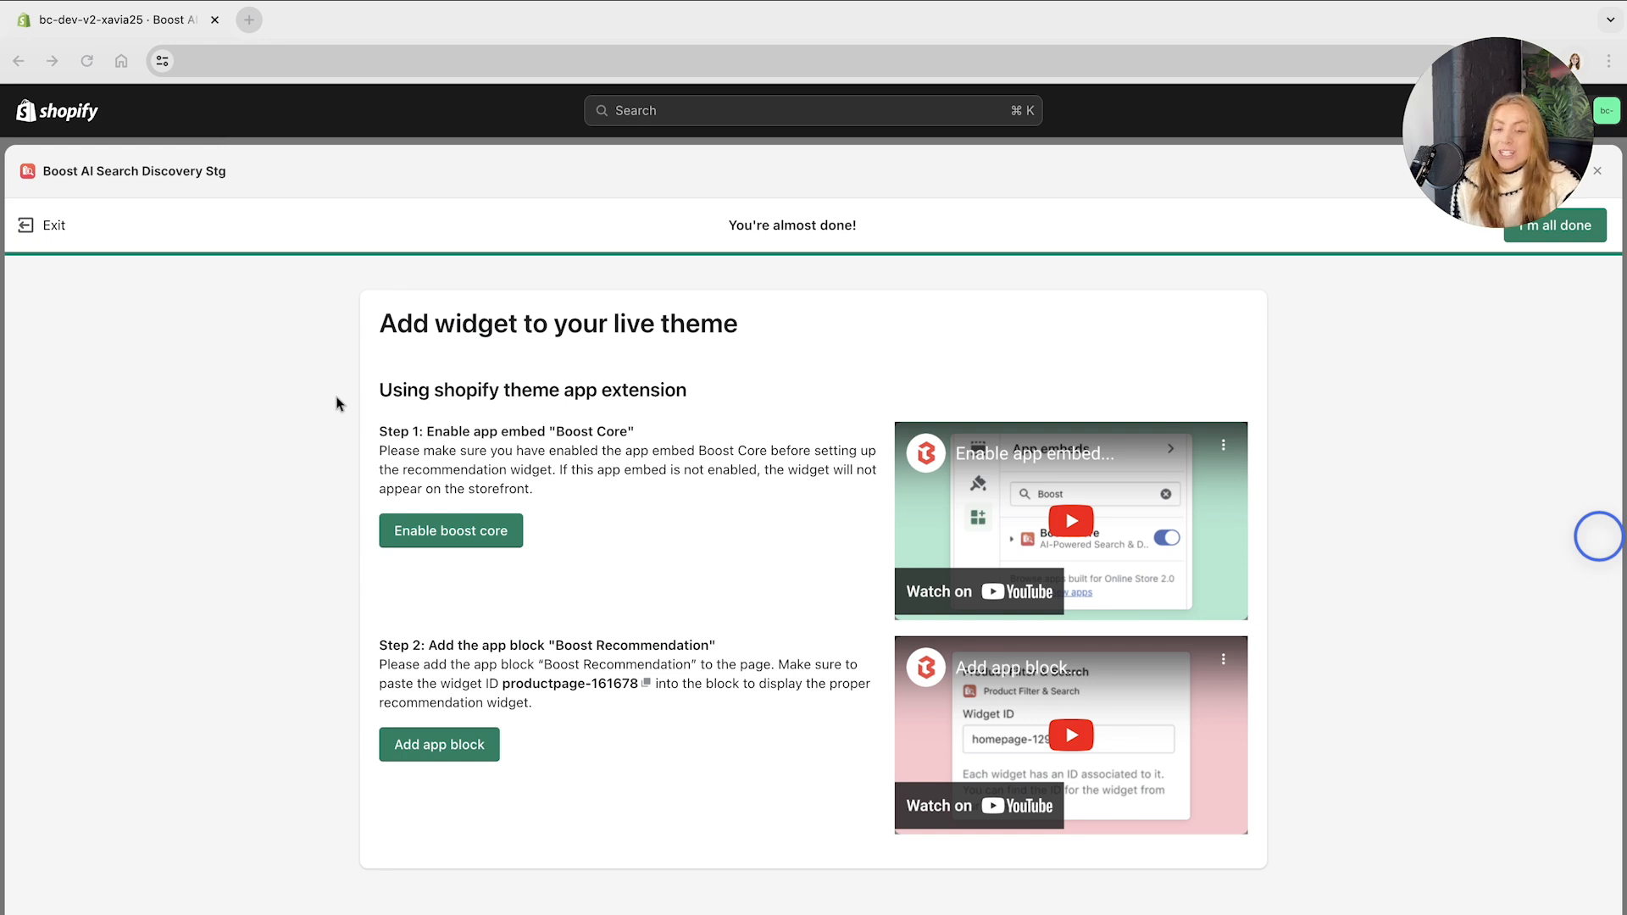
mouse_move(678, 551)
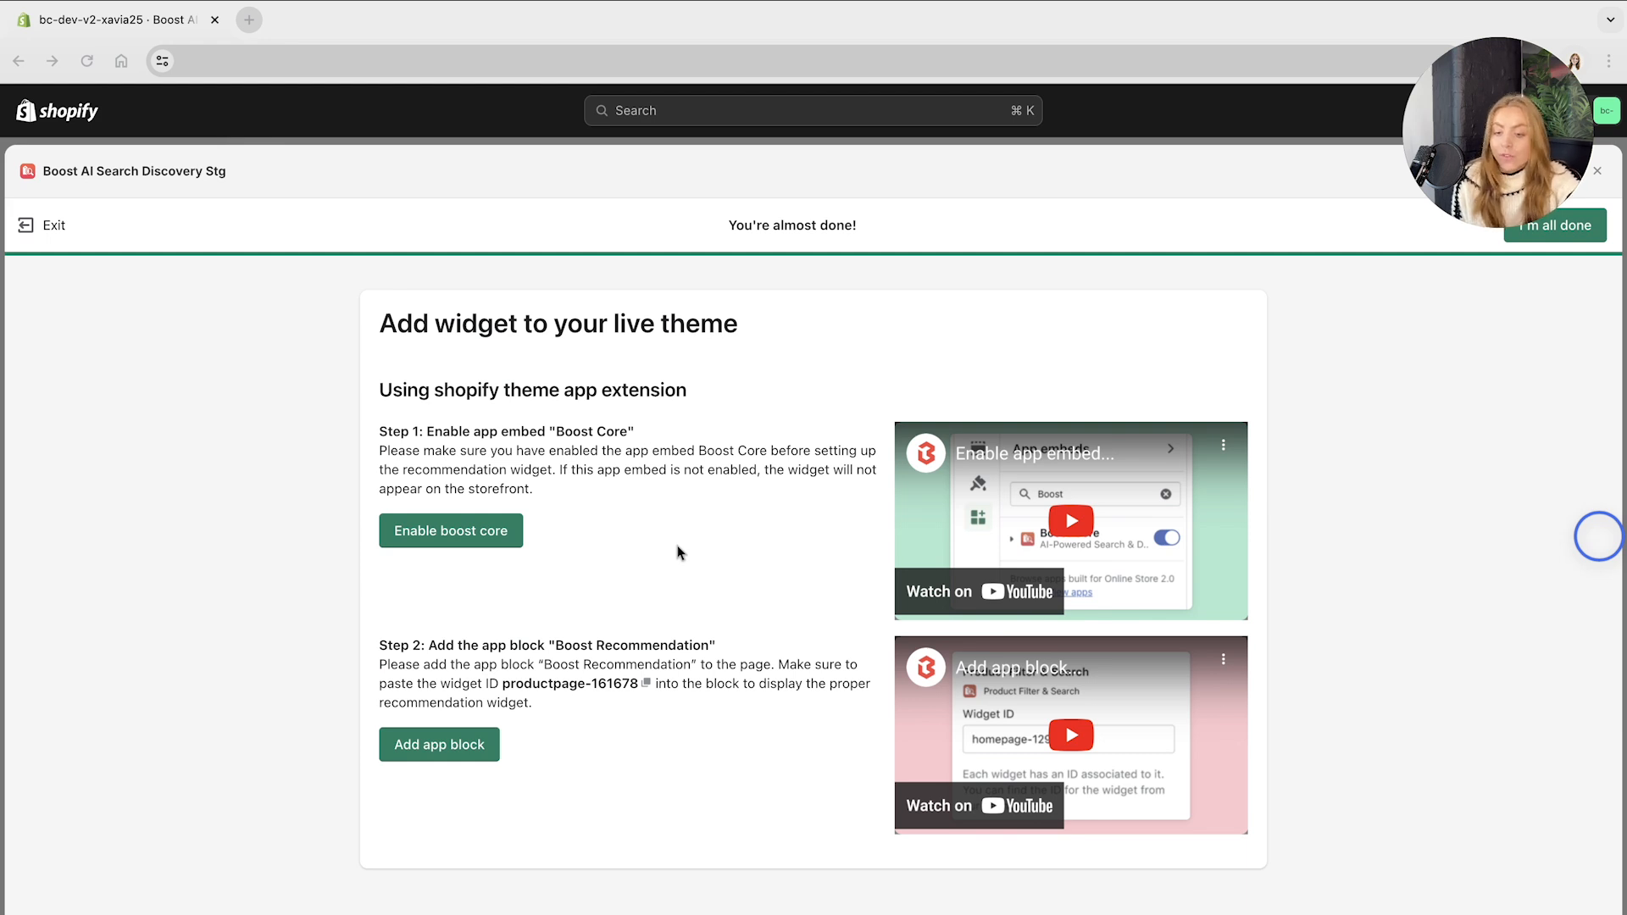
click(450, 530)
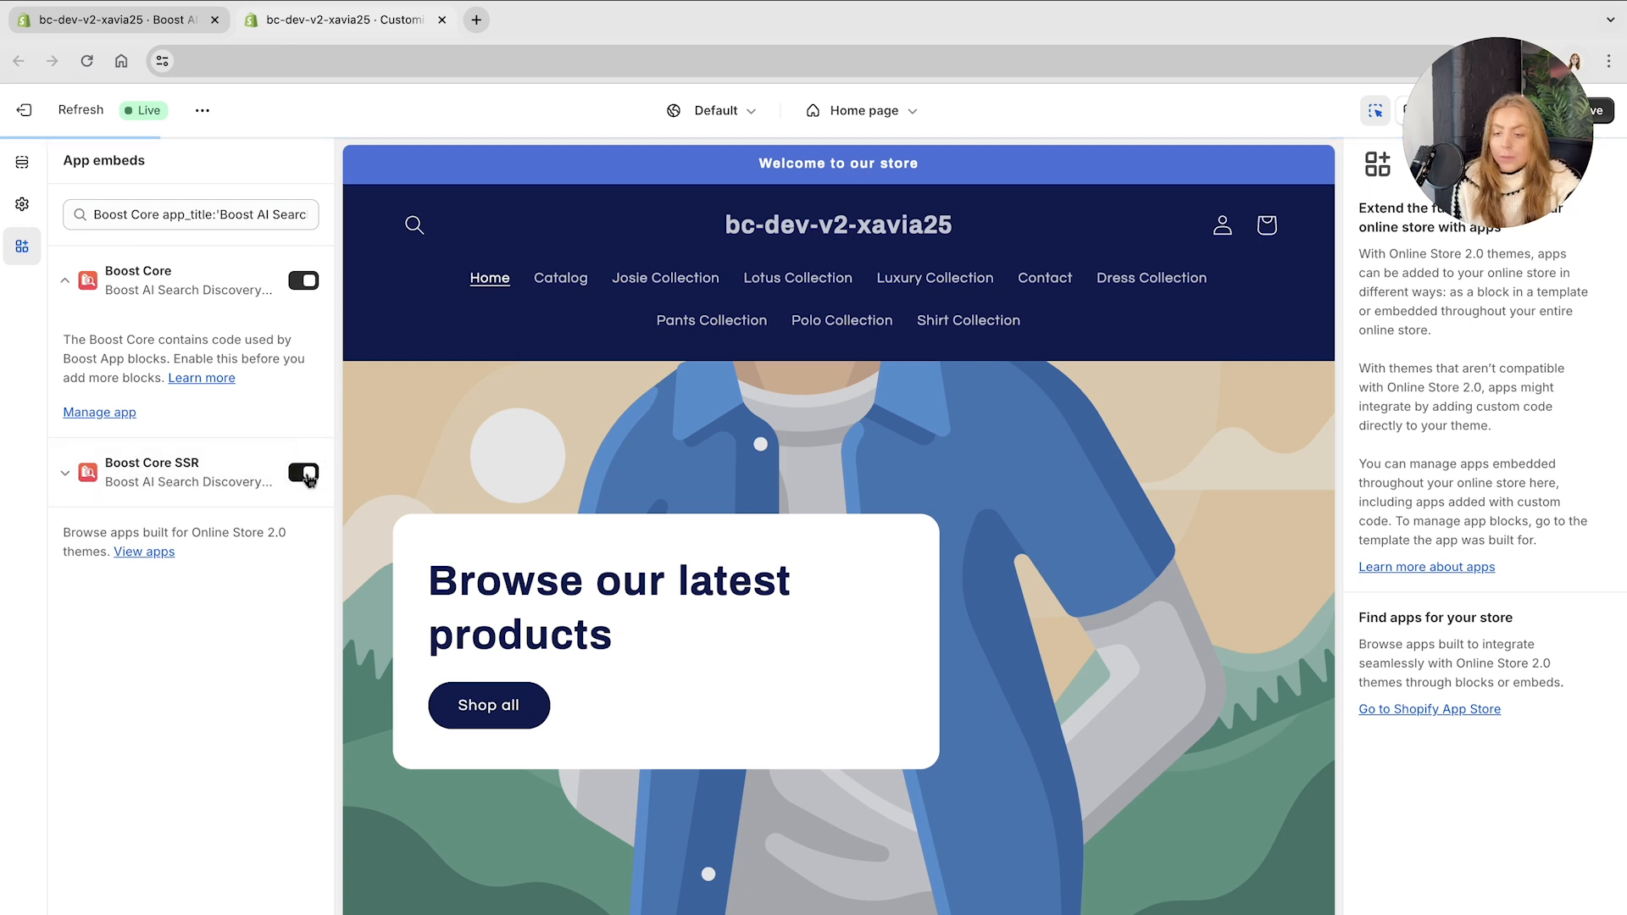
- Confirm the Boost Core embeds are on and return to the Boost setup tab
click(303, 475)
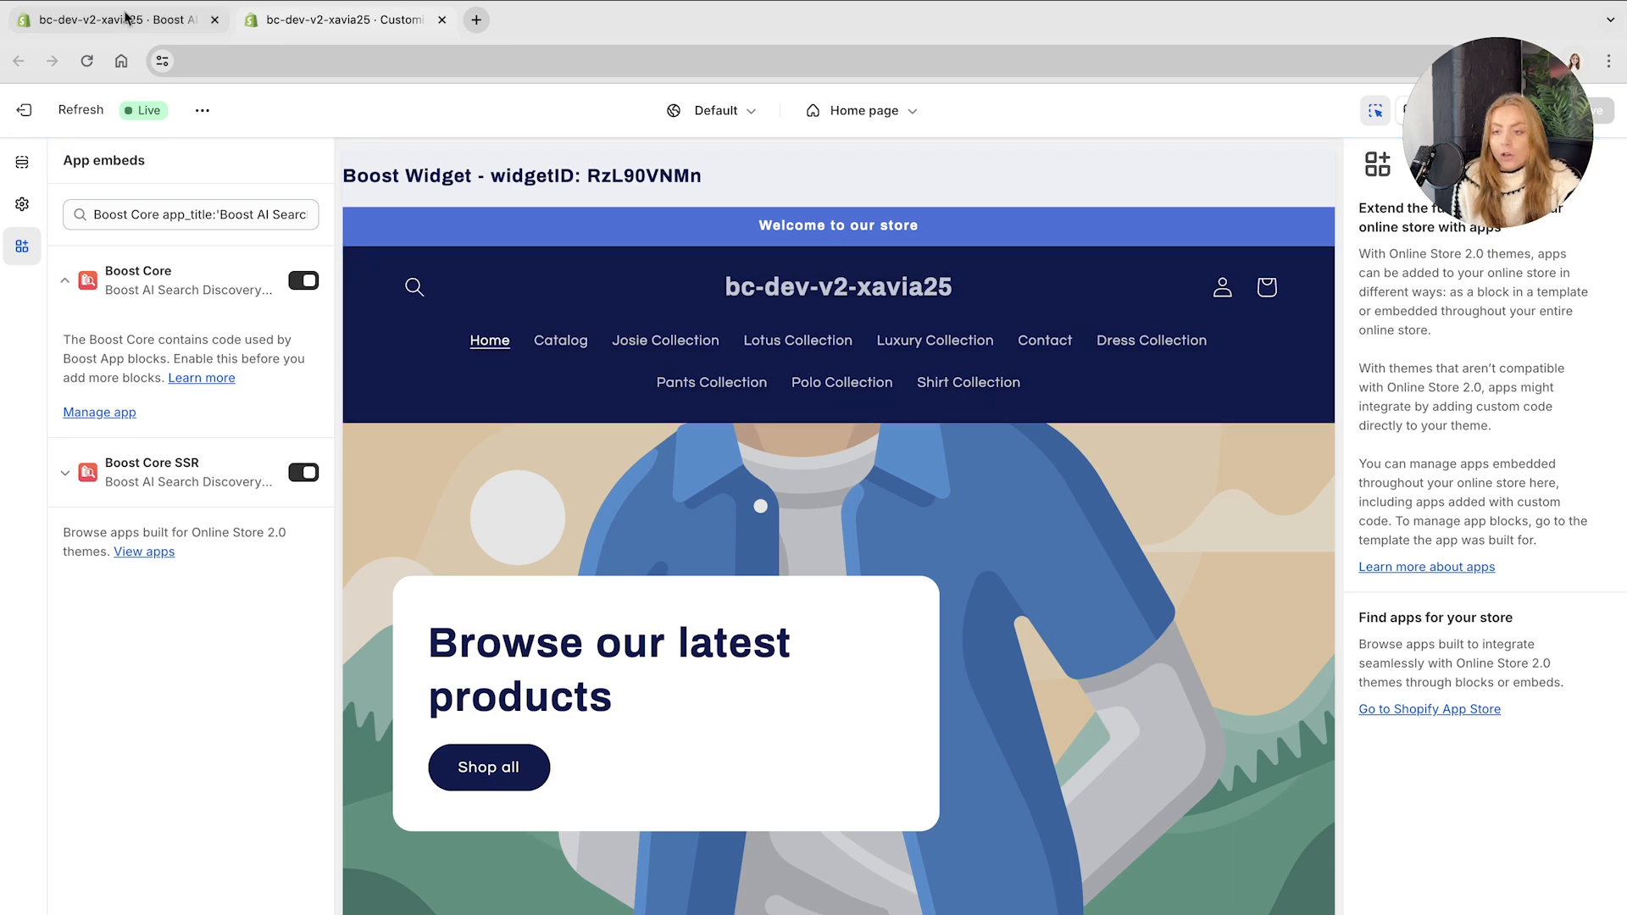
click(342, 19)
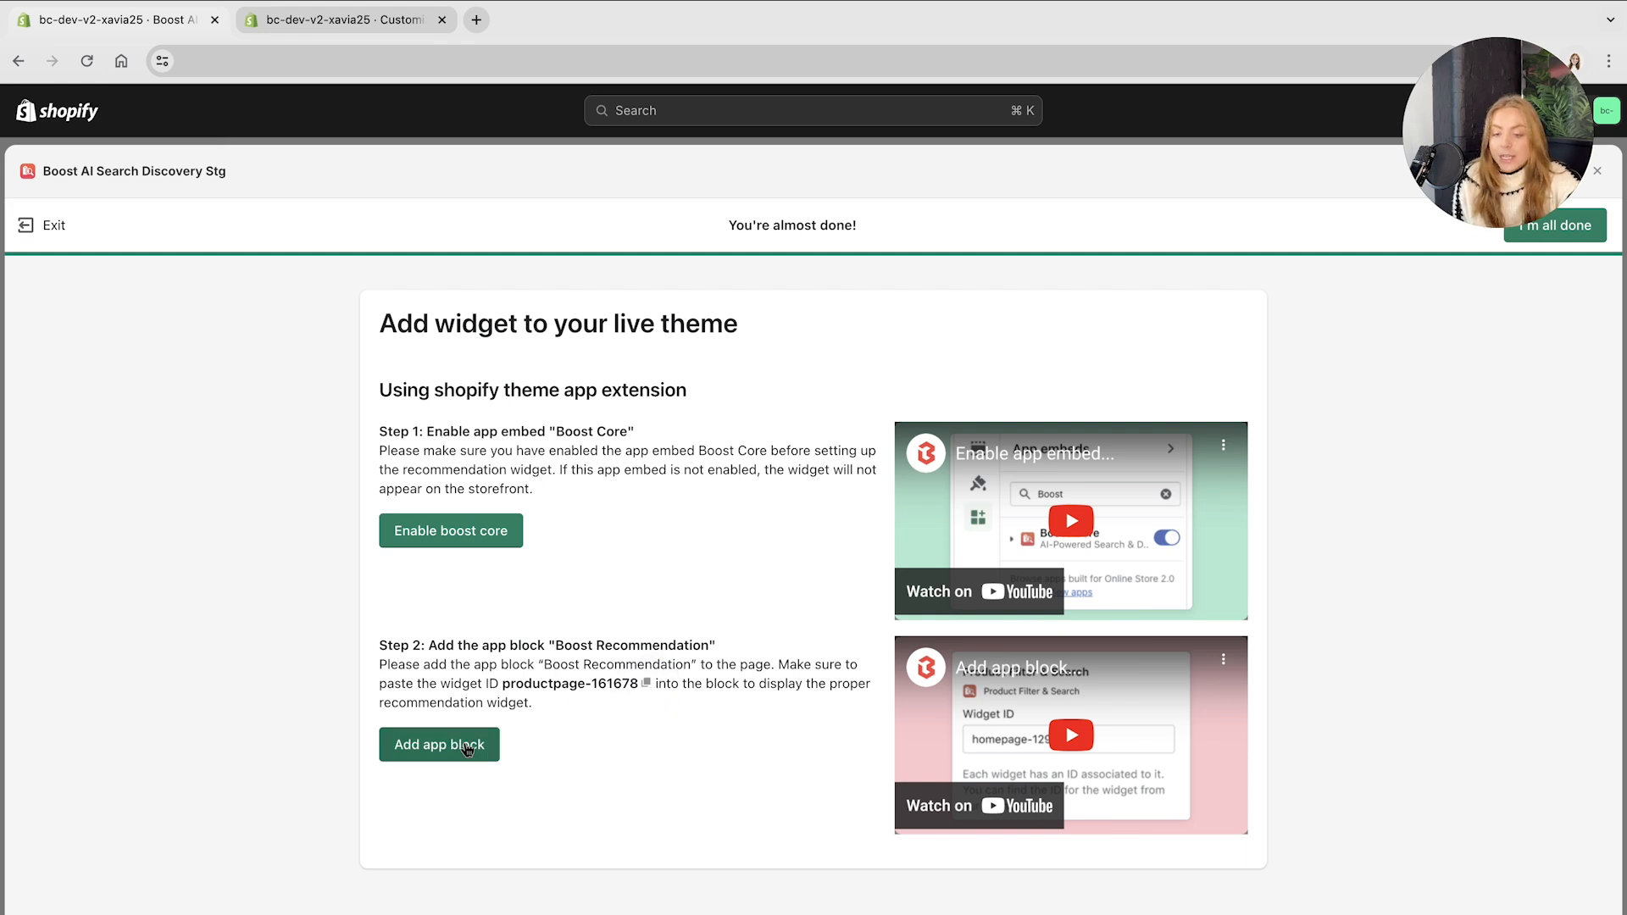
- Add the Boost Recommendation app block to the default product template
click(438, 743)
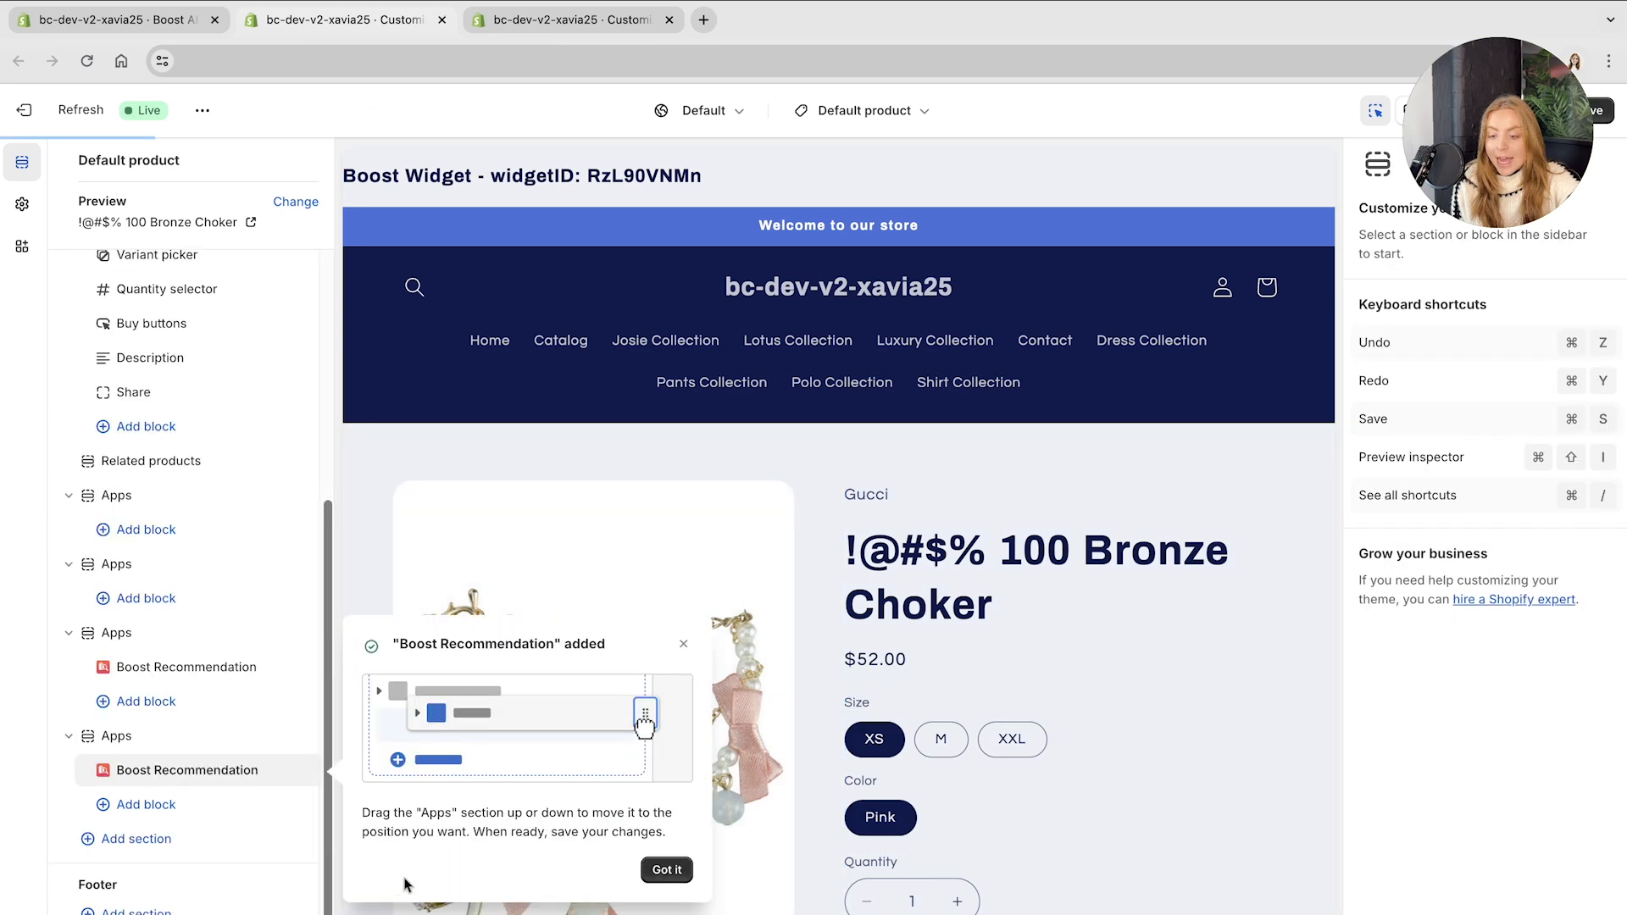
- Set the Boost Recommendation block's widget ID to productpage-161678
click(186, 770)
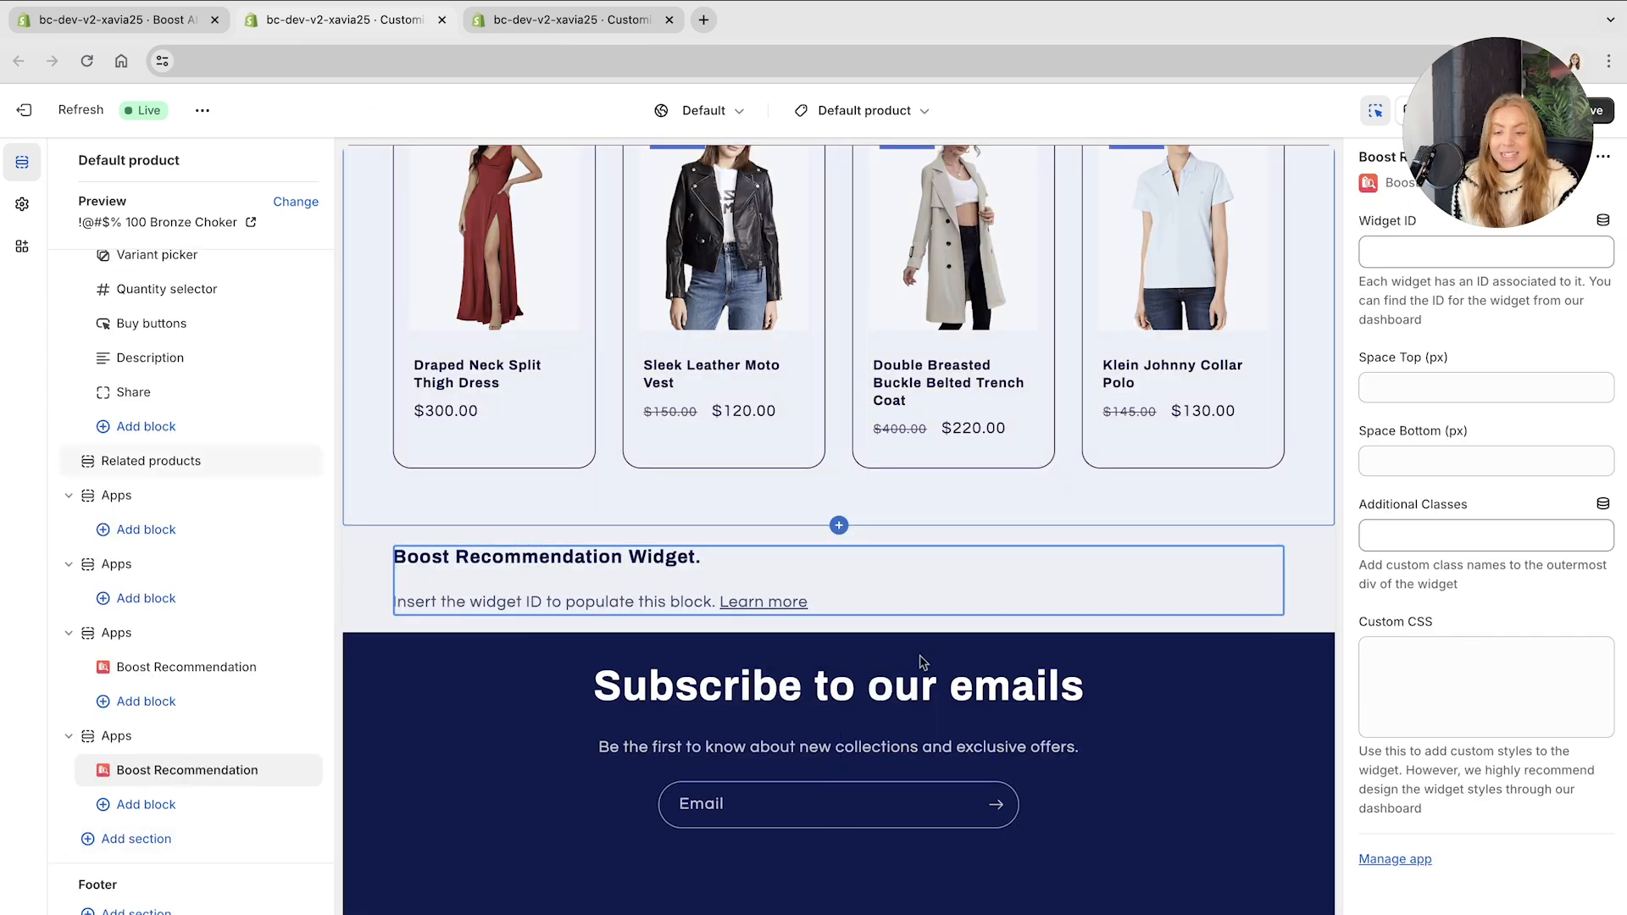
click(547, 579)
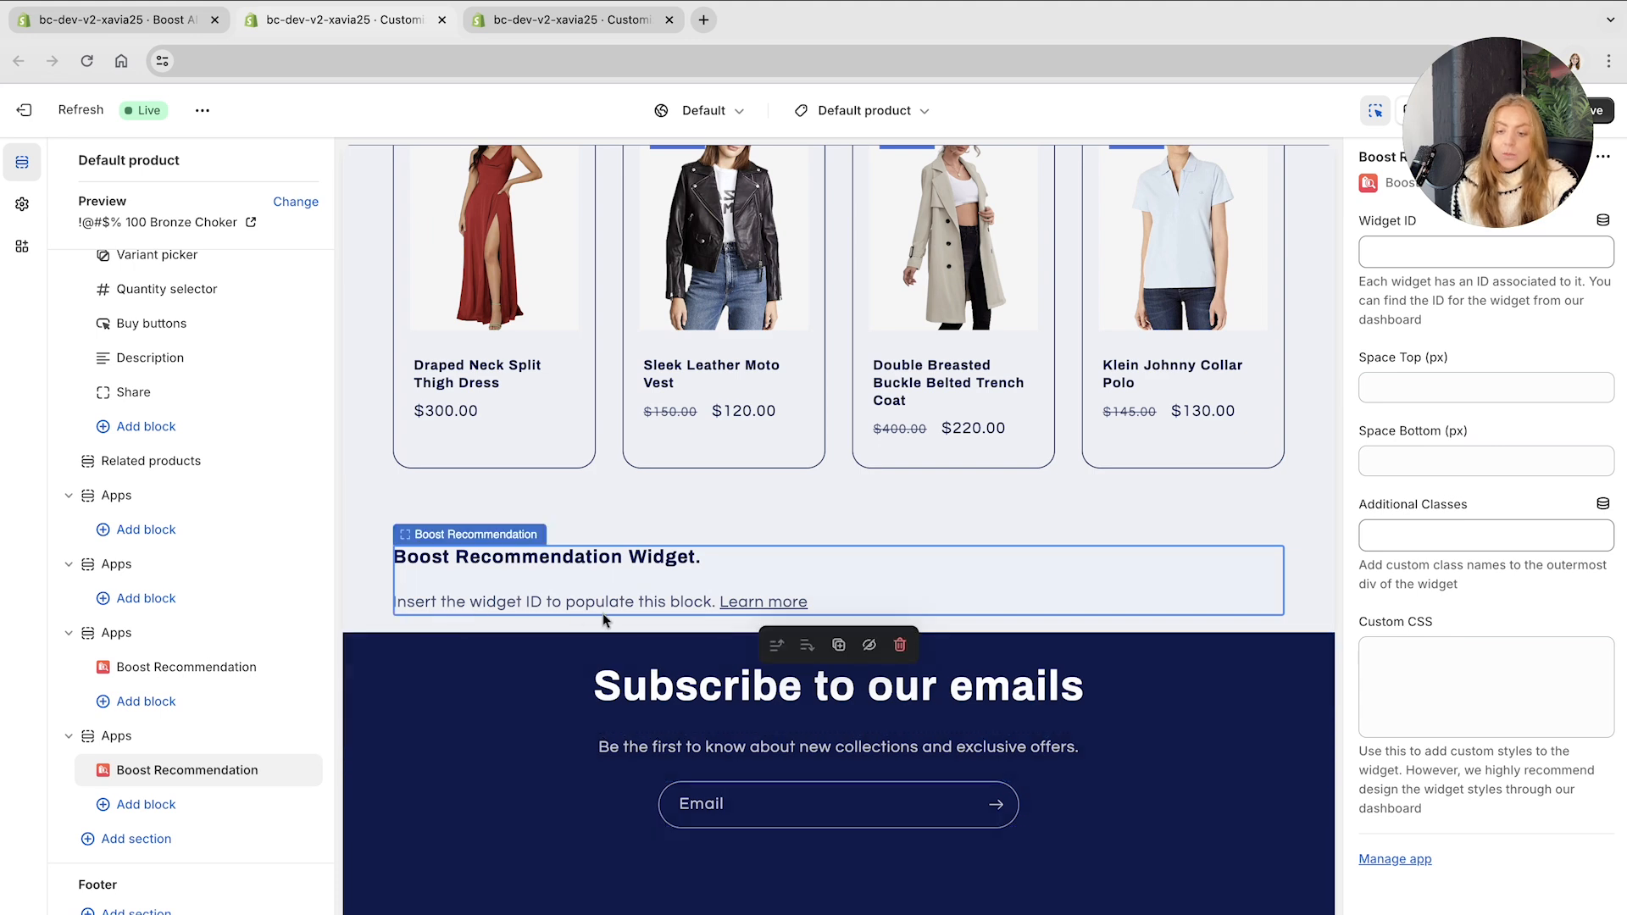
click(1484, 251)
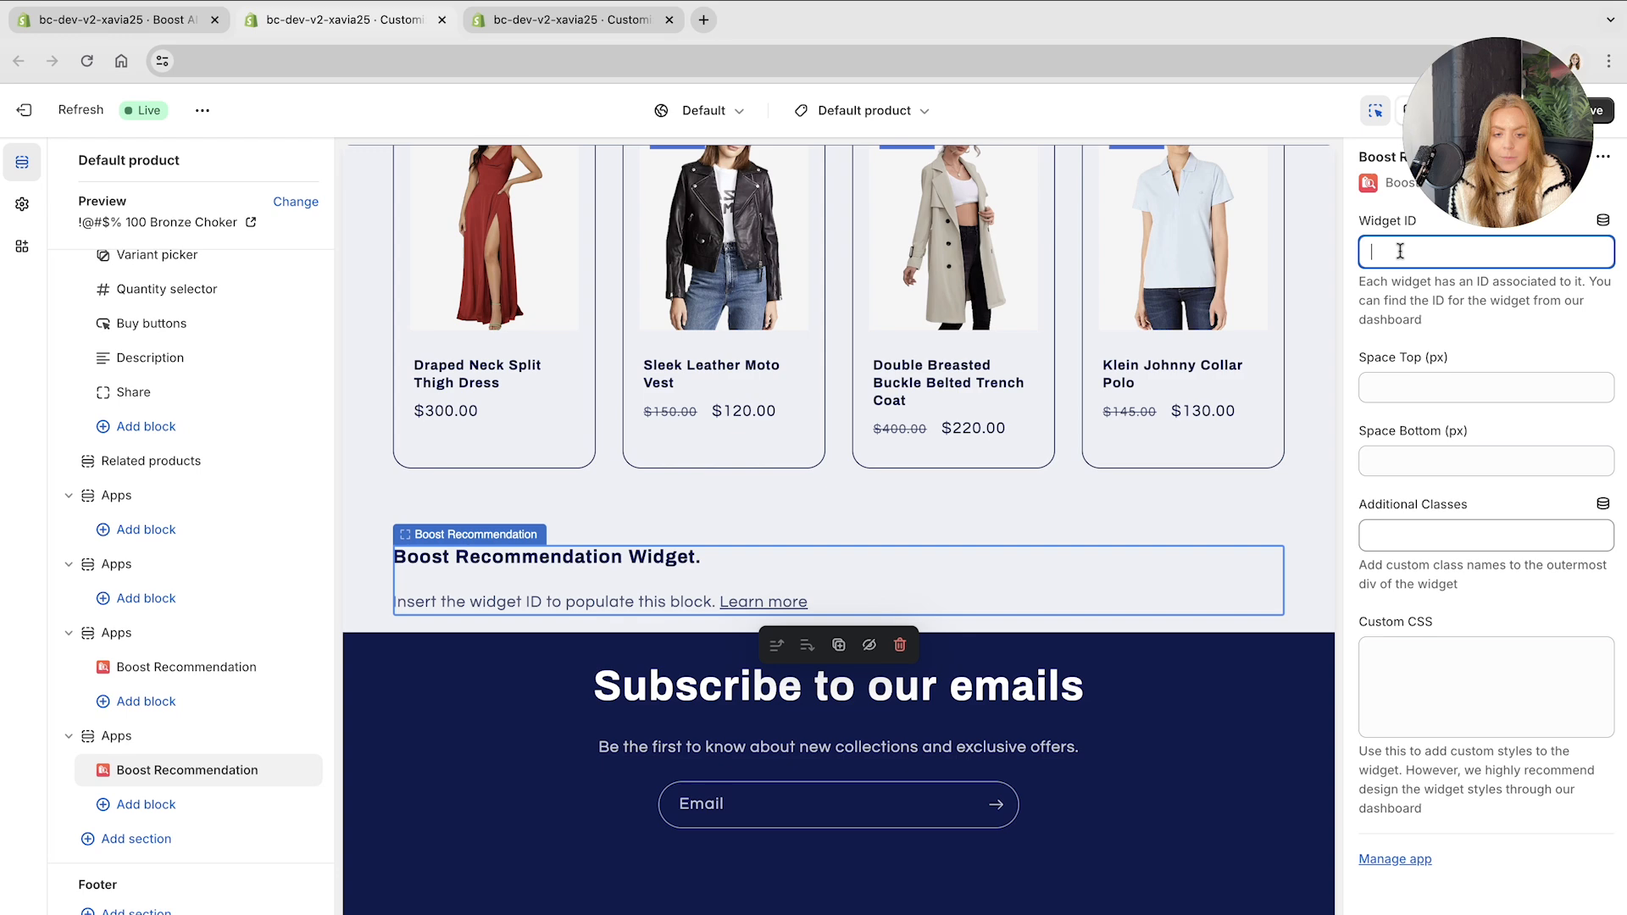
text(productpage-161678)
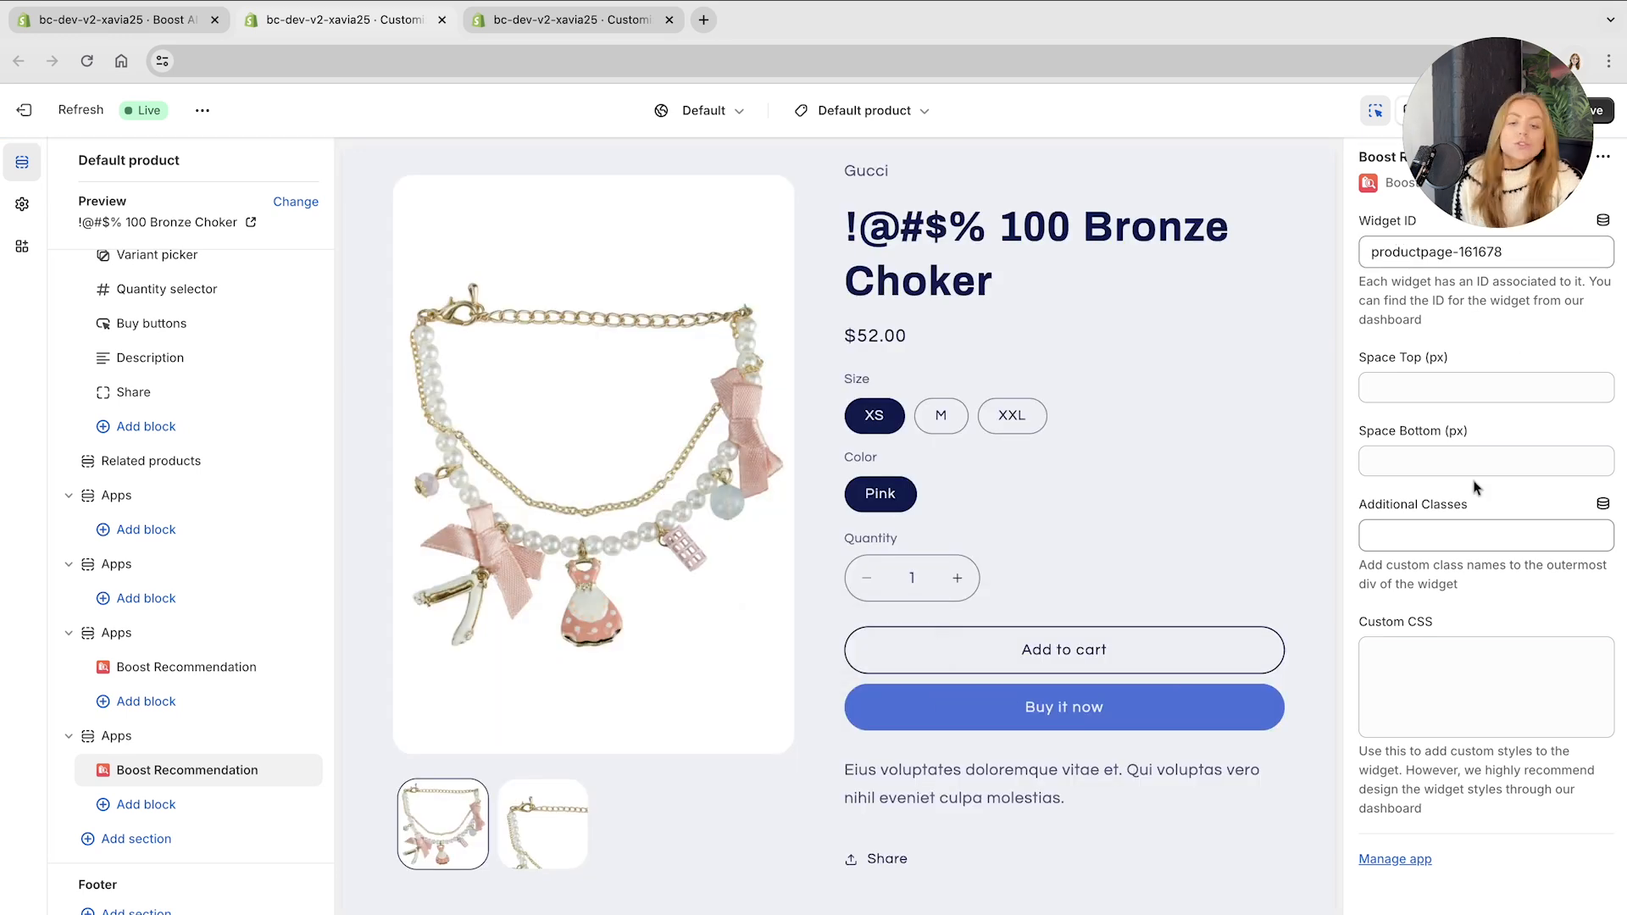
scroll(down, 3)
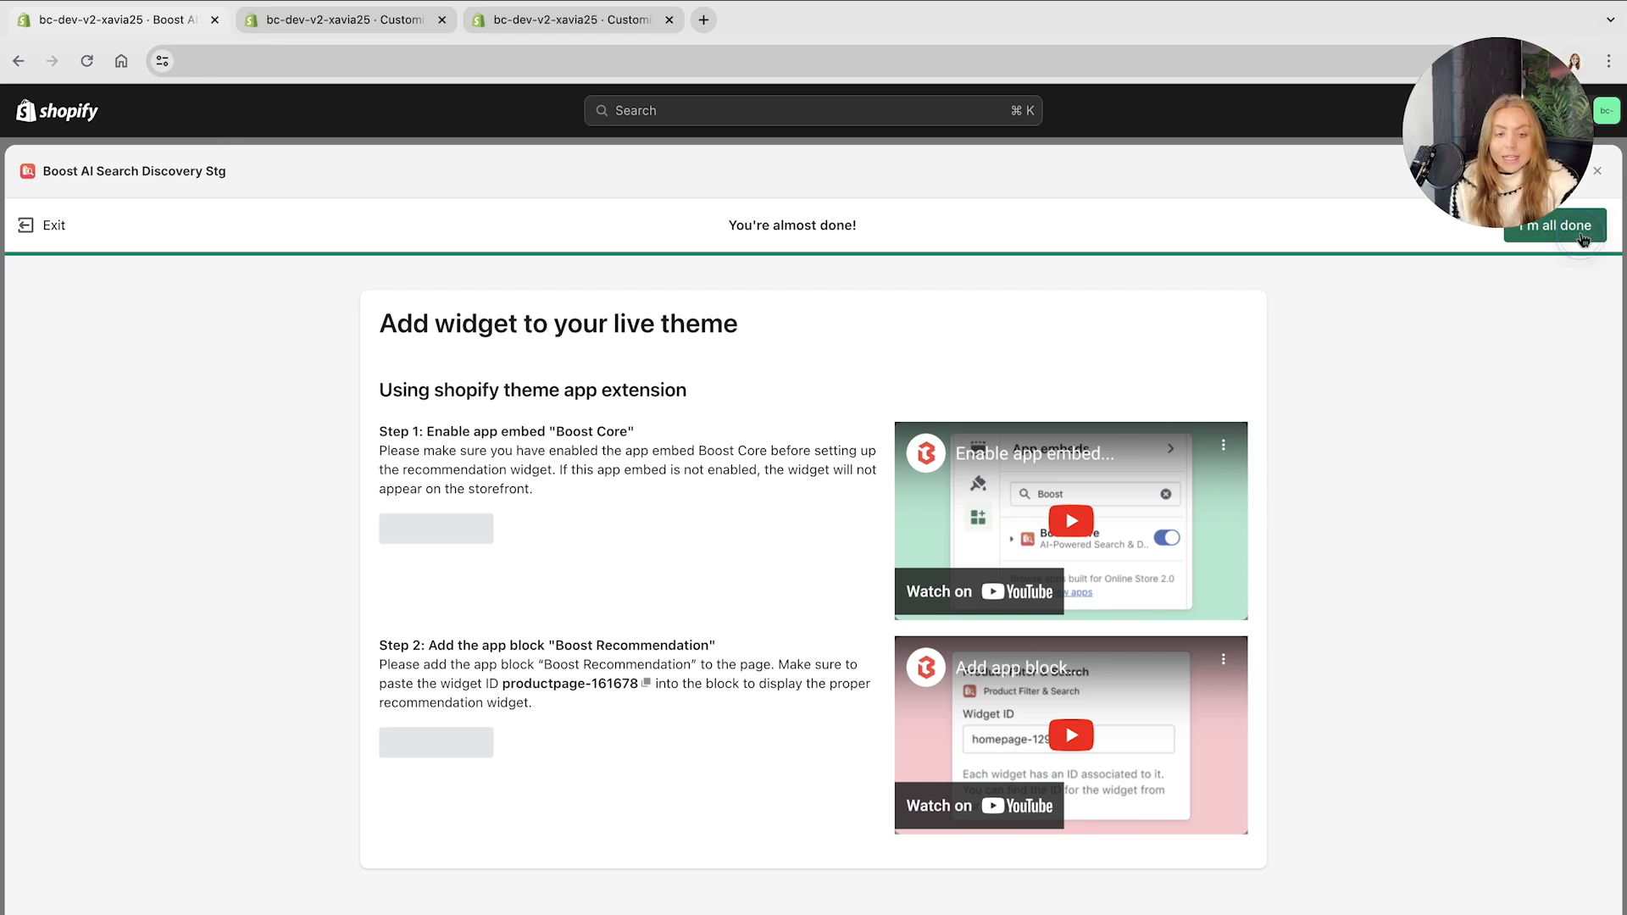
- Finish setup and find paused Bestsellers productpage-161678 among the Draft widgets
click(1552, 226)
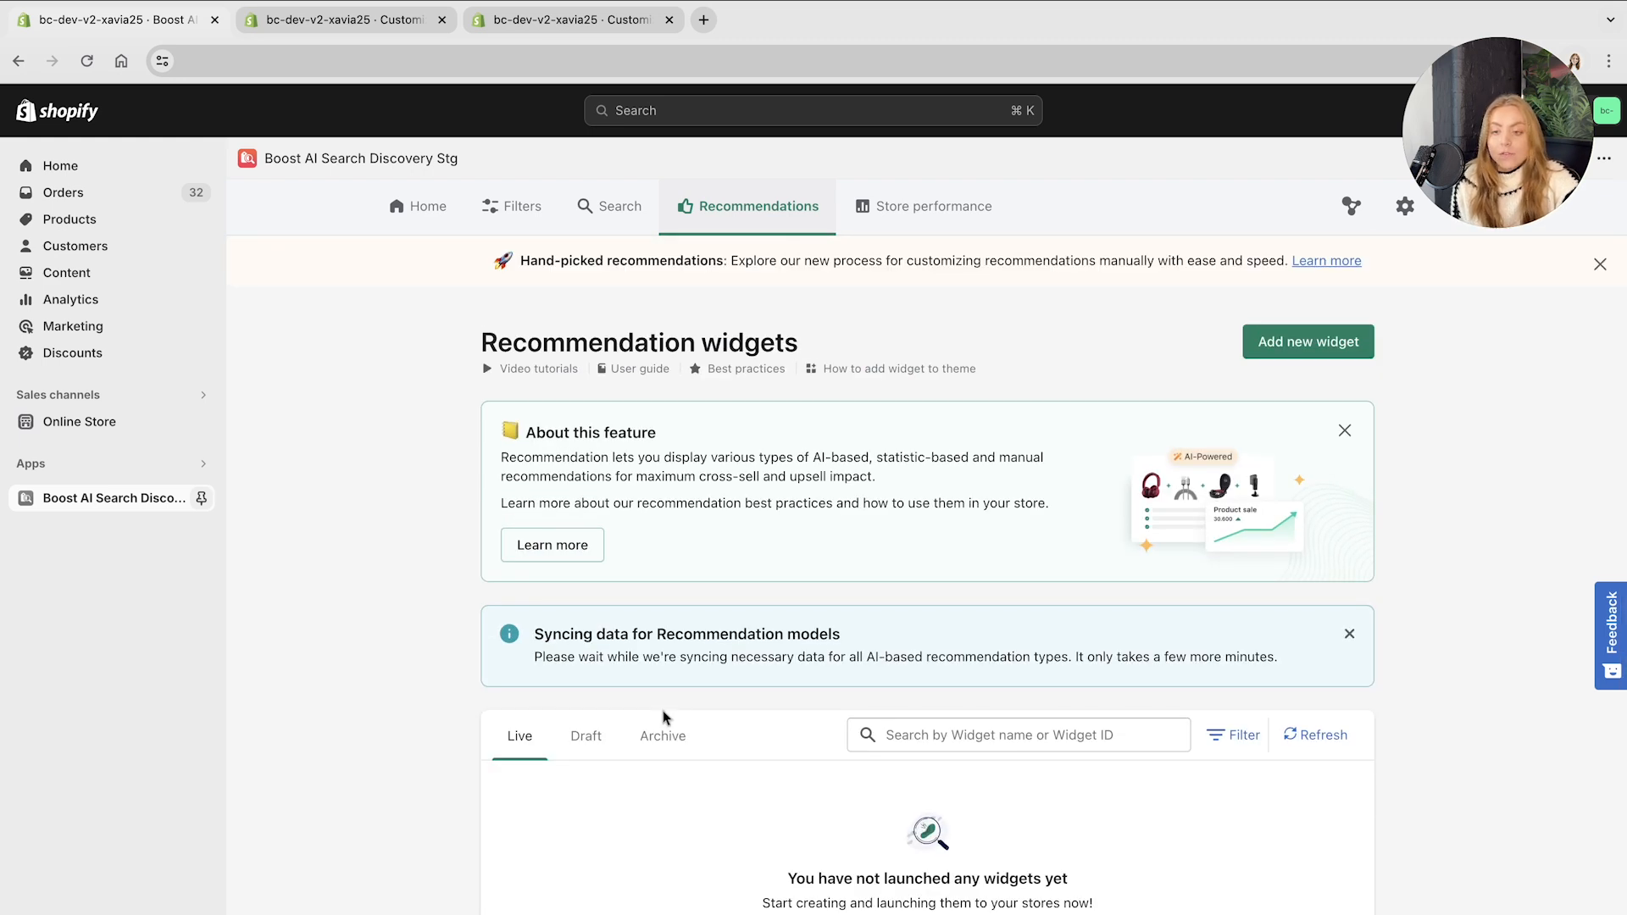
click(585, 735)
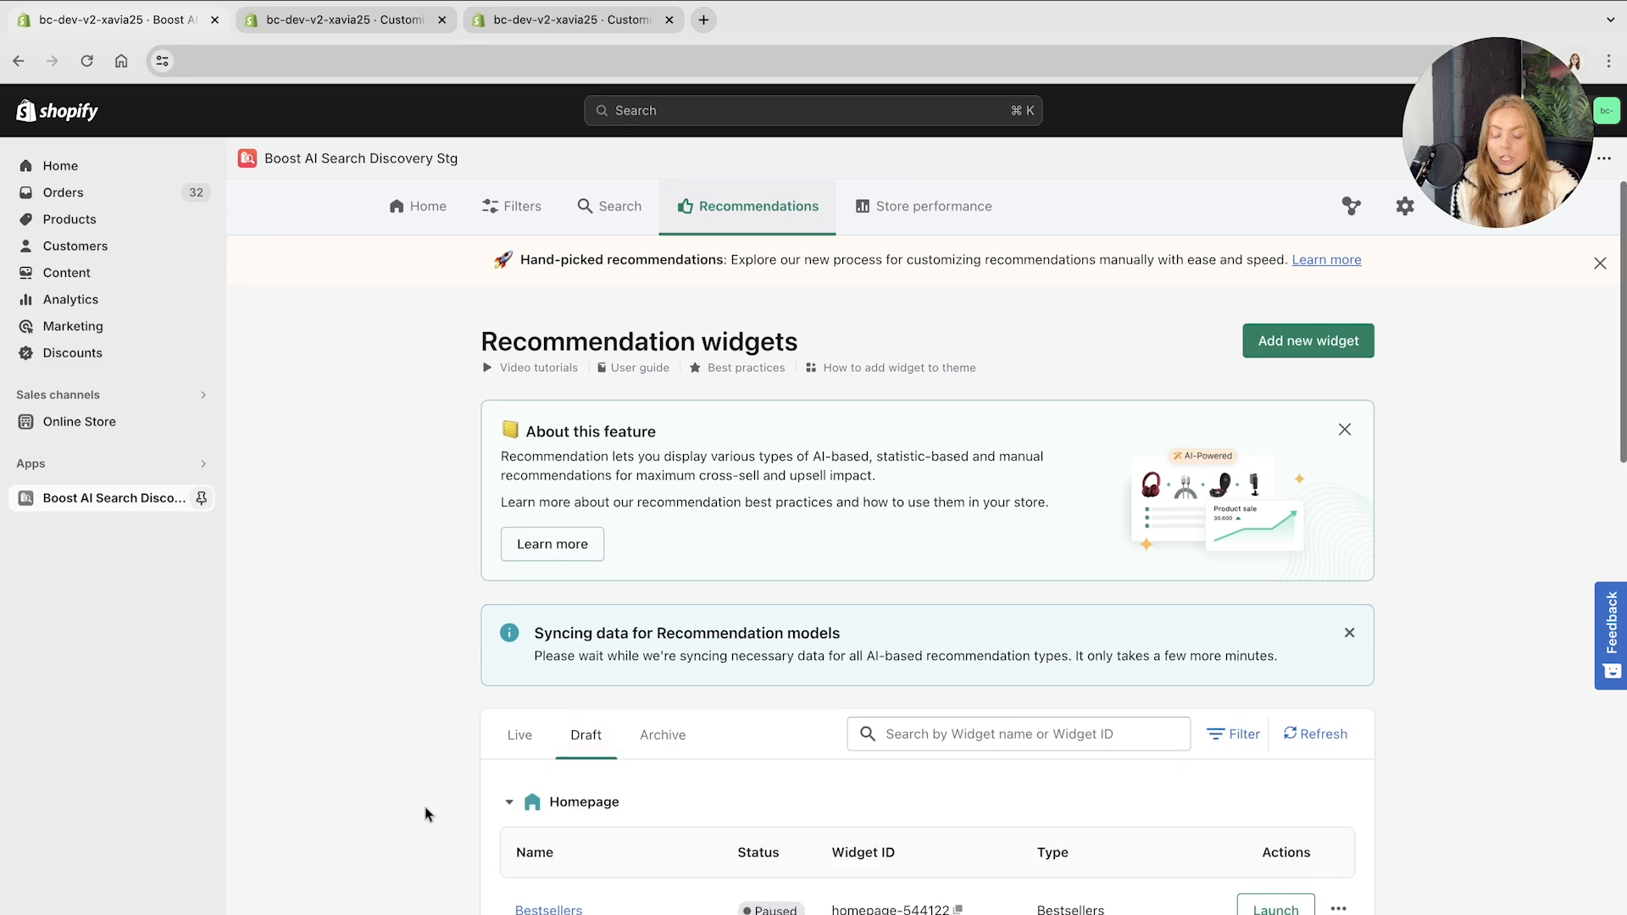
scroll(down, 3)
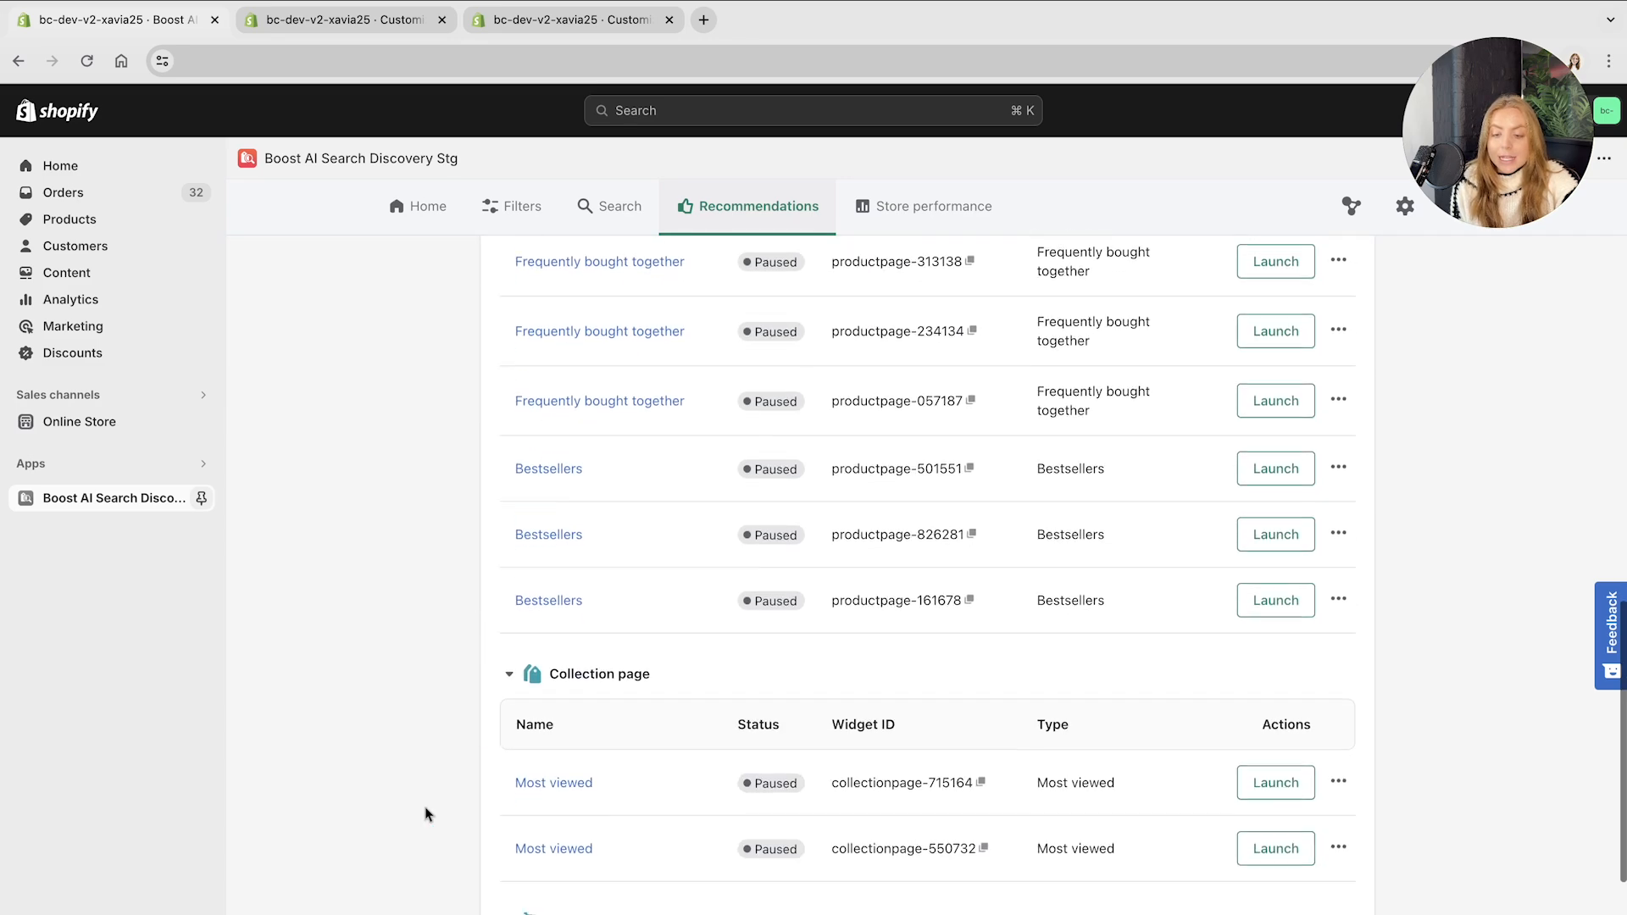
scroll(up, 3)
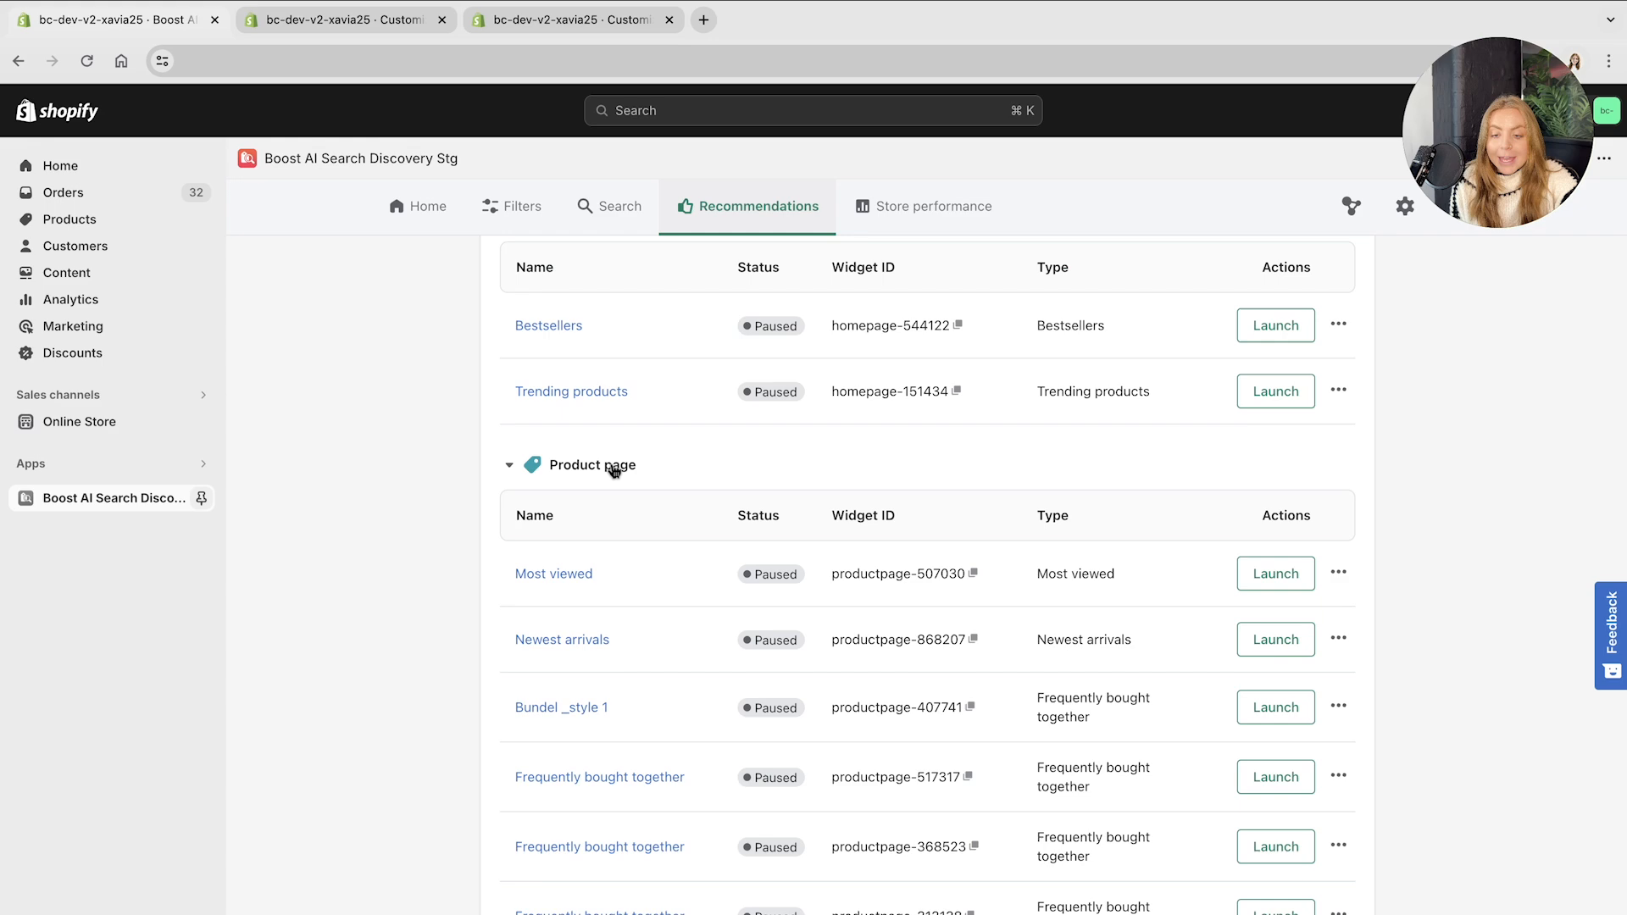
scroll(down, 3)
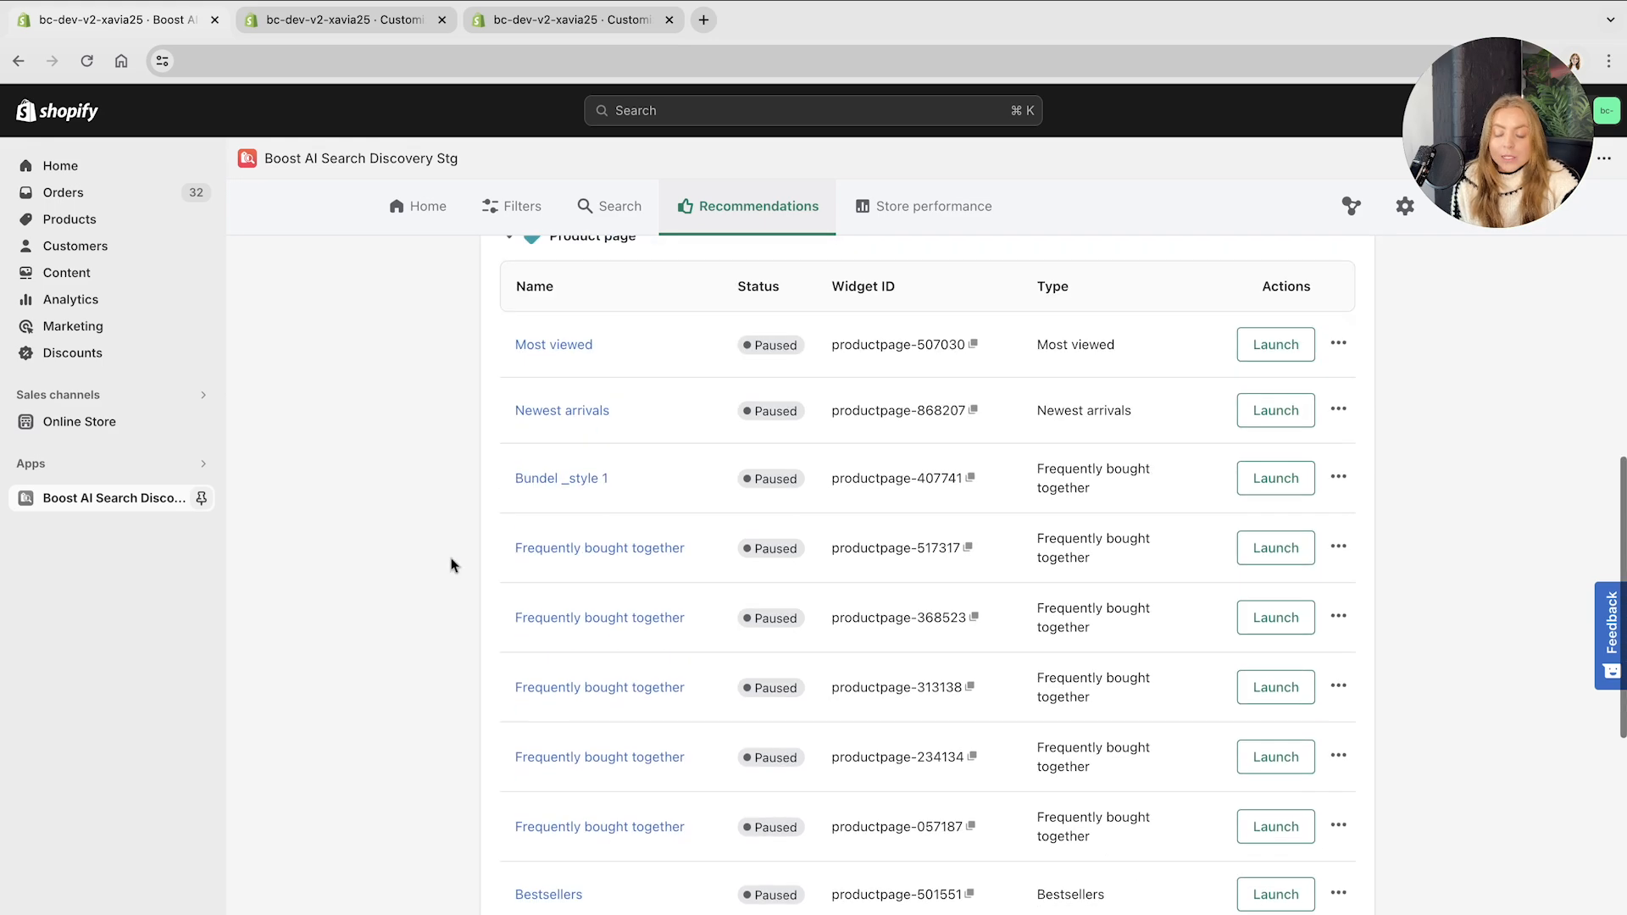
scroll(down, 3)
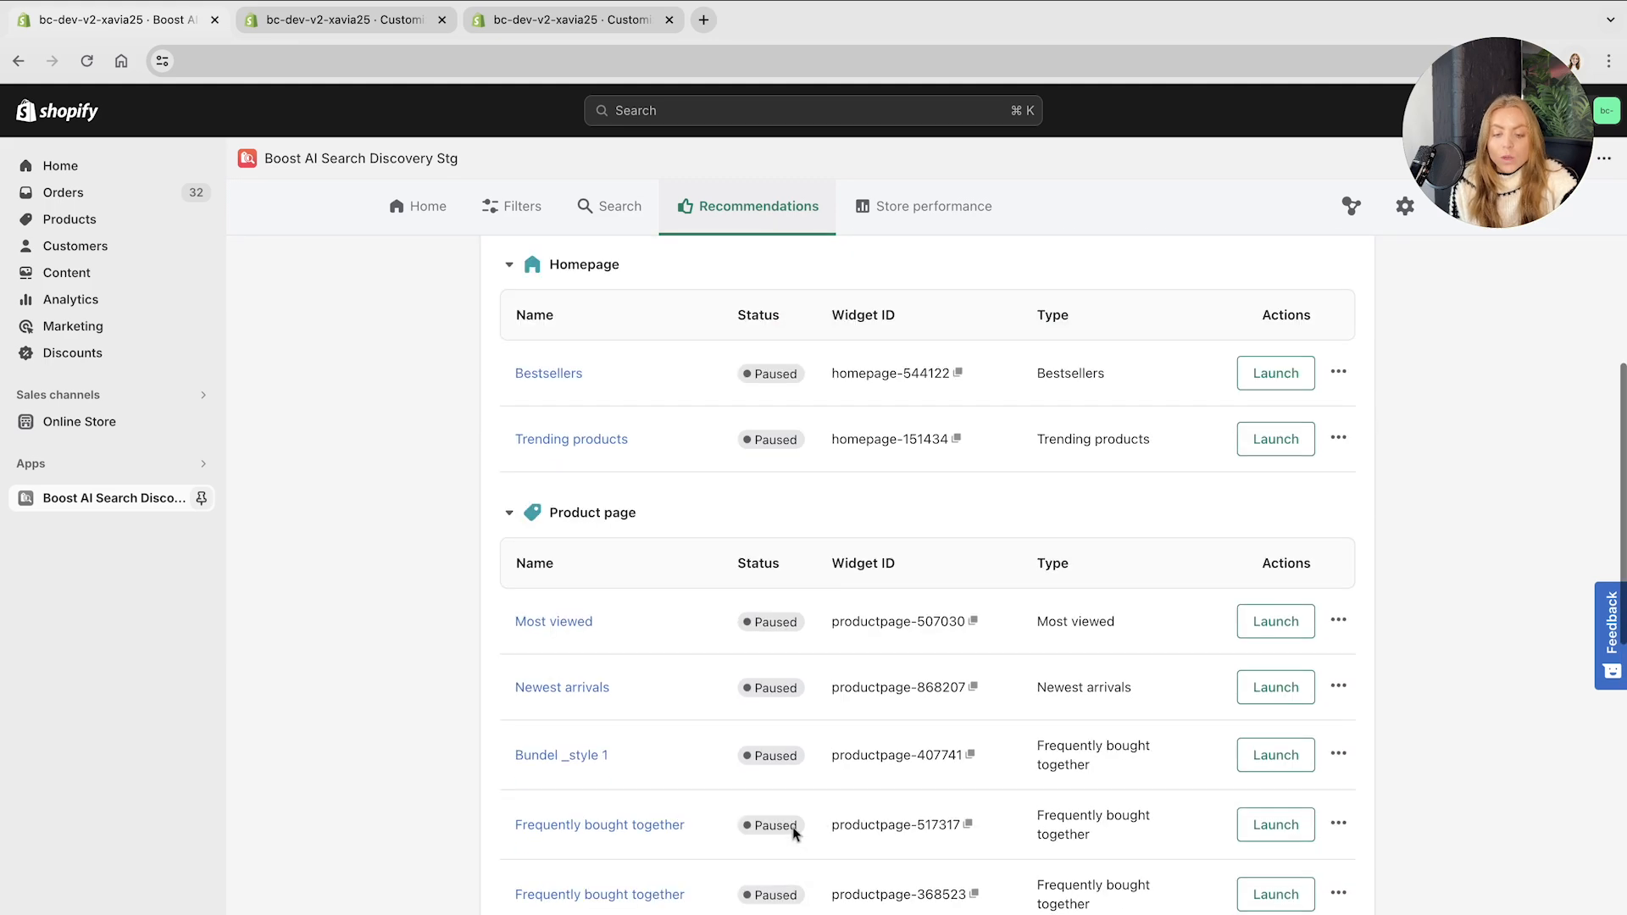
scroll(down, 3)
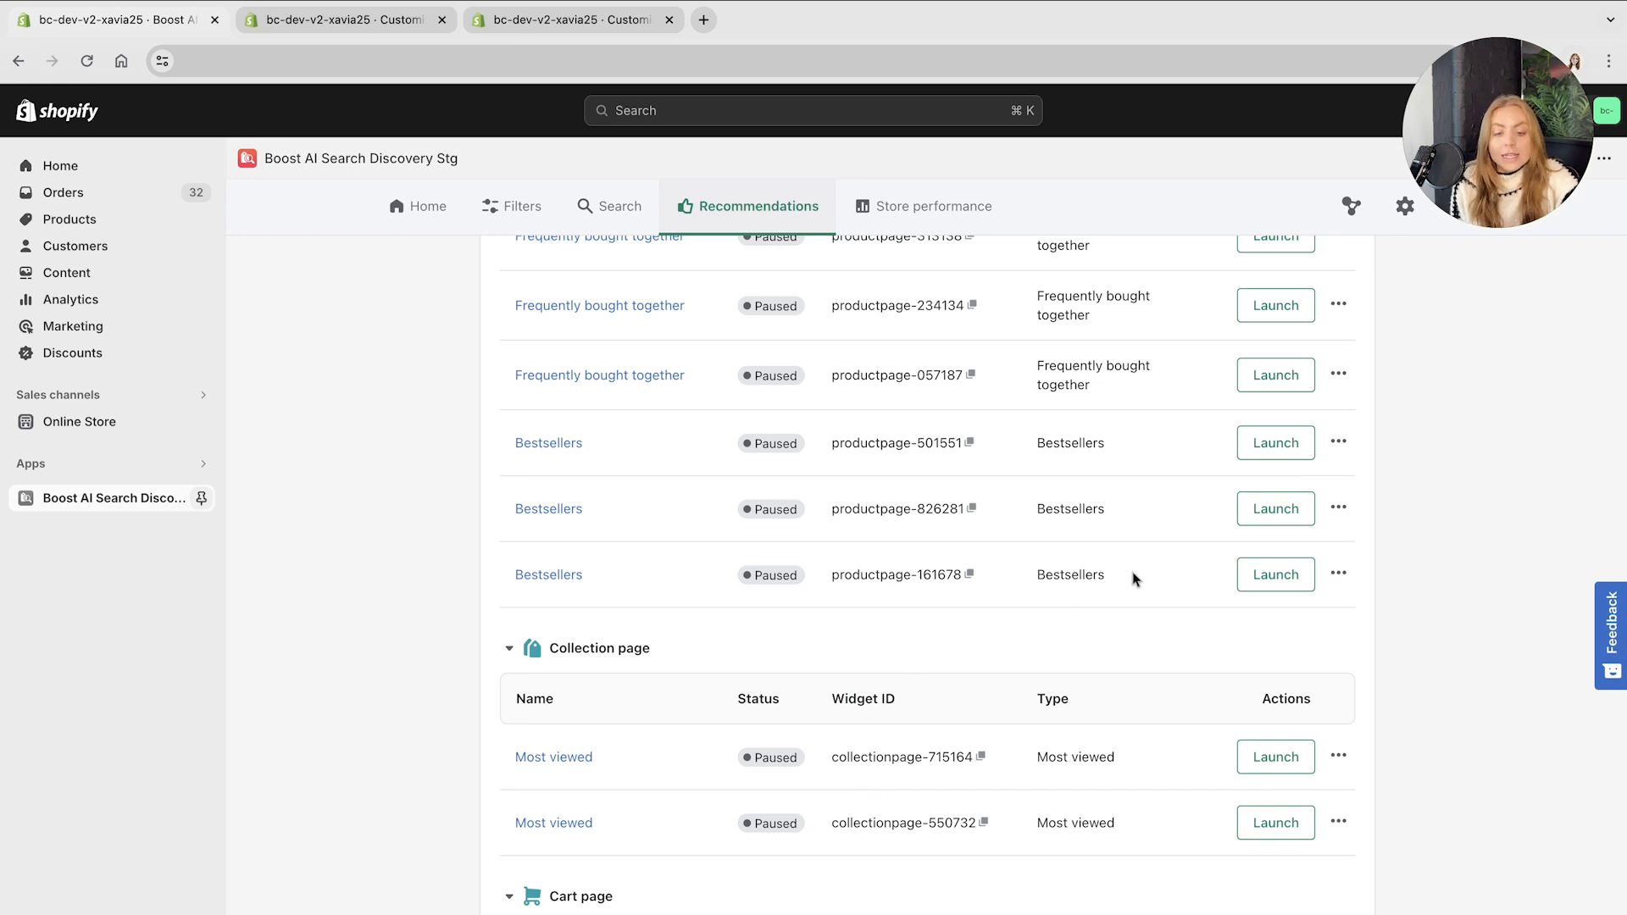
mouse_move(1136, 608)
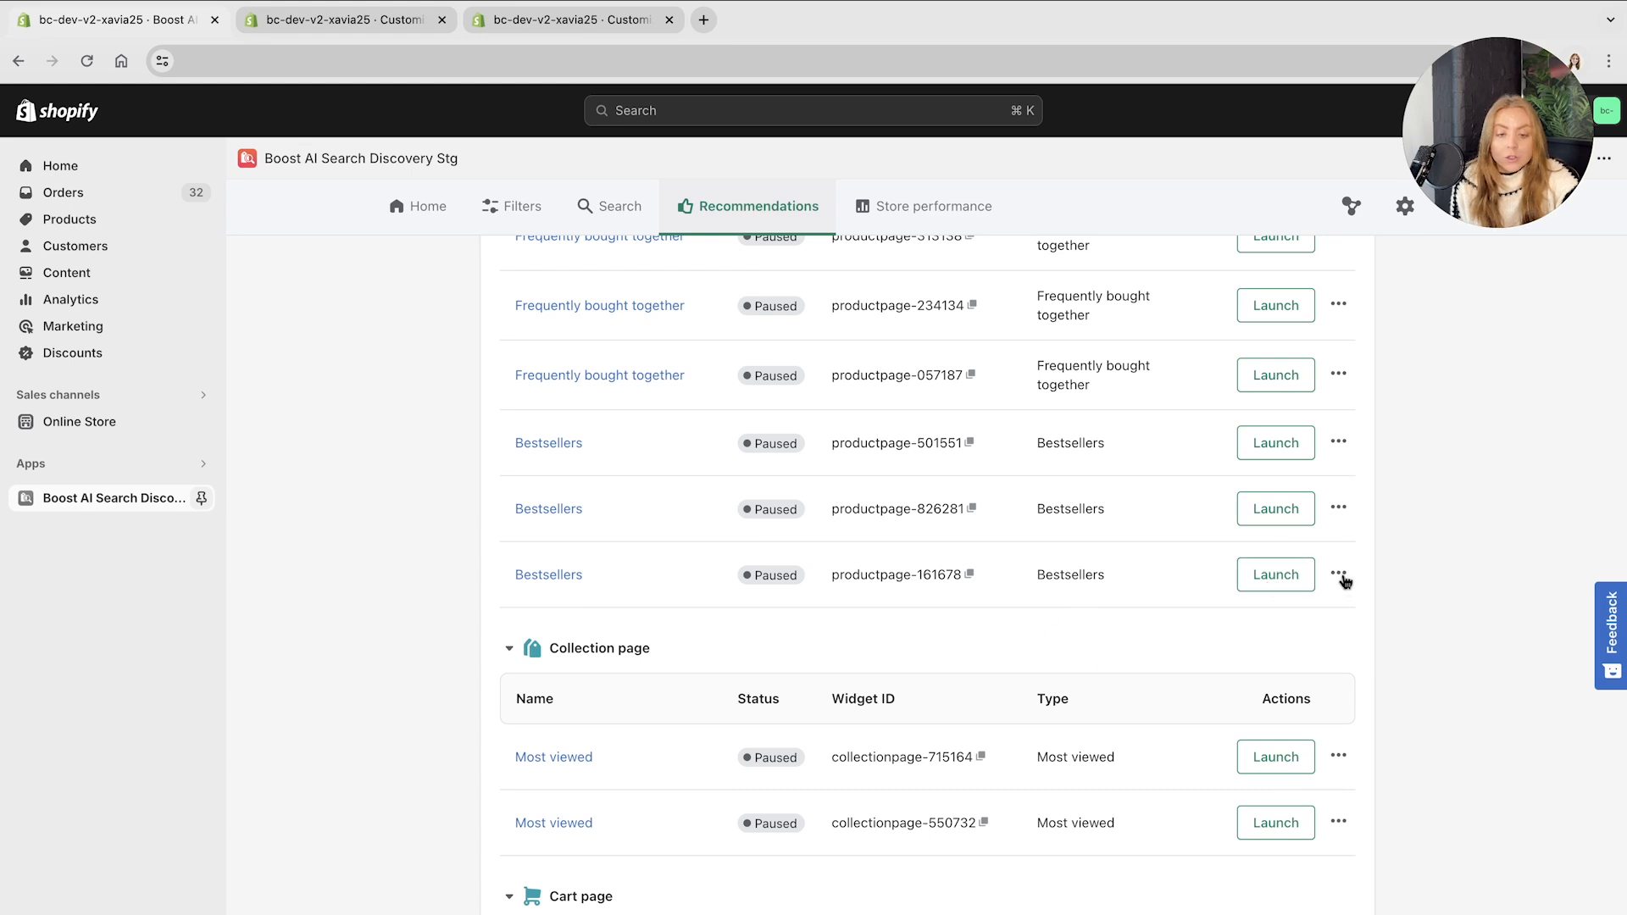
- Open See Analytics from the productpage-161678 widget's actions menu
click(1338, 575)
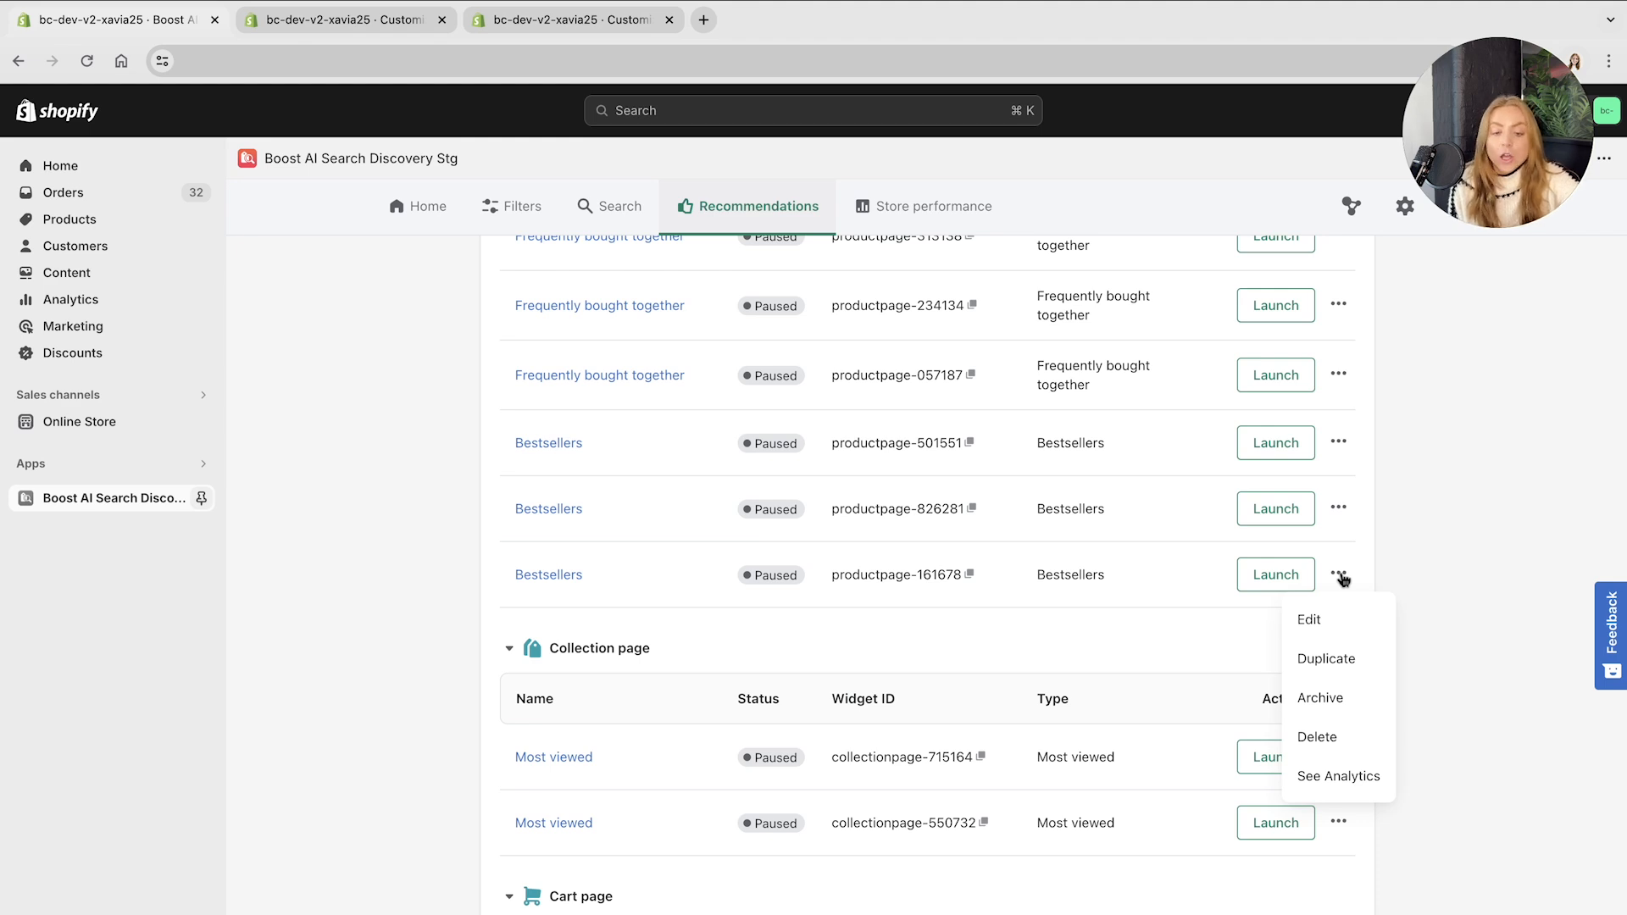
mouse_move(1354, 685)
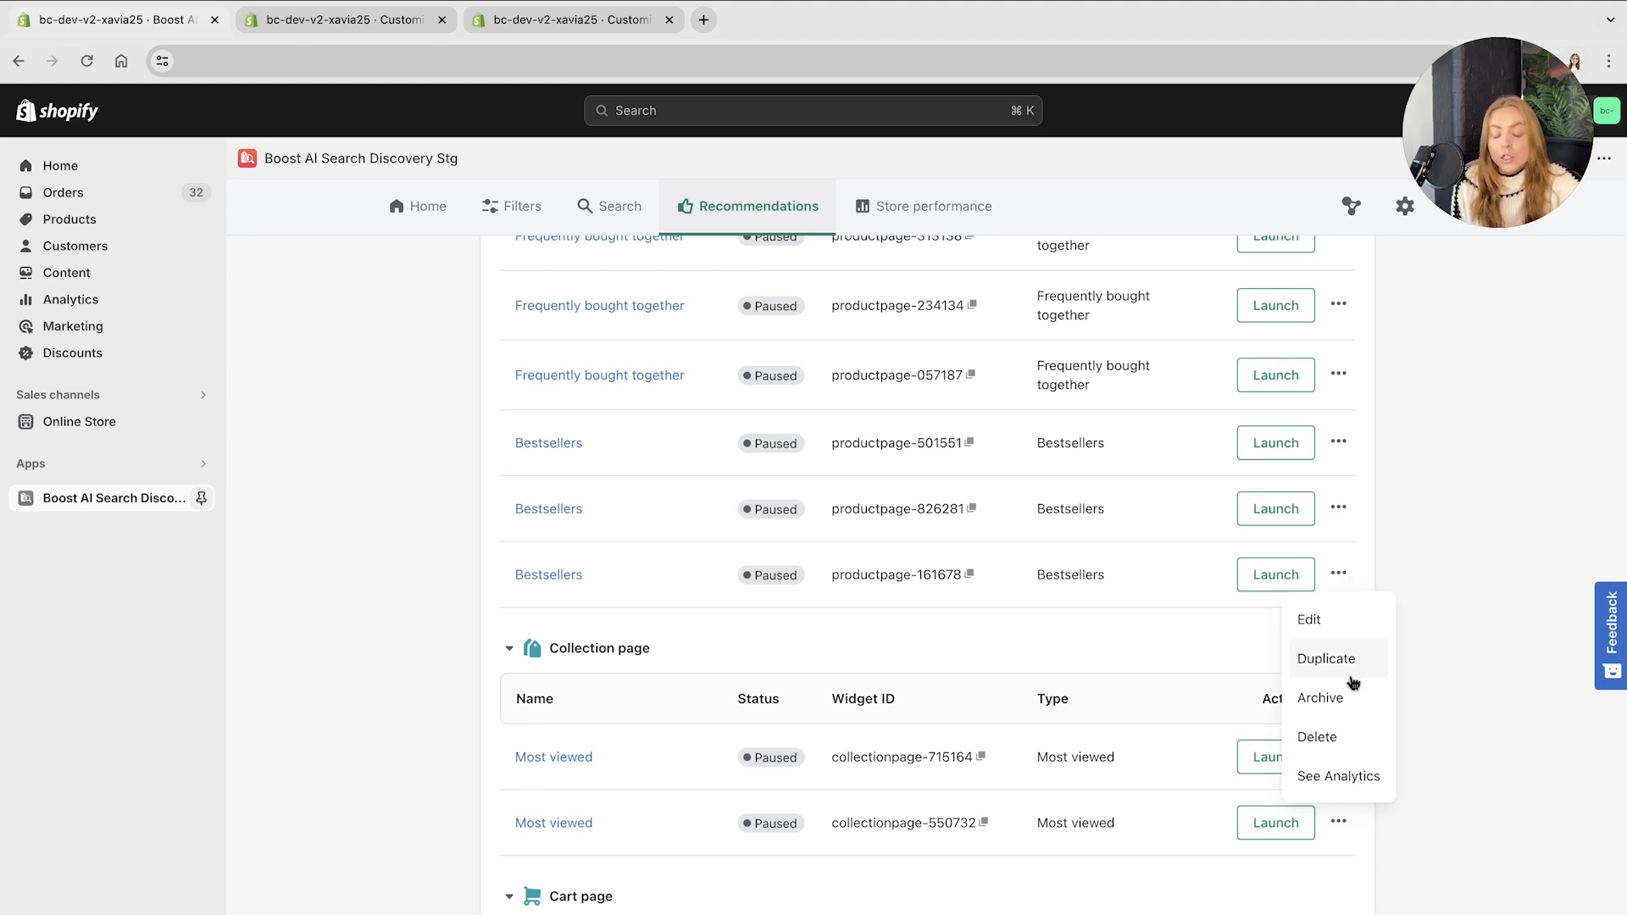
mouse_move(1357, 763)
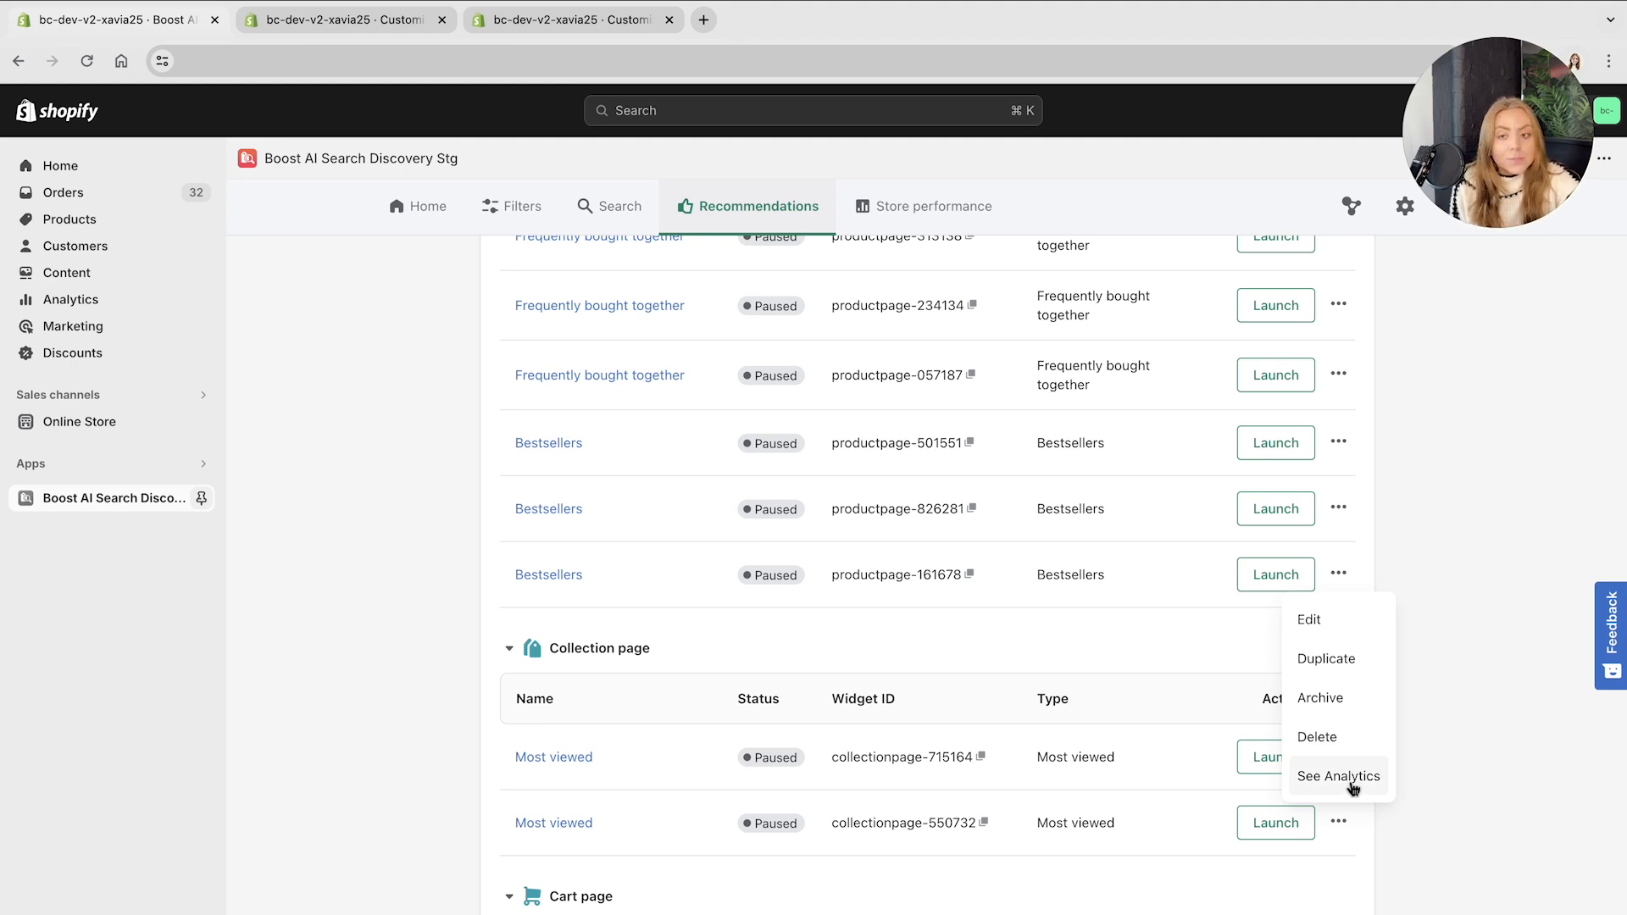
click(1340, 776)
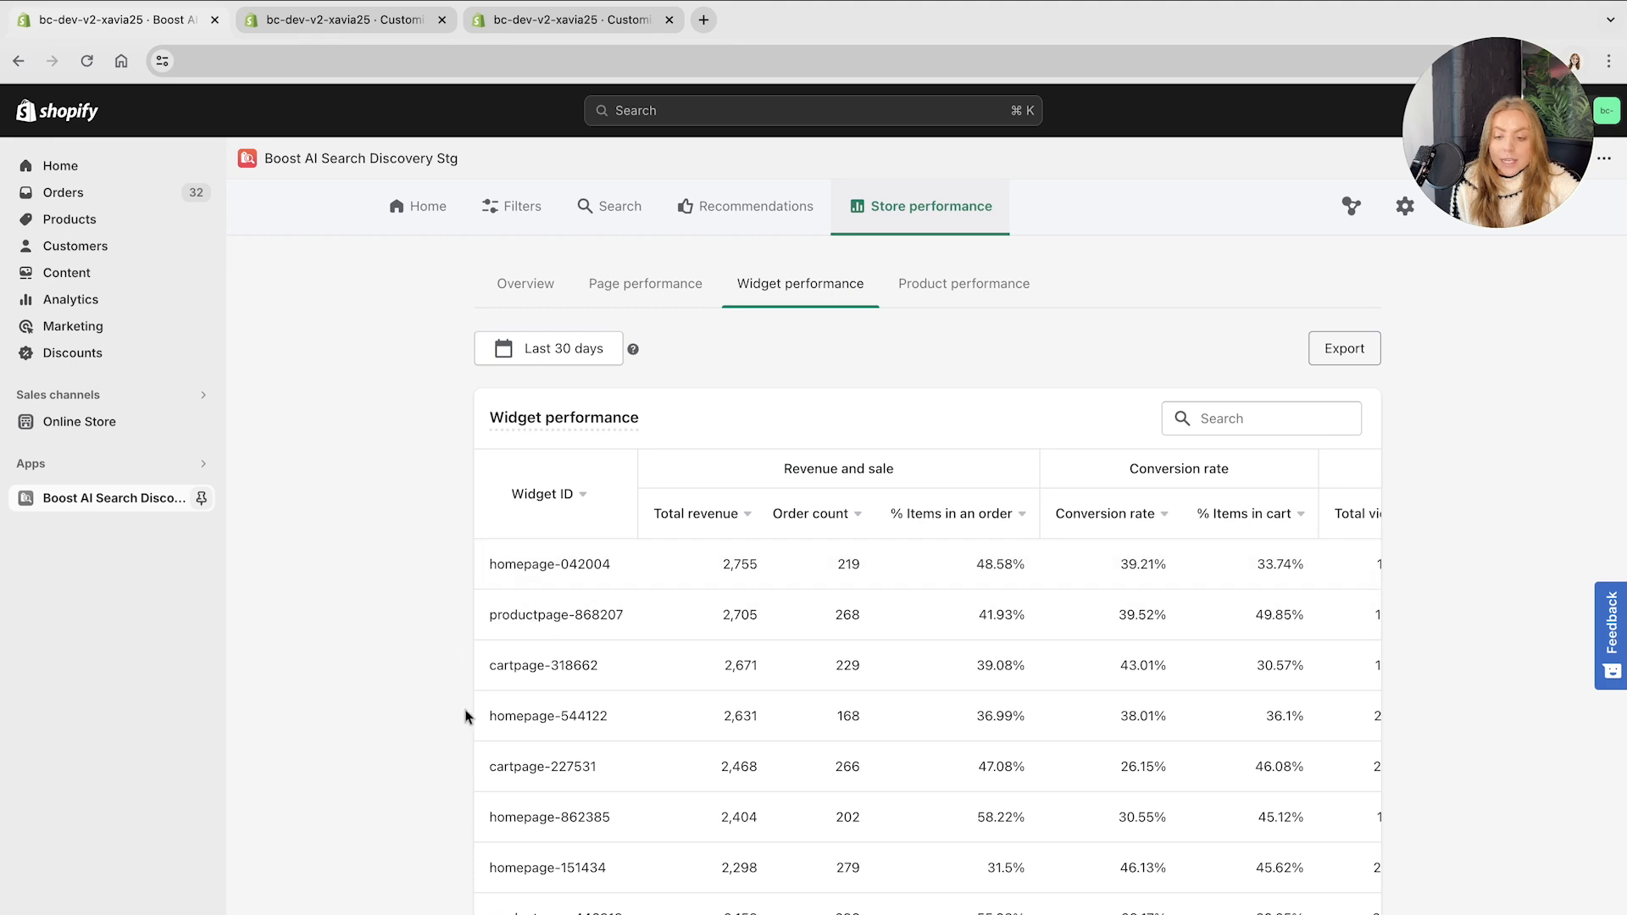
- Scroll the widget performance report, then go back to Recommendation widgets
scroll(down, 3)
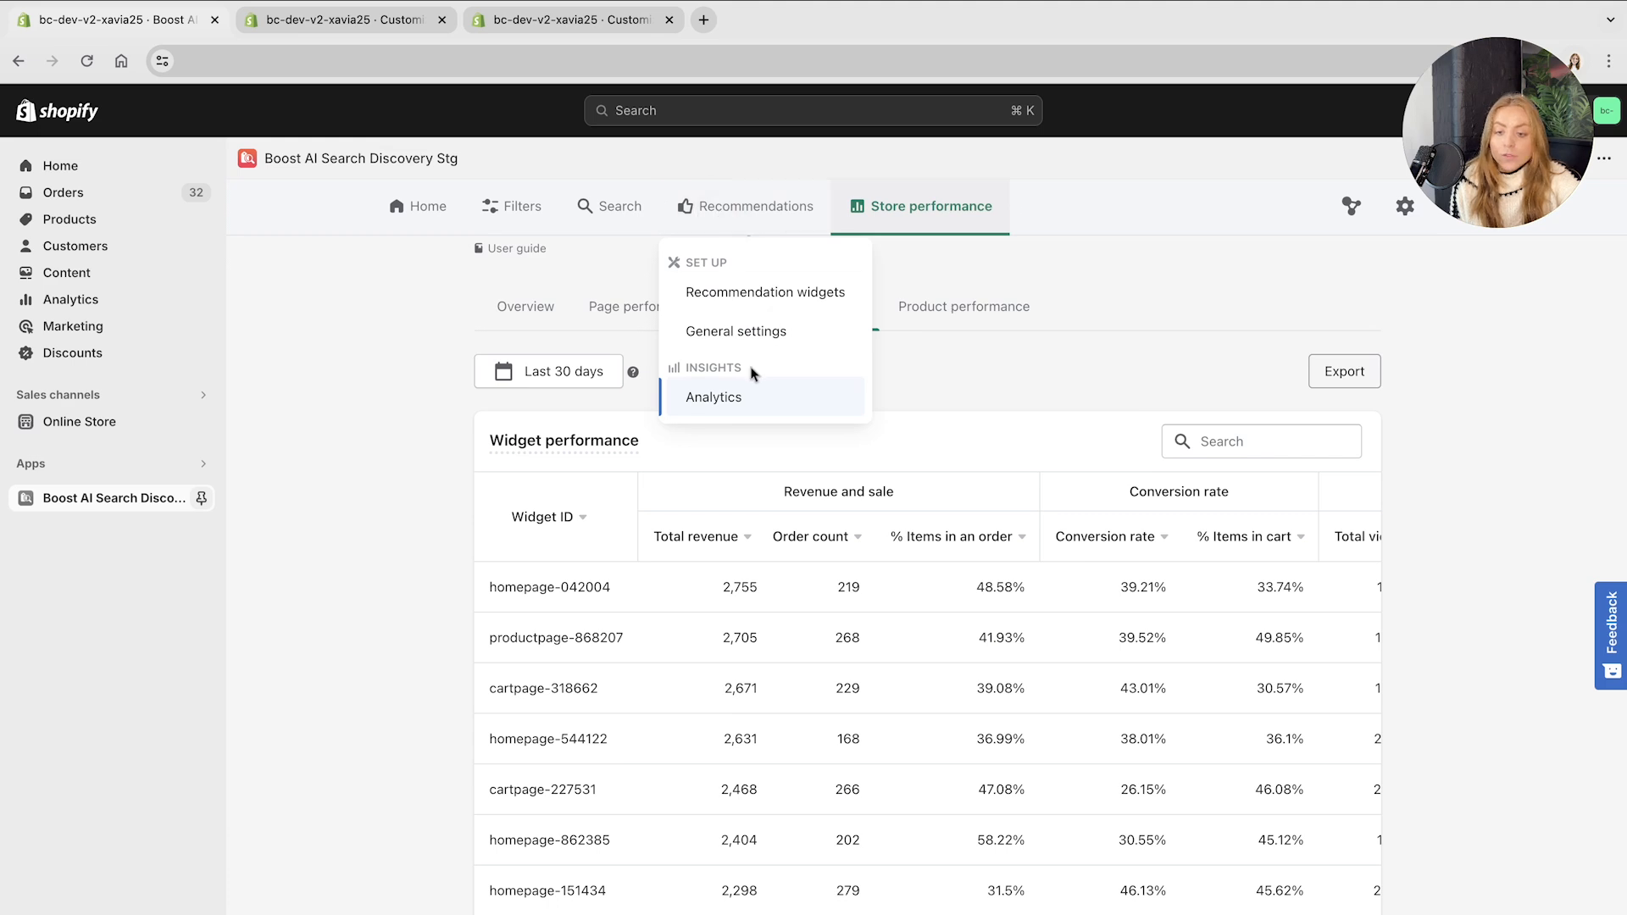
click(747, 205)
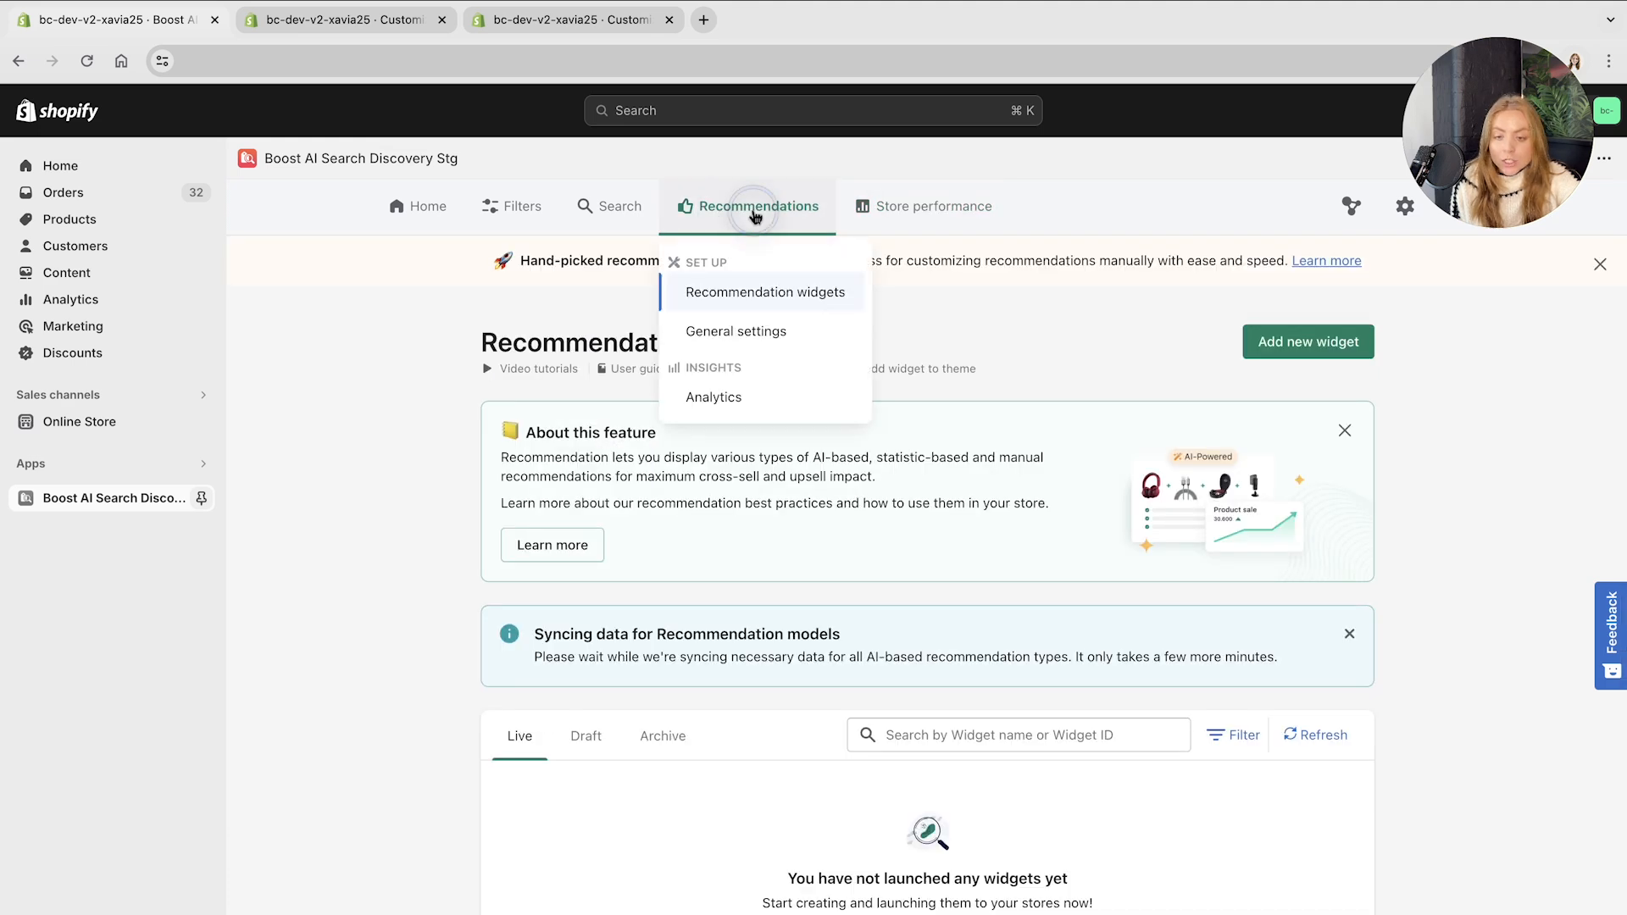
- Open recommendation General settings and review the exclude/include options for viewed and out-of-stock products
click(734, 330)
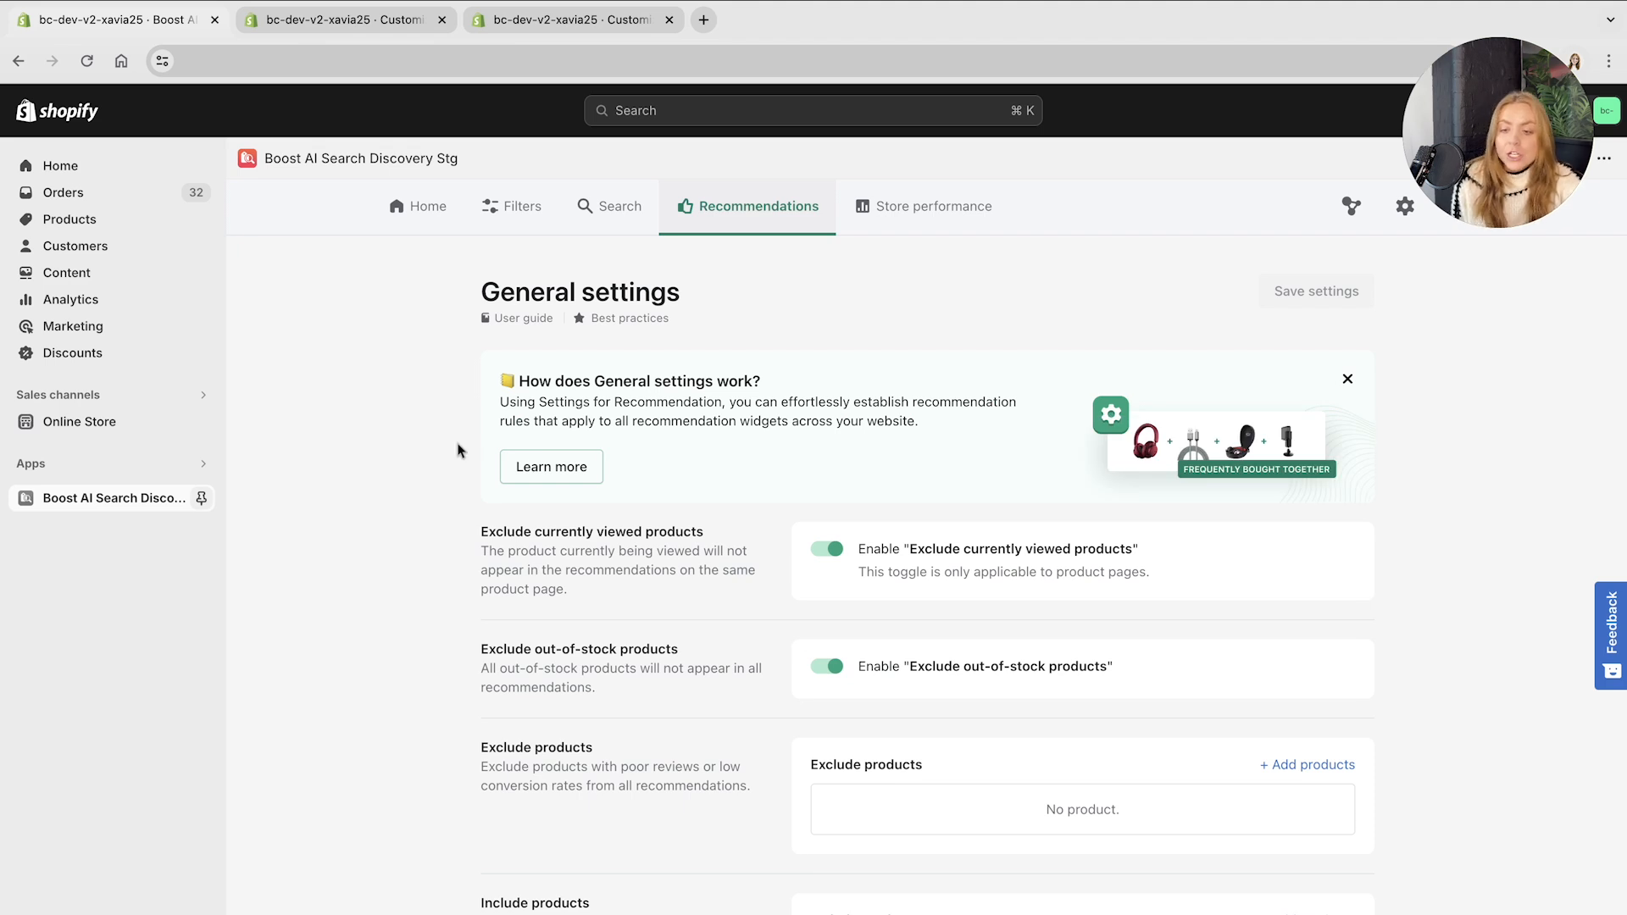
scroll(down, 3)
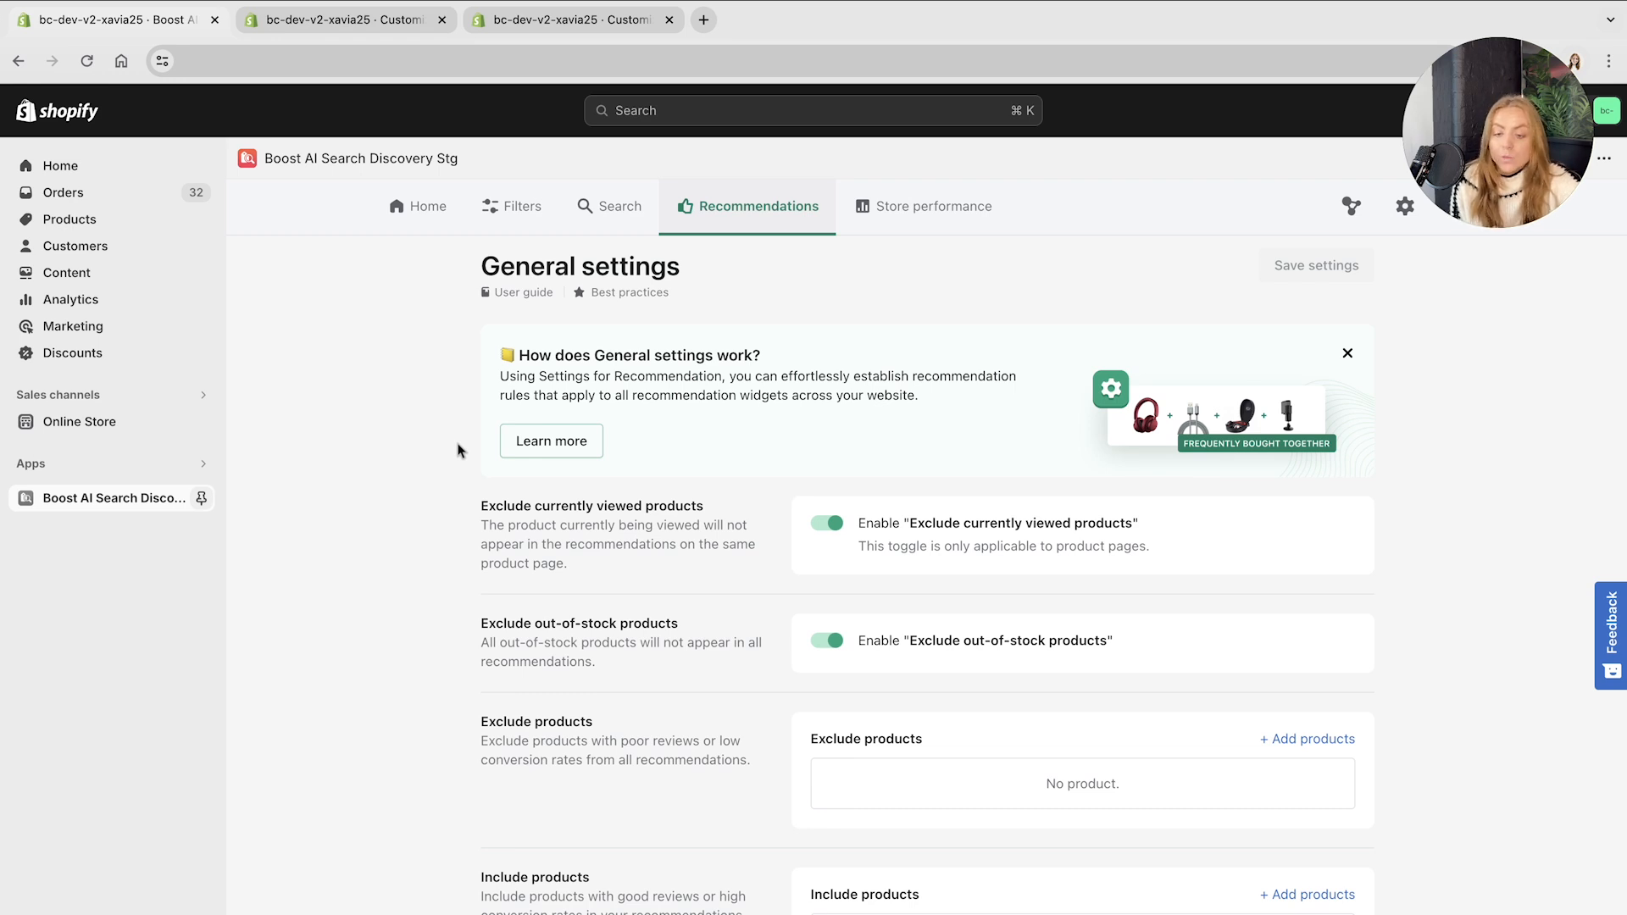
scroll(down, 3)
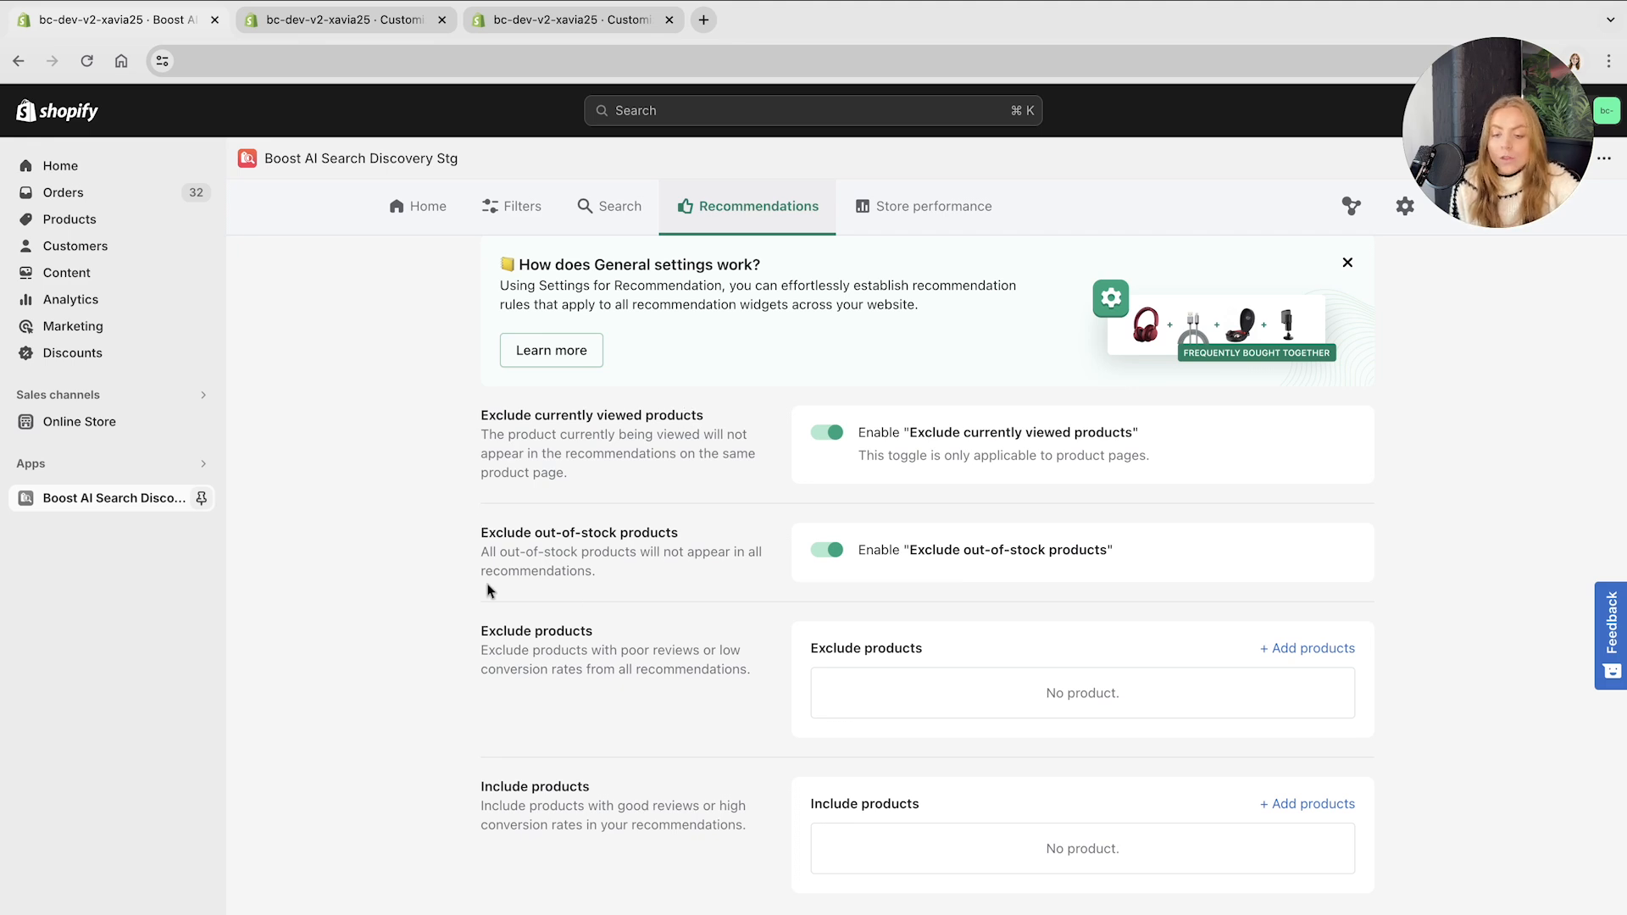
scroll(down, 3)
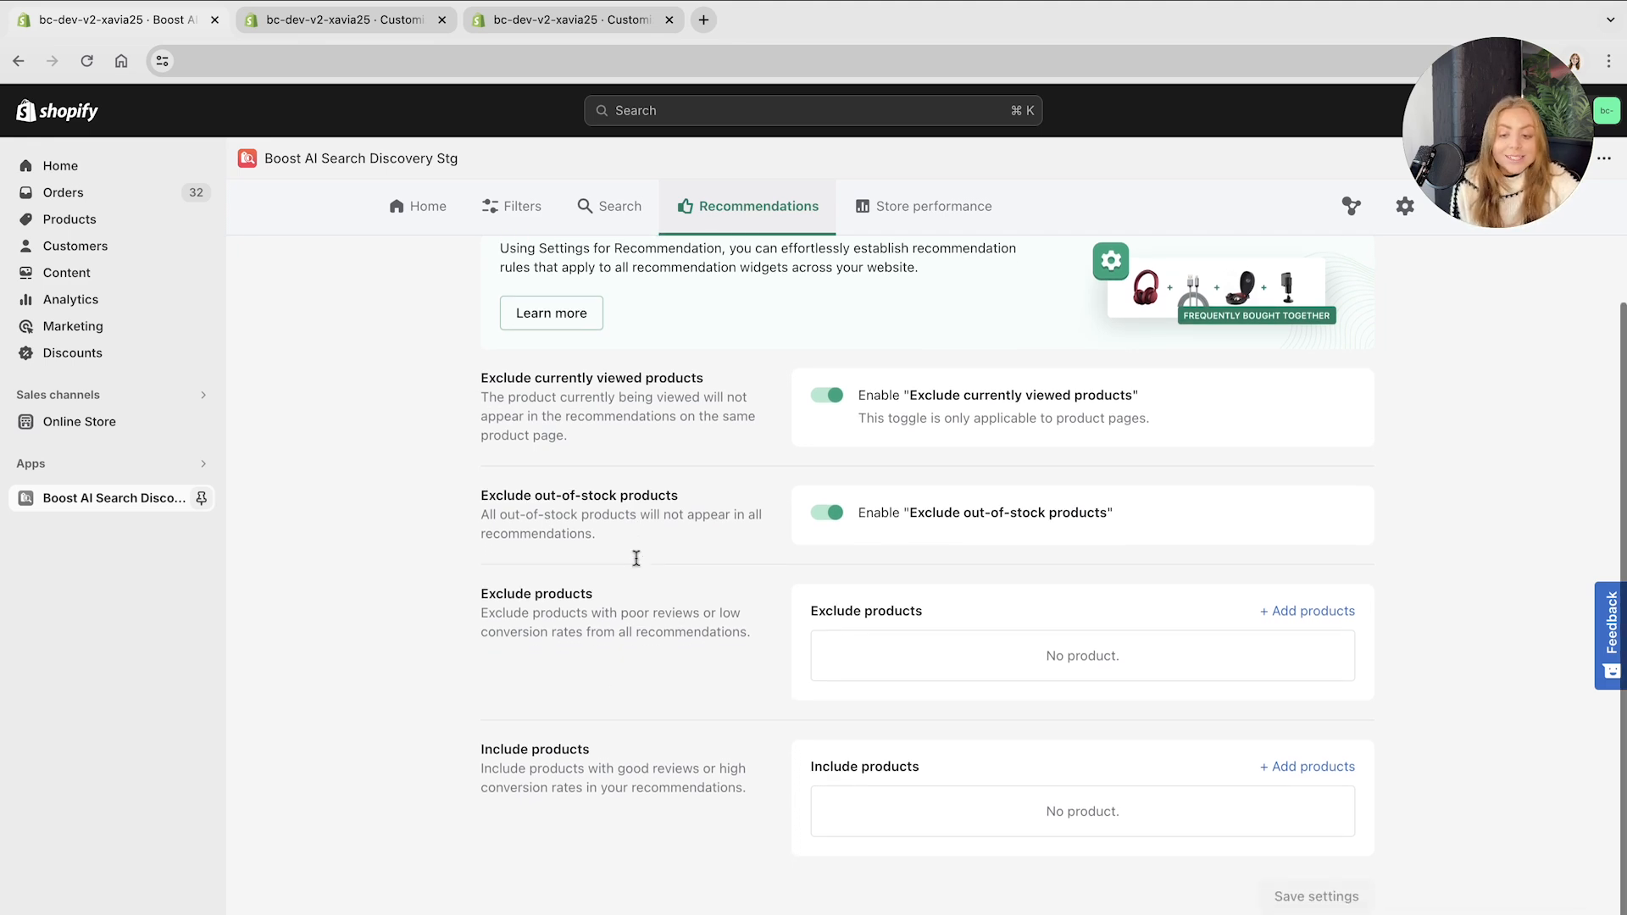
scroll(down, 3)
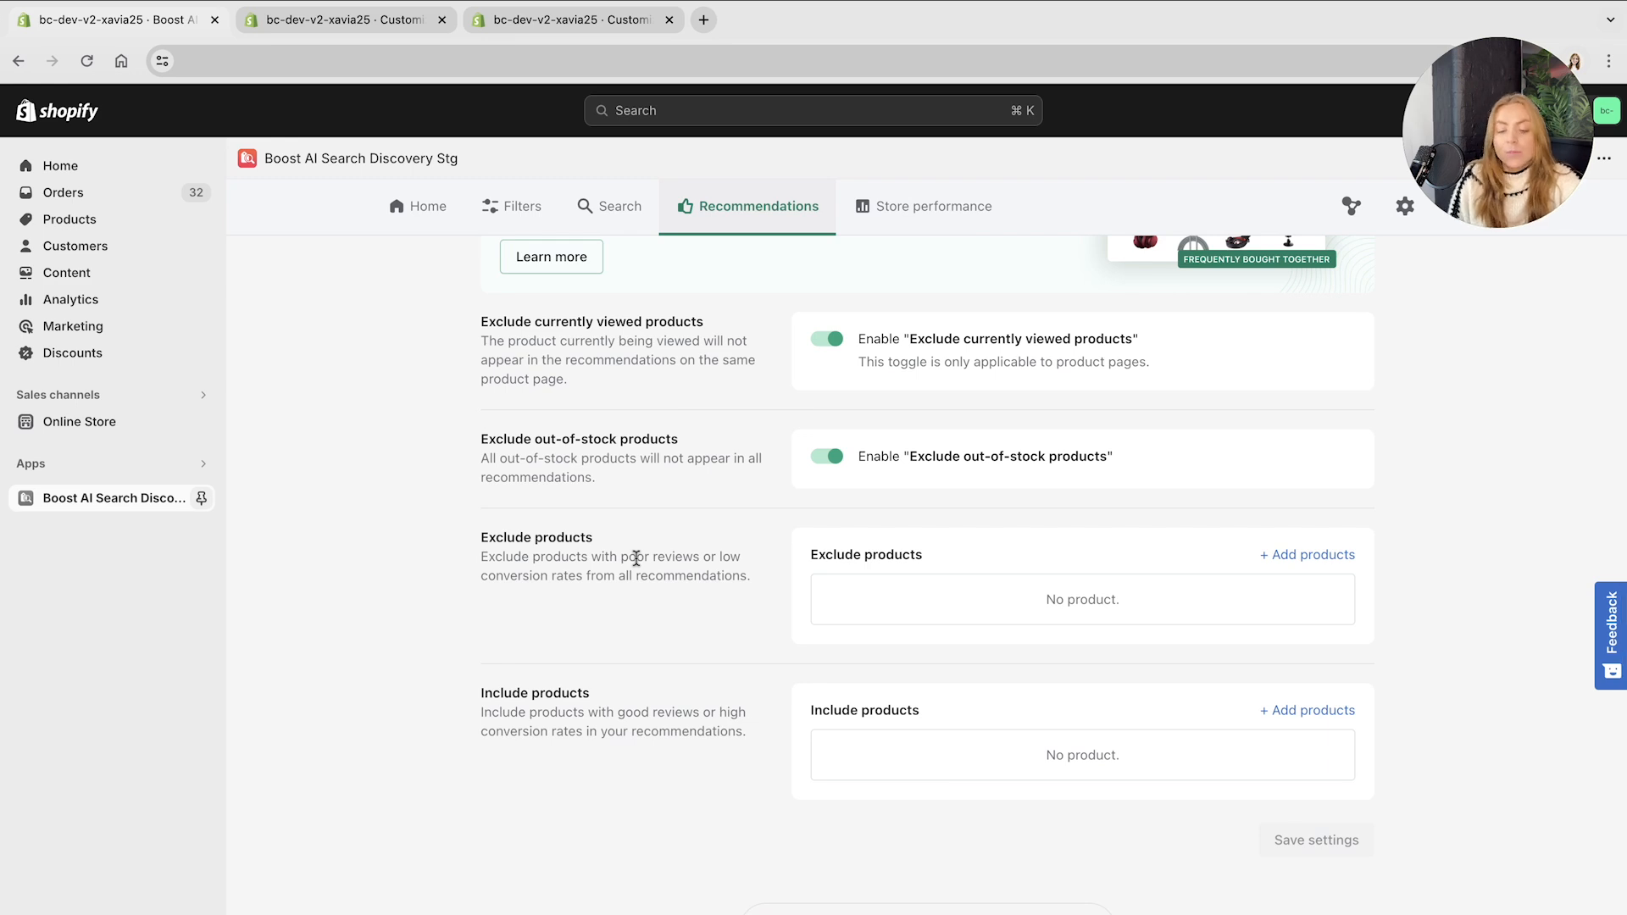